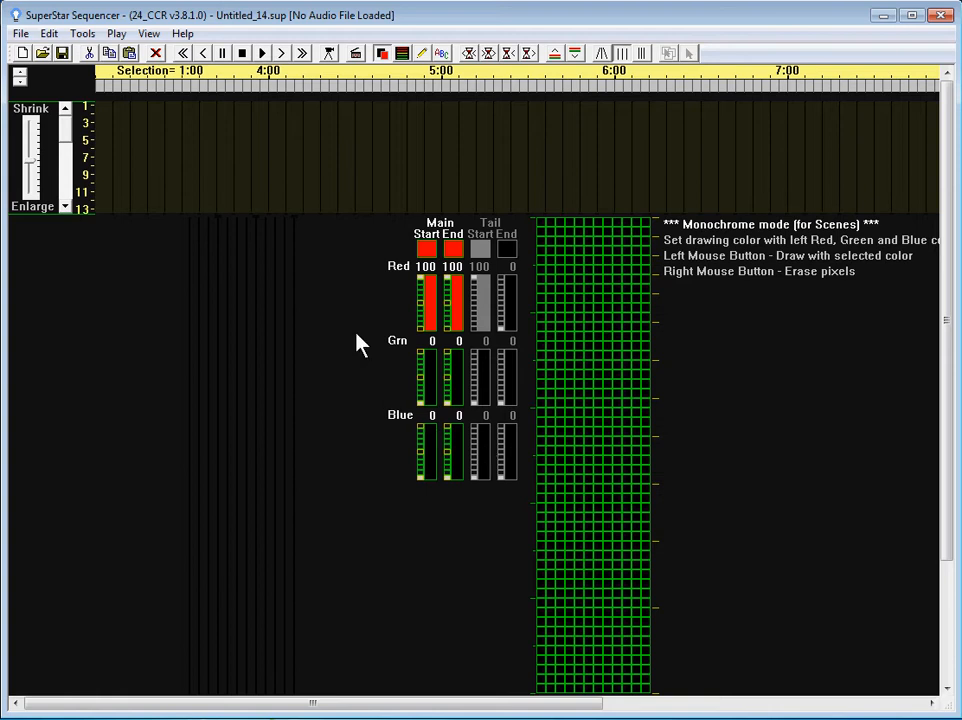
{"action": "mouse_move", "coordinate": [196, 368]}
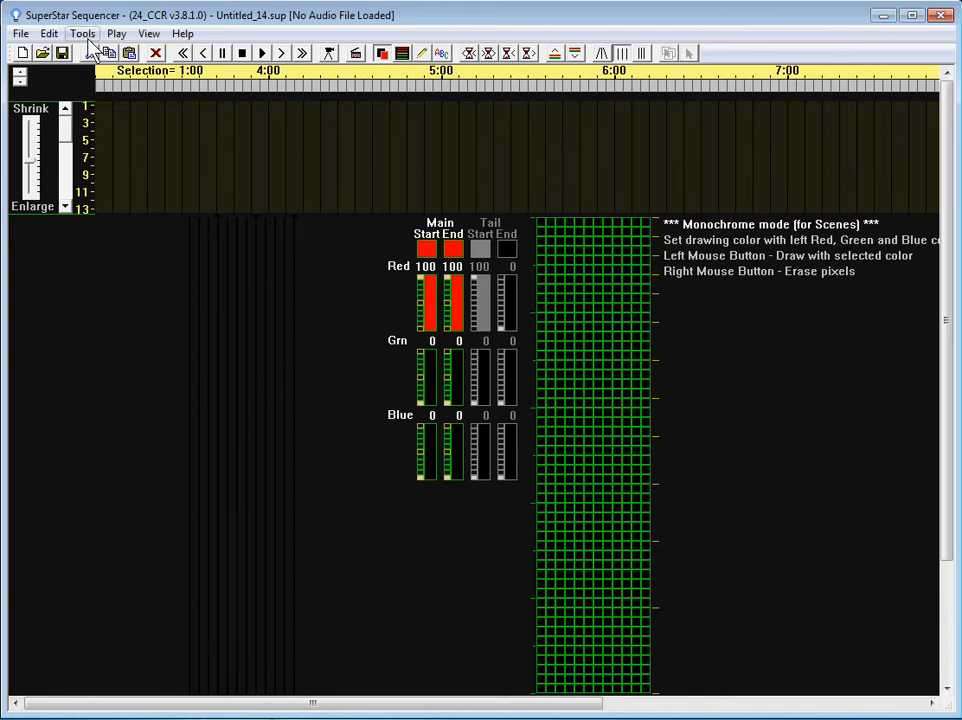
Confirm the 12-ribbon CCR layout and bring up the Instant Sequence settings.
{"action": "left_click", "coordinate": [112, 238]}
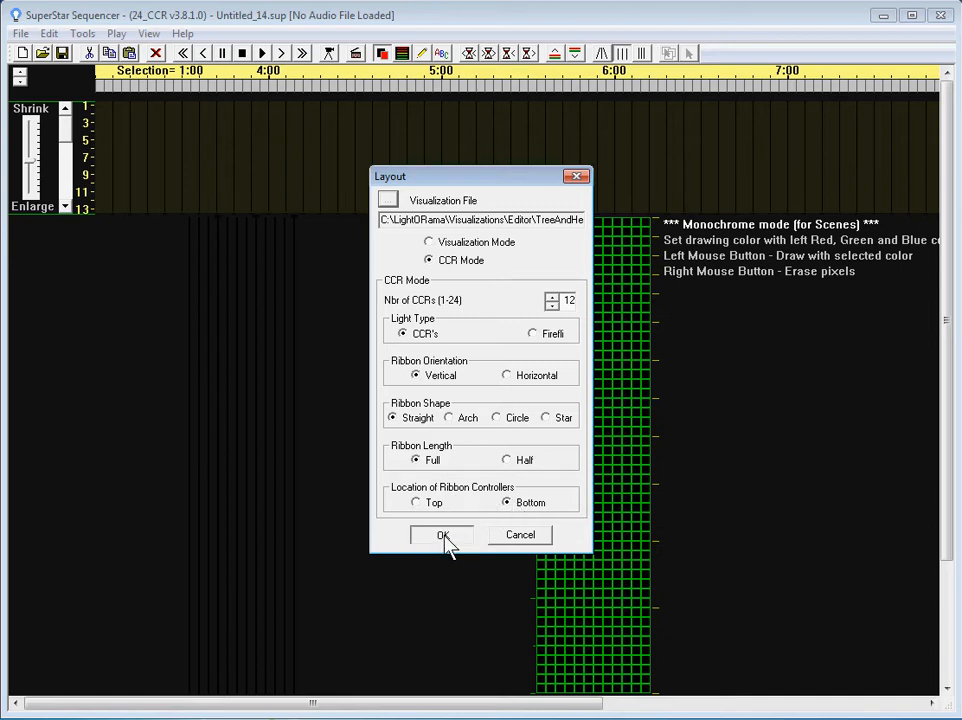
{"action": "left_click", "coordinate": [444, 536]}
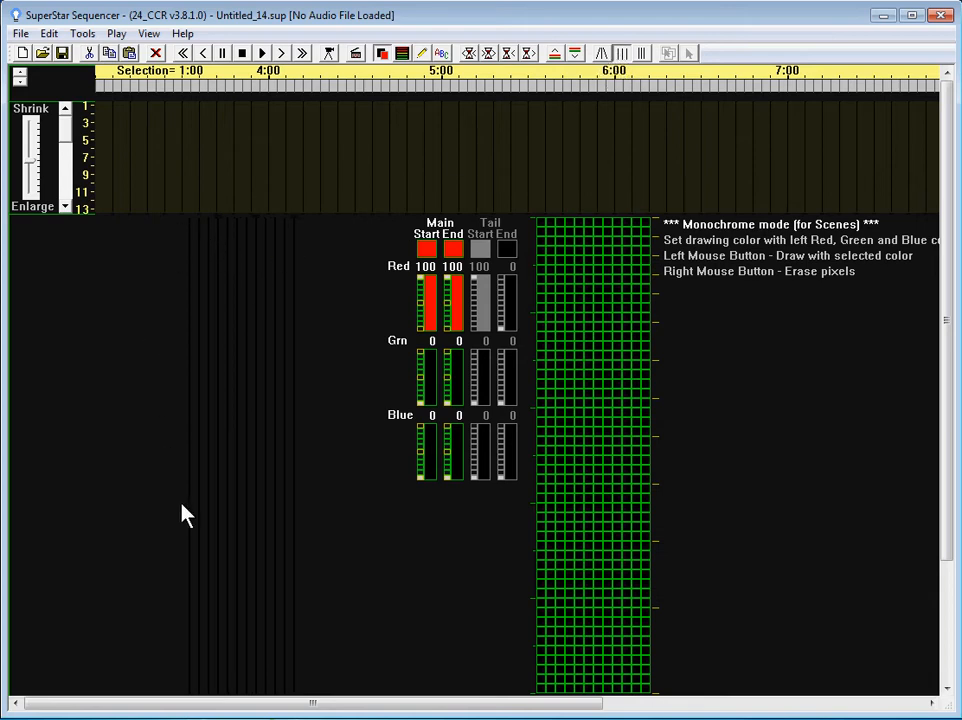
{"action": "mouse_move", "coordinate": [292, 436]}
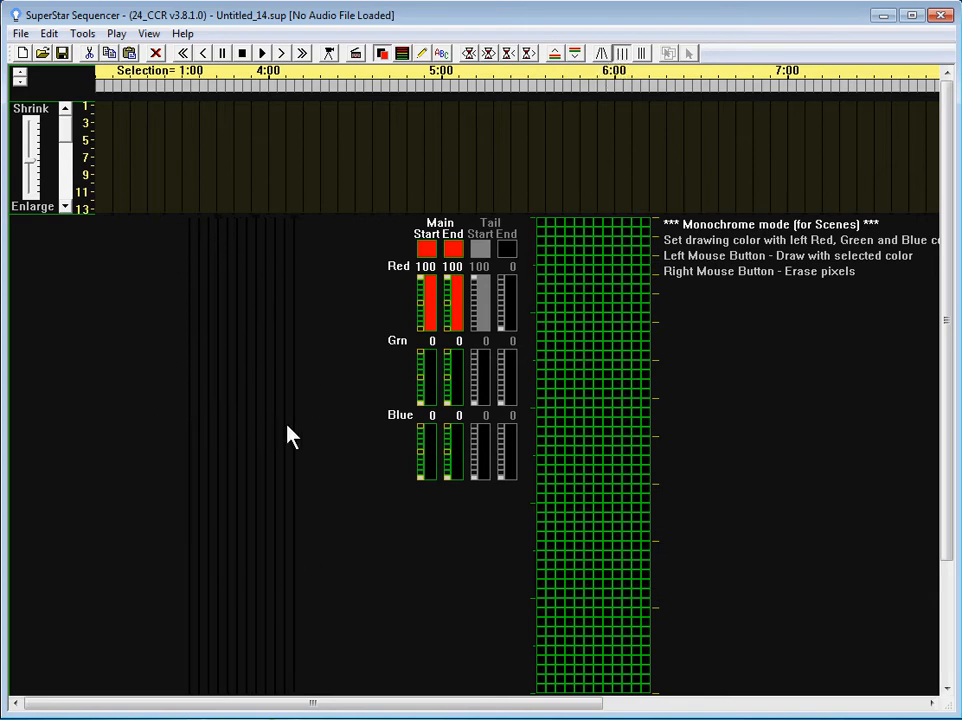
{"action": "mouse_move", "coordinate": [308, 444]}
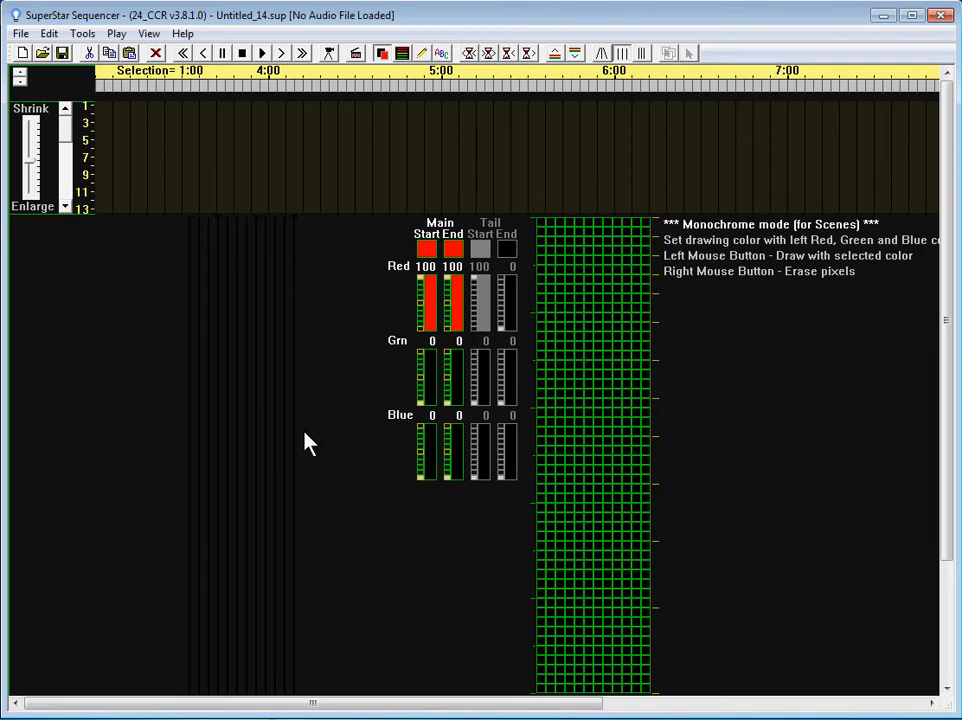
{"action": "left_click", "coordinate": [82, 32]}
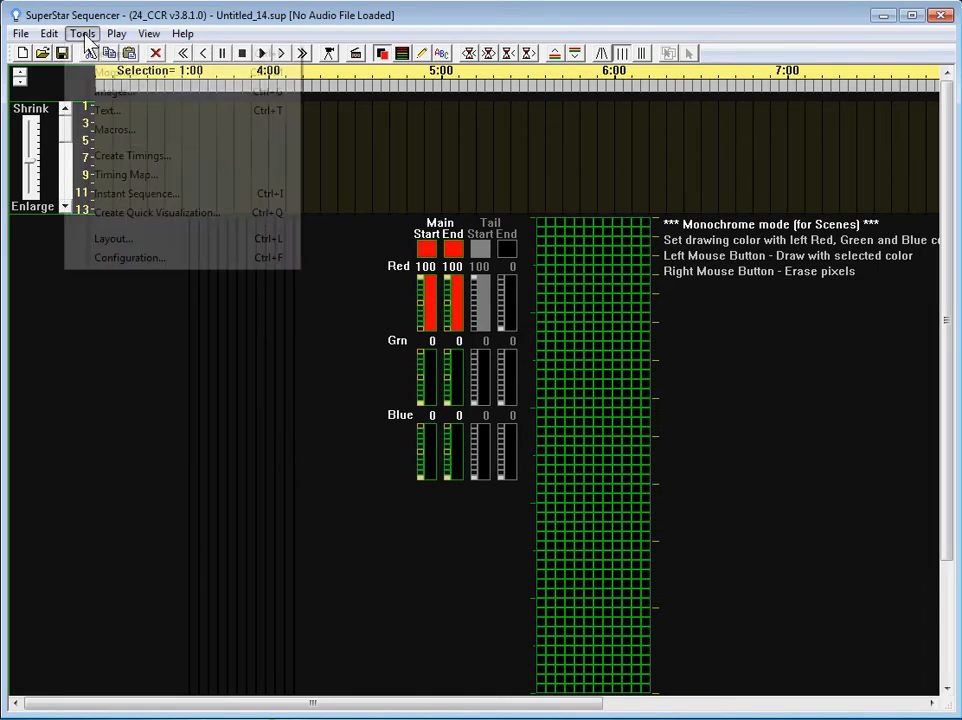
{"action": "left_click", "coordinate": [136, 192]}
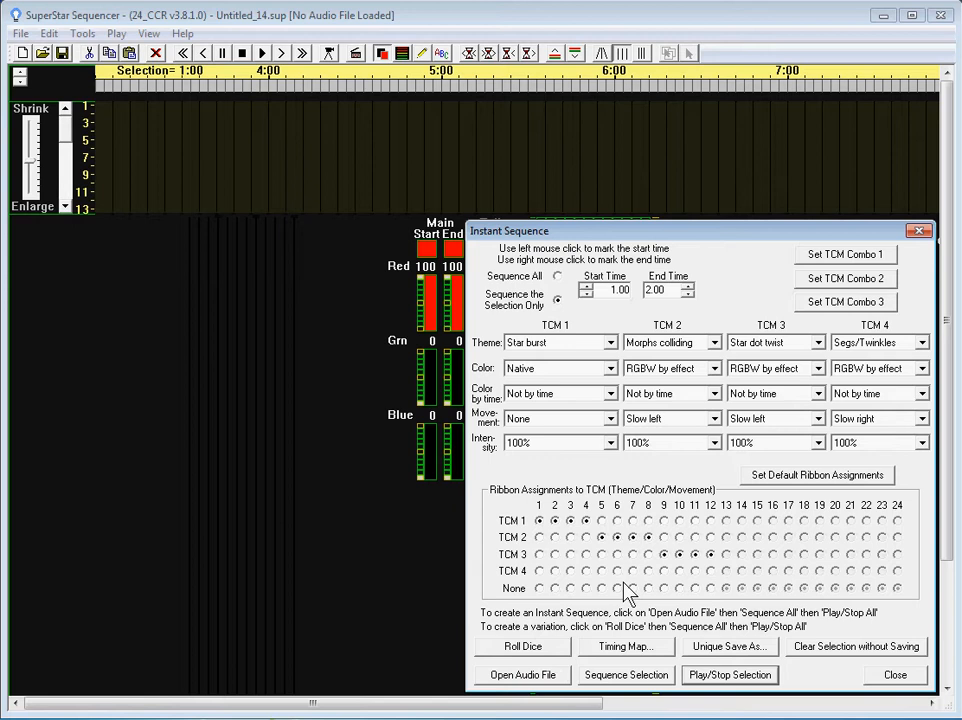
{"action": "mouse_move", "coordinate": [476, 532]}
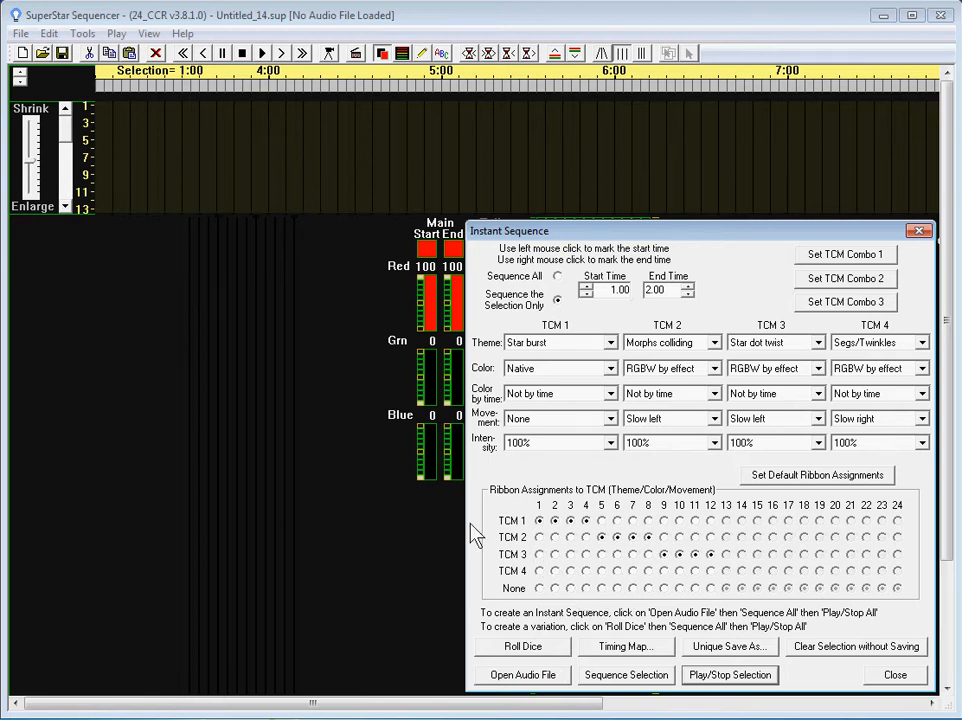
{"action": "mouse_move", "coordinate": [520, 318]}
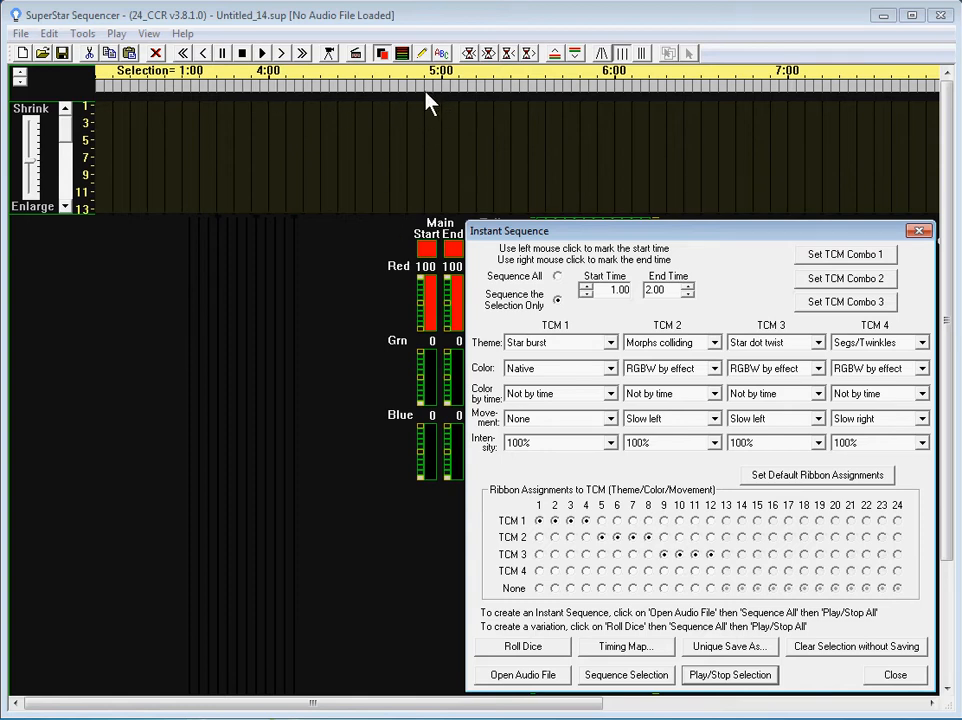
{"action": "mouse_move", "coordinate": [564, 344]}
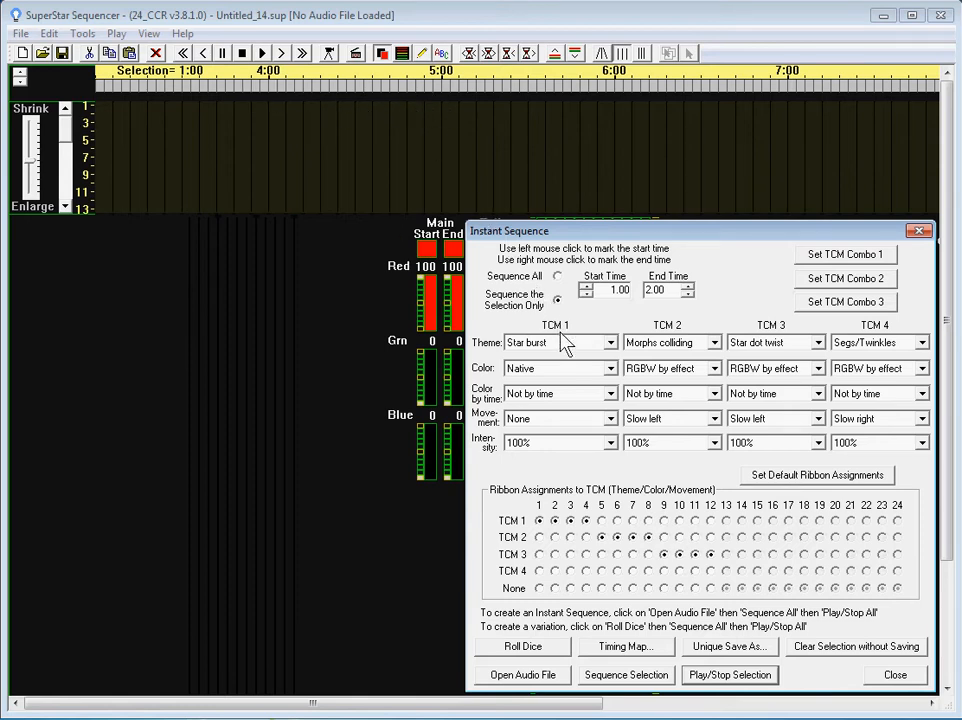
{"action": "mouse_move", "coordinate": [560, 310]}
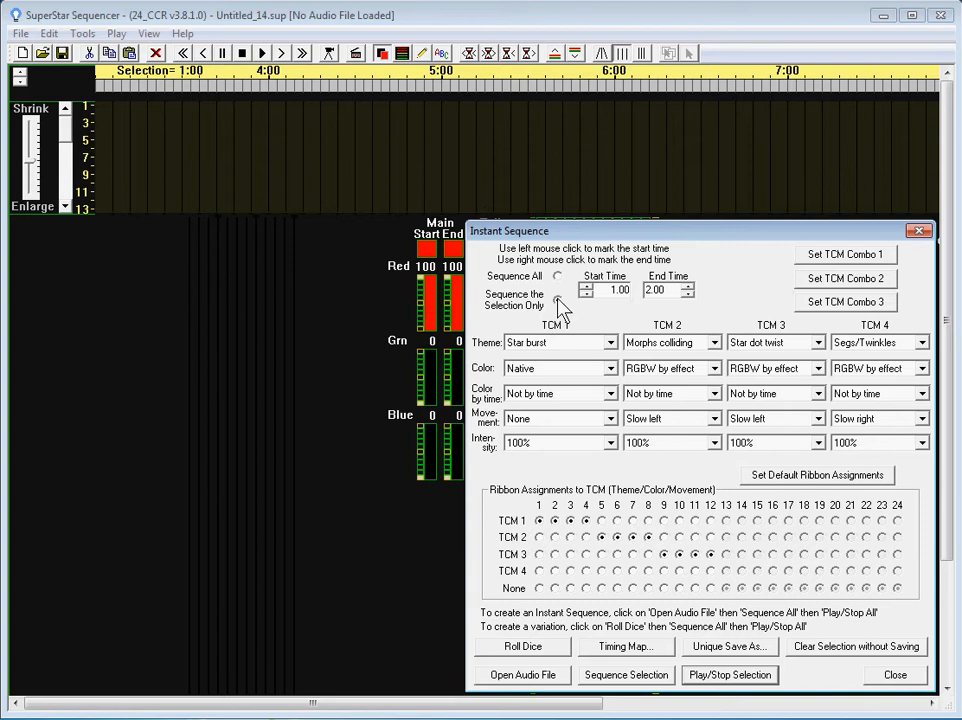
{"action": "left_click", "coordinate": [556, 276]}
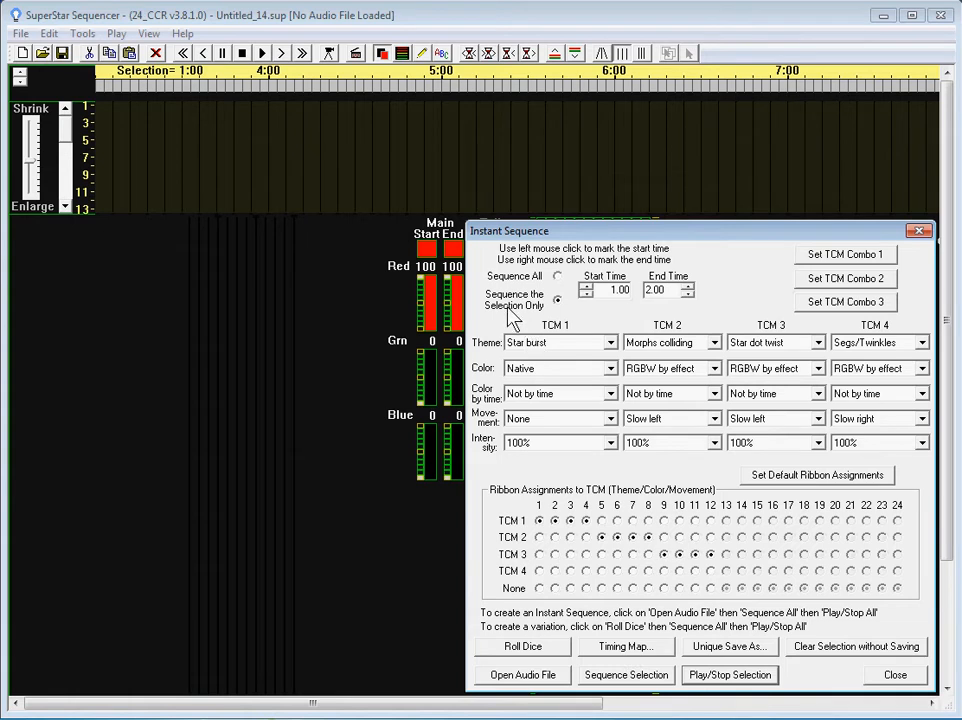
{"action": "mouse_move", "coordinate": [388, 170]}
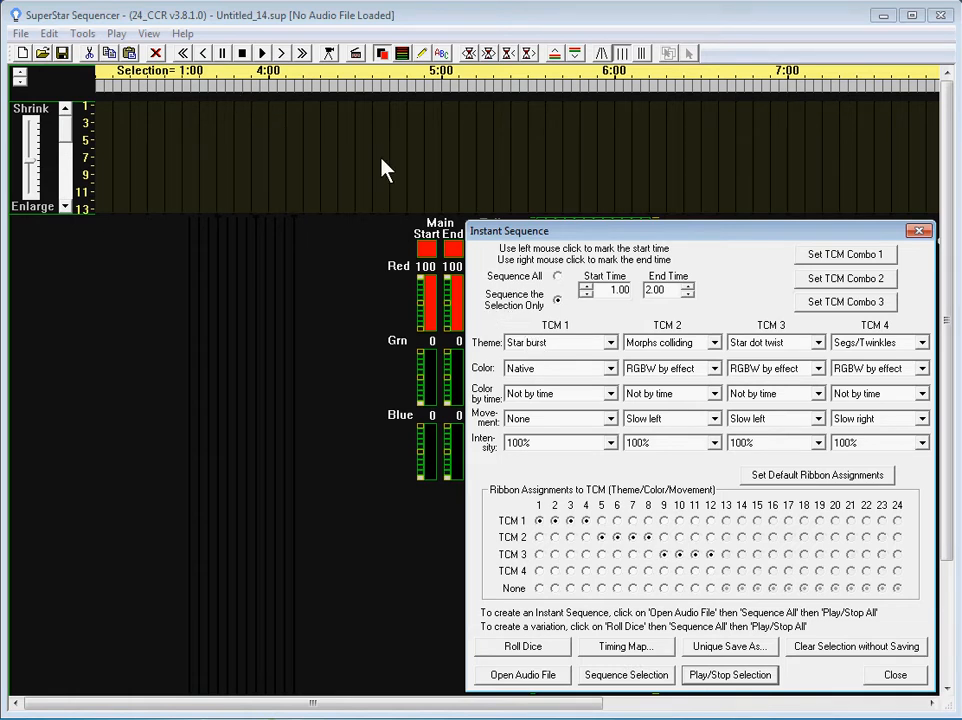
Attempt Create Timings and dismiss the missing-audio-file warning.
{"action": "left_click", "coordinate": [82, 32]}
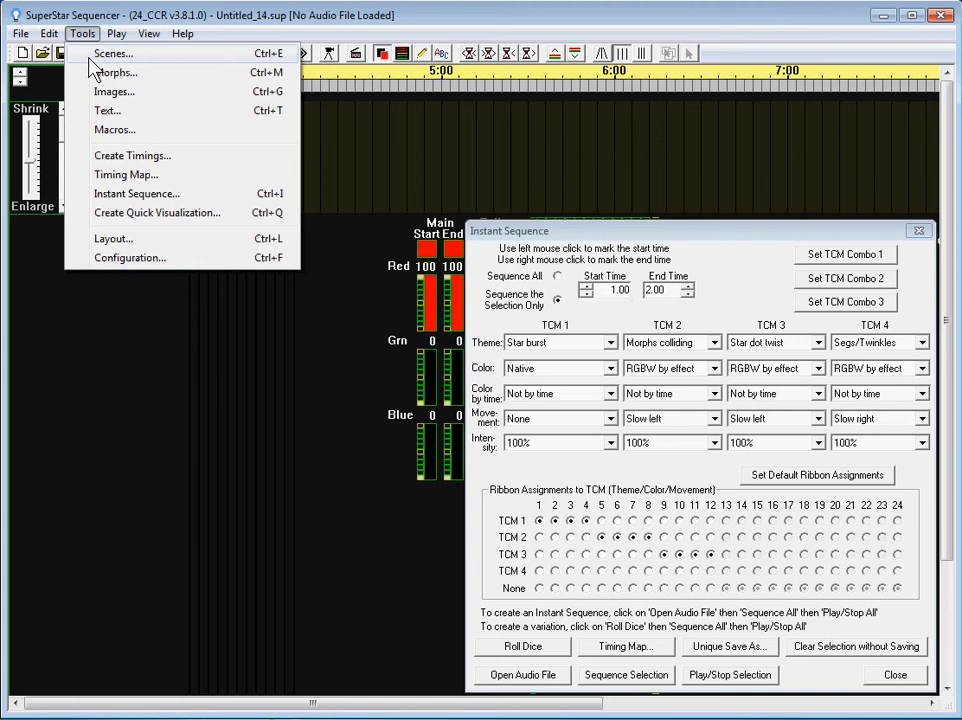
{"action": "mouse_move", "coordinate": [132, 160]}
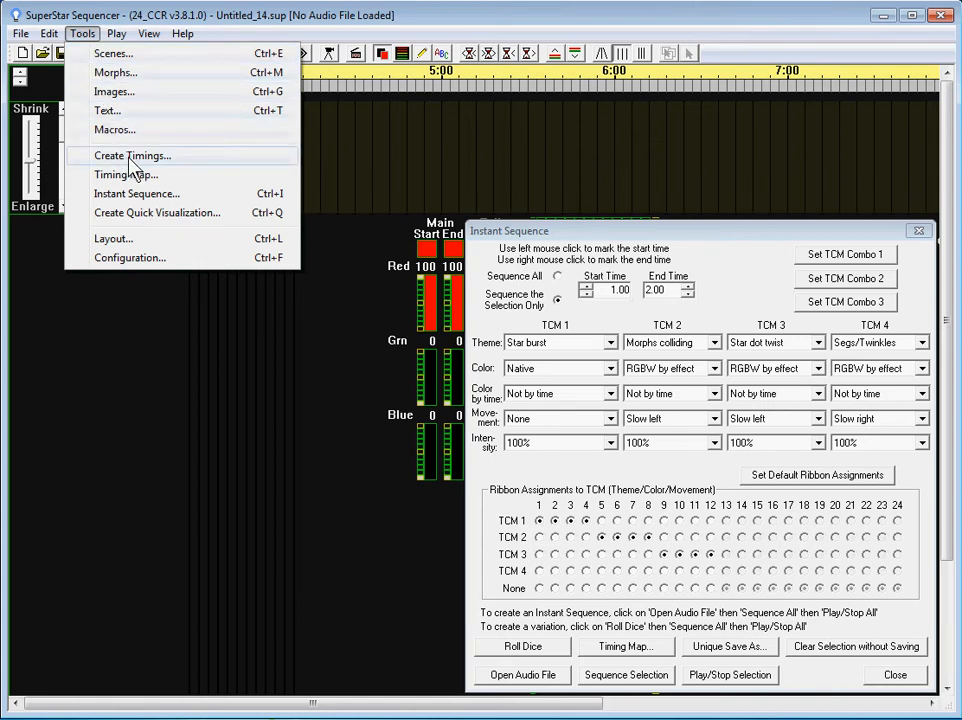
{"action": "left_click", "coordinate": [132, 156]}
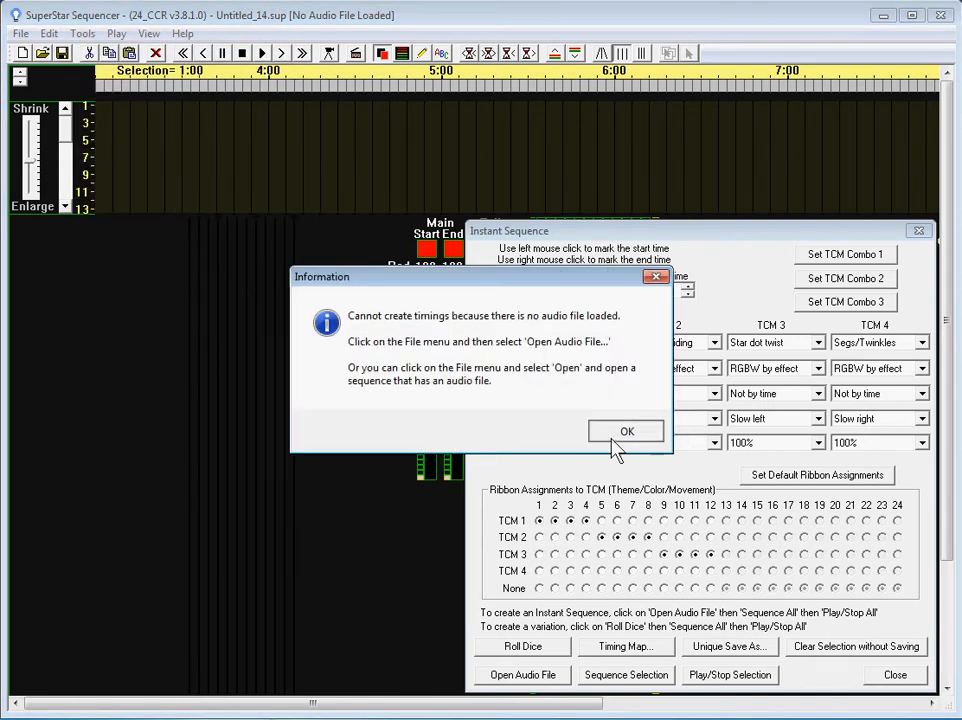
{"action": "left_click", "coordinate": [626, 432]}
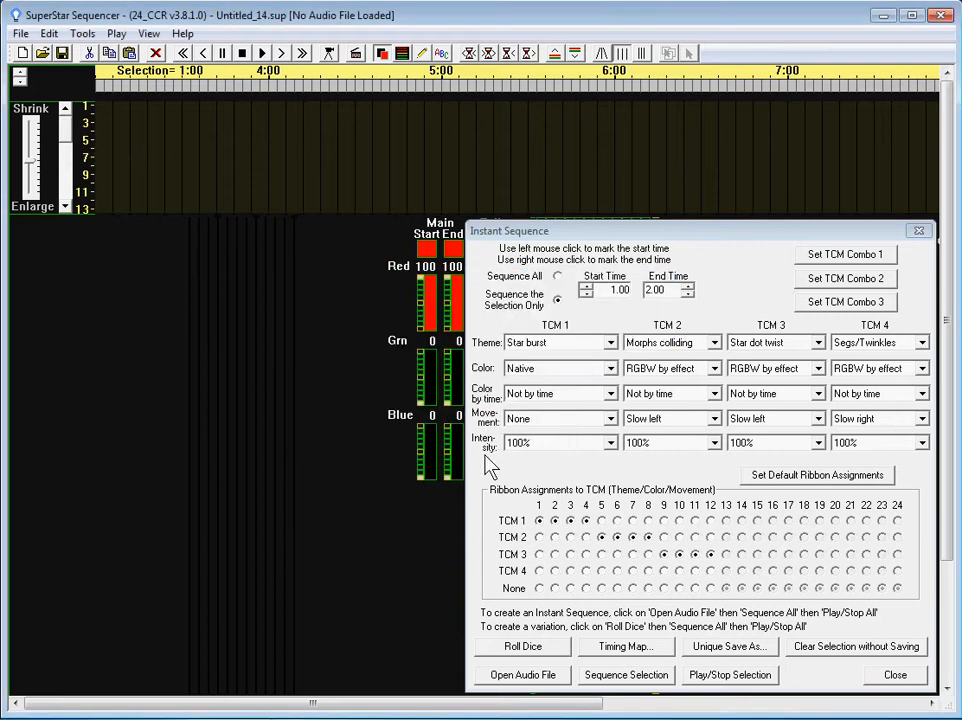
Load HouseOnChristmasStreet.mp3 as the sequence's audio file.
{"action": "left_click", "coordinate": [522, 674]}
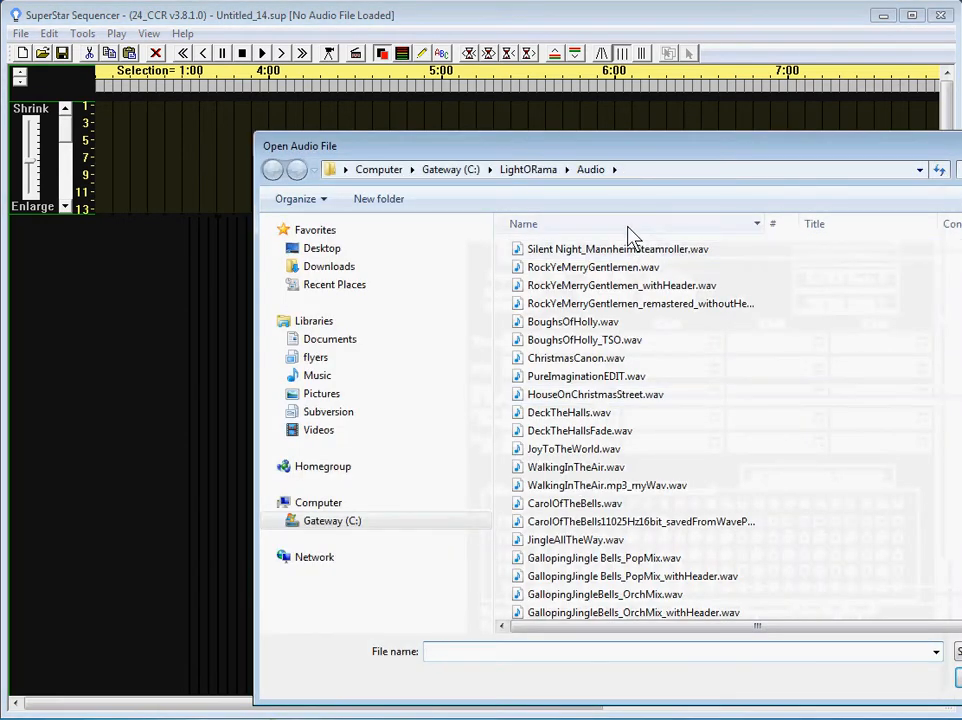
{"action": "type", "text": "ho"}
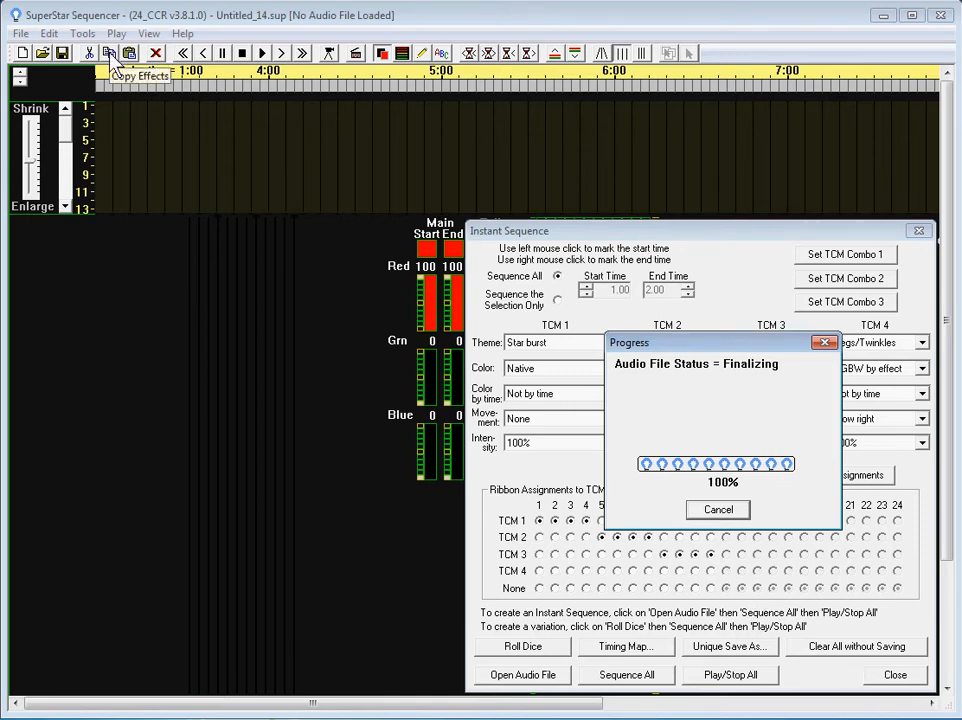
{"action": "left_click", "coordinate": [82, 32]}
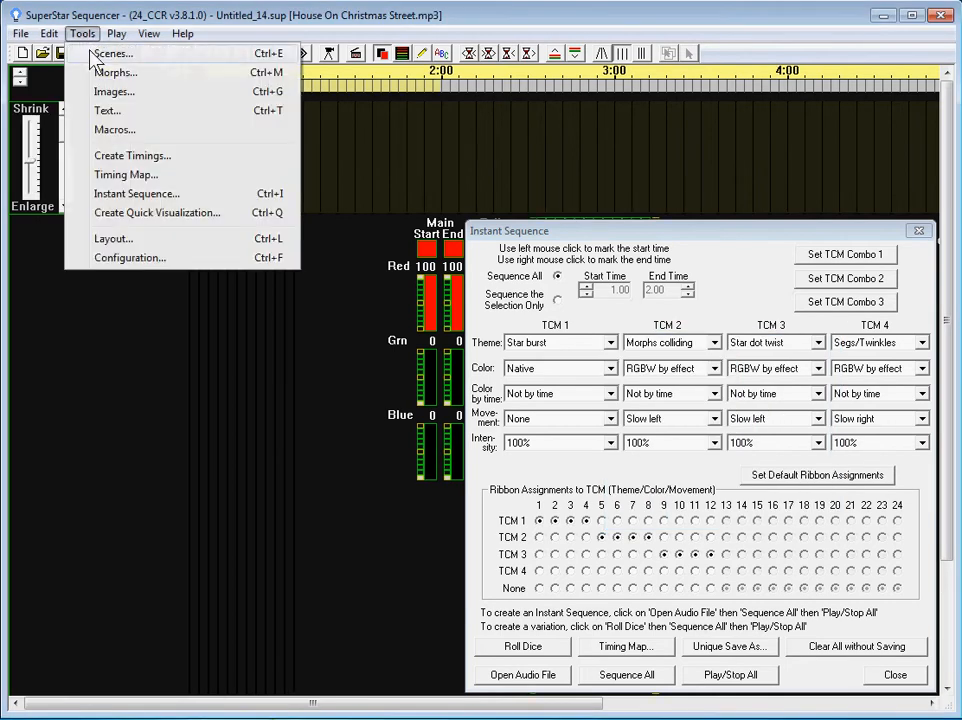
{"action": "left_click", "coordinate": [626, 674]}
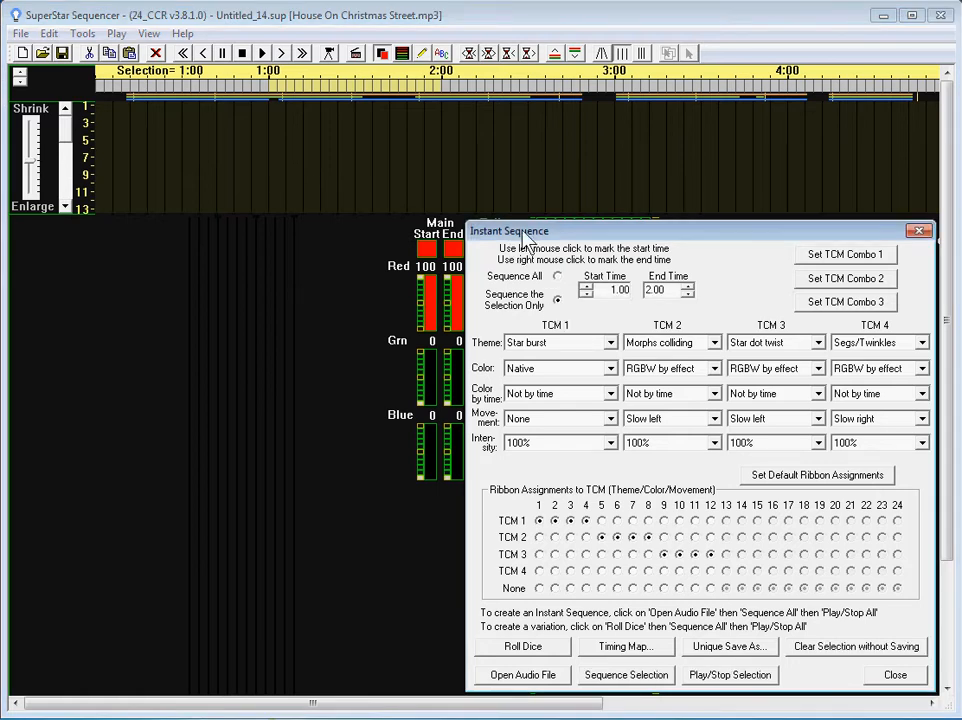
{"action": "mouse_move", "coordinate": [548, 360]}
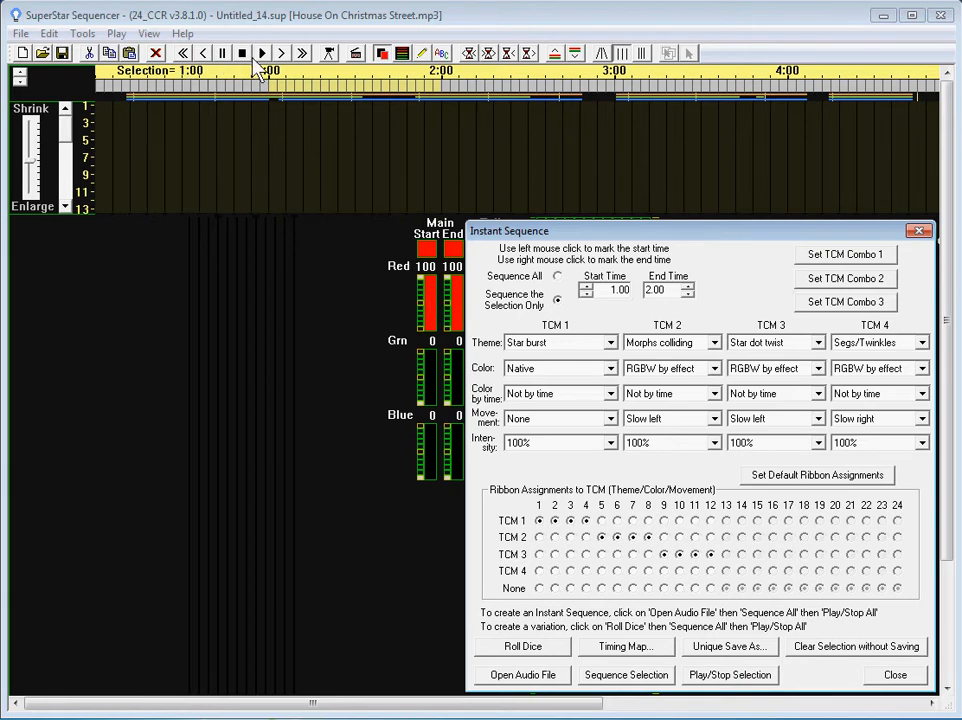
{"action": "mouse_move", "coordinate": [330, 56]}
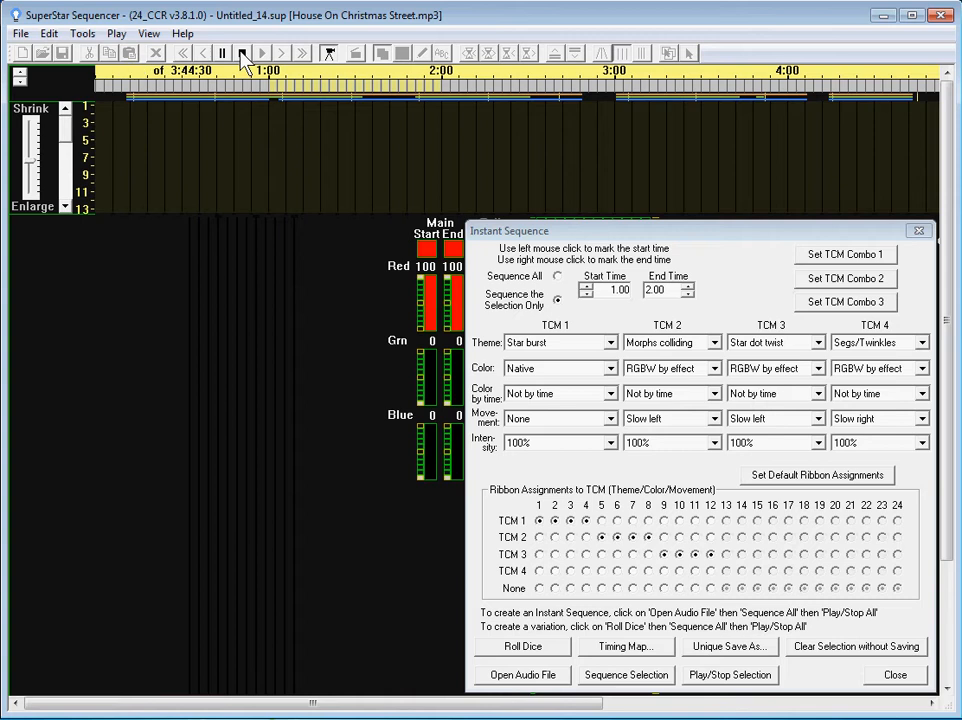
Play the song and mark the opening section as the selection to sequence.
{"action": "left_click", "coordinate": [262, 52]}
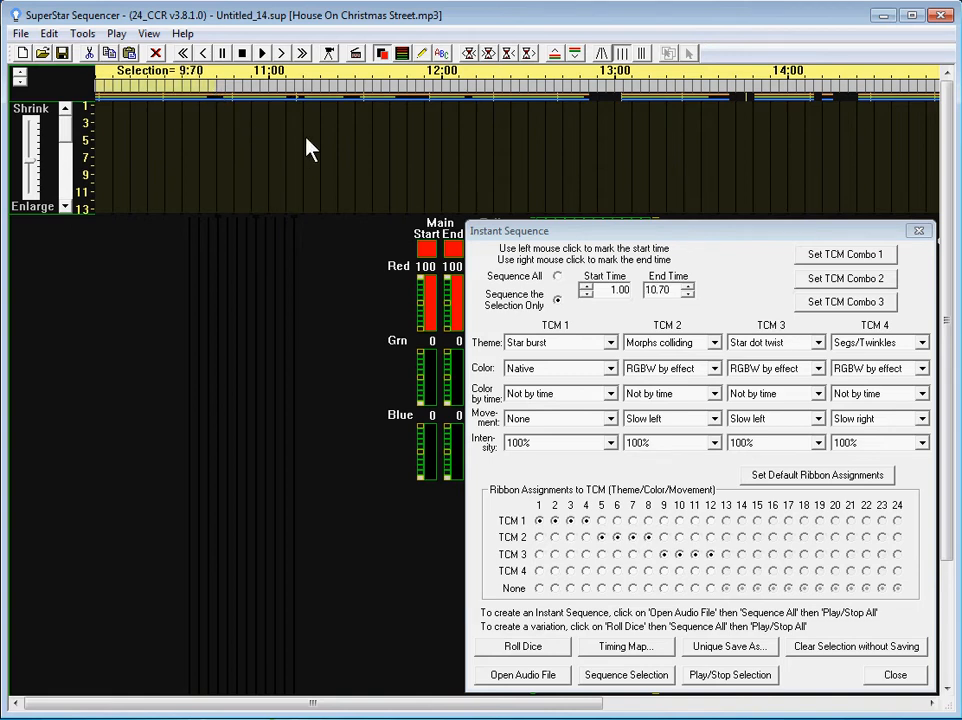
{"action": "mouse_move", "coordinate": [416, 250]}
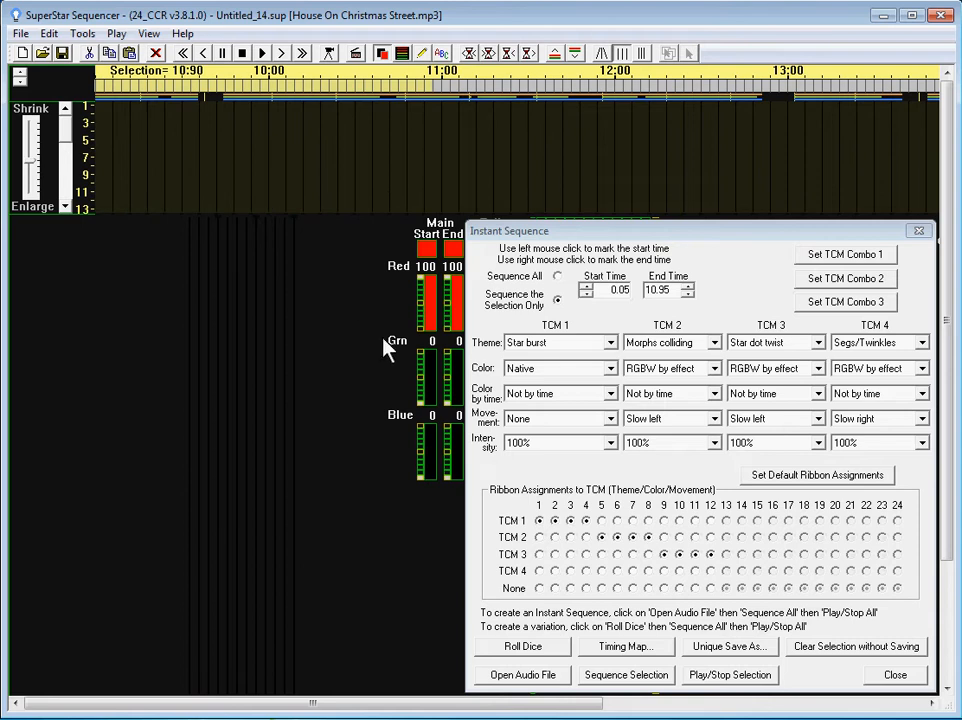
{"action": "mouse_move", "coordinate": [608, 684]}
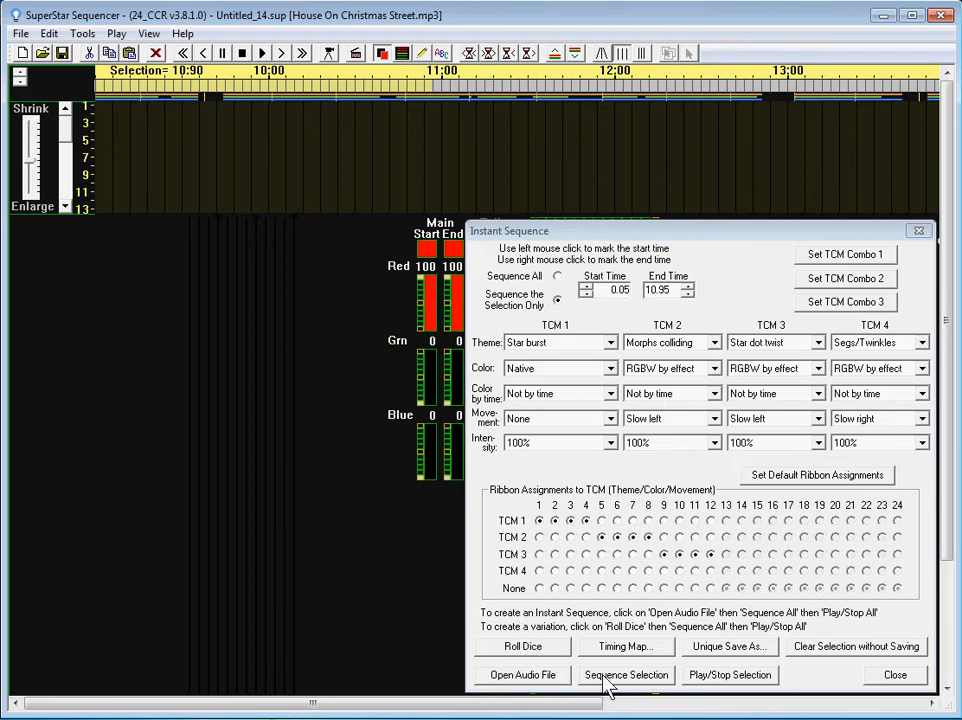
{"action": "mouse_move", "coordinate": [638, 658]}
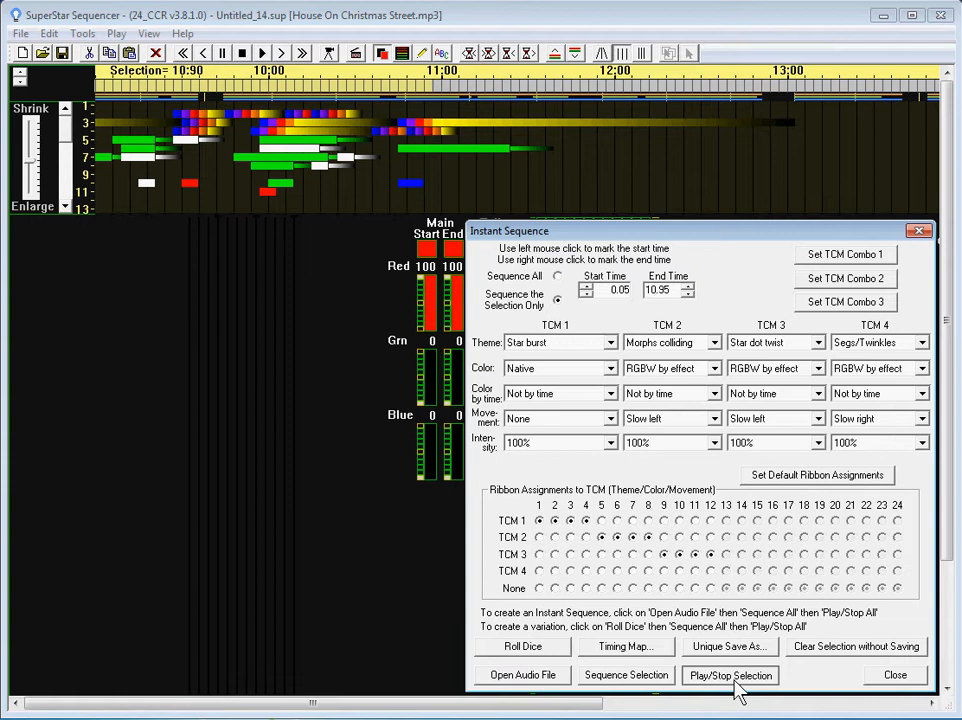
Preview the generated effects for the opening selection with the music, pausing and resuming.
{"action": "left_click", "coordinate": [730, 674]}
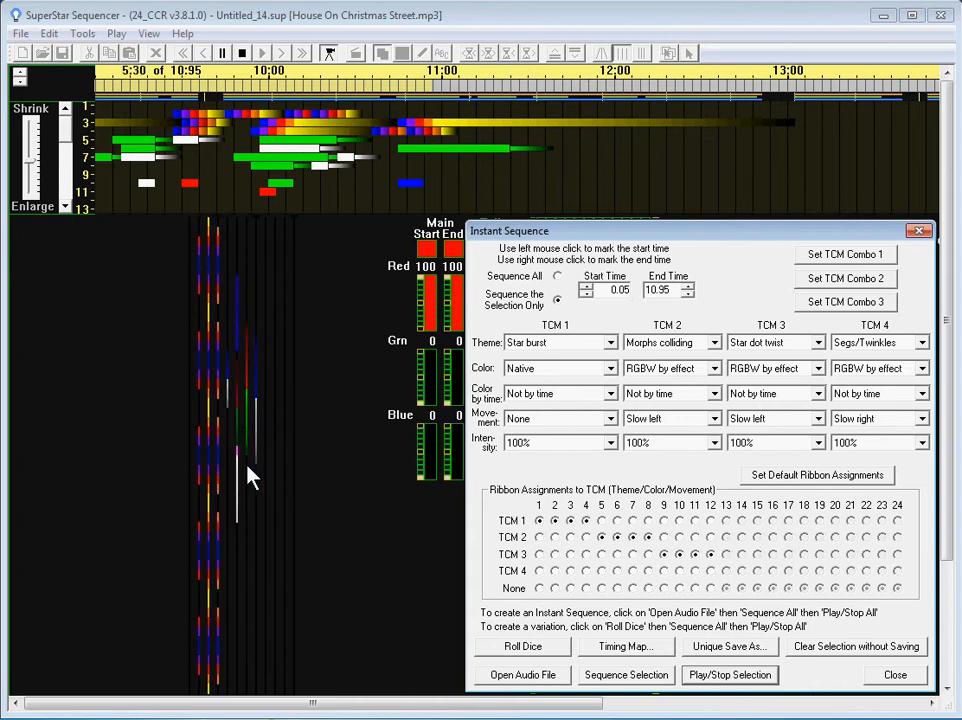
{"action": "left_click", "coordinate": [728, 674]}
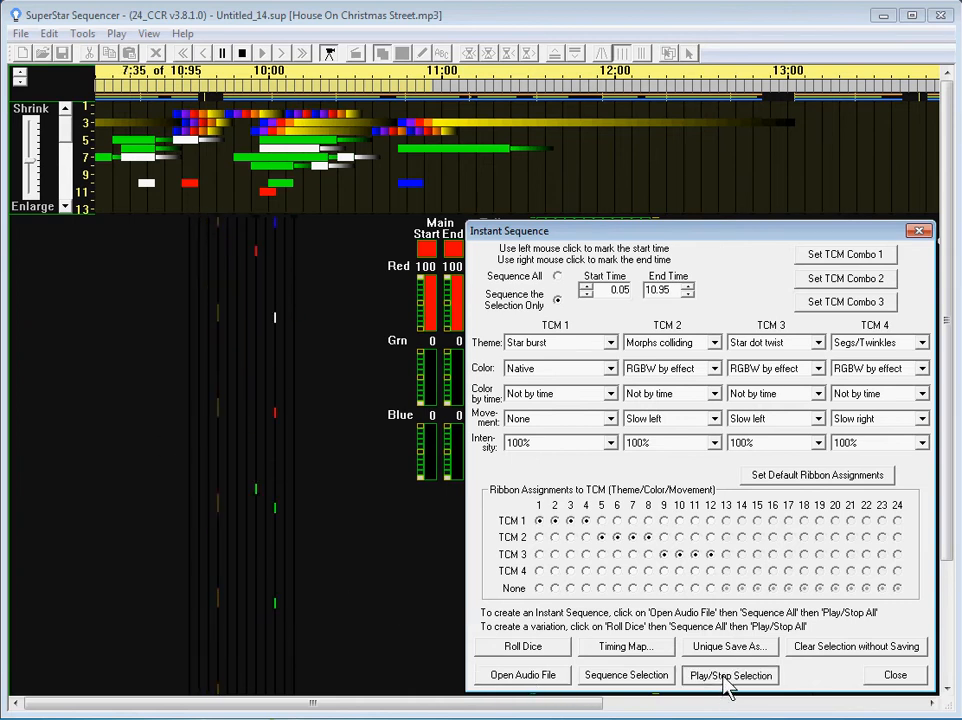
{"action": "left_click", "coordinate": [730, 674]}
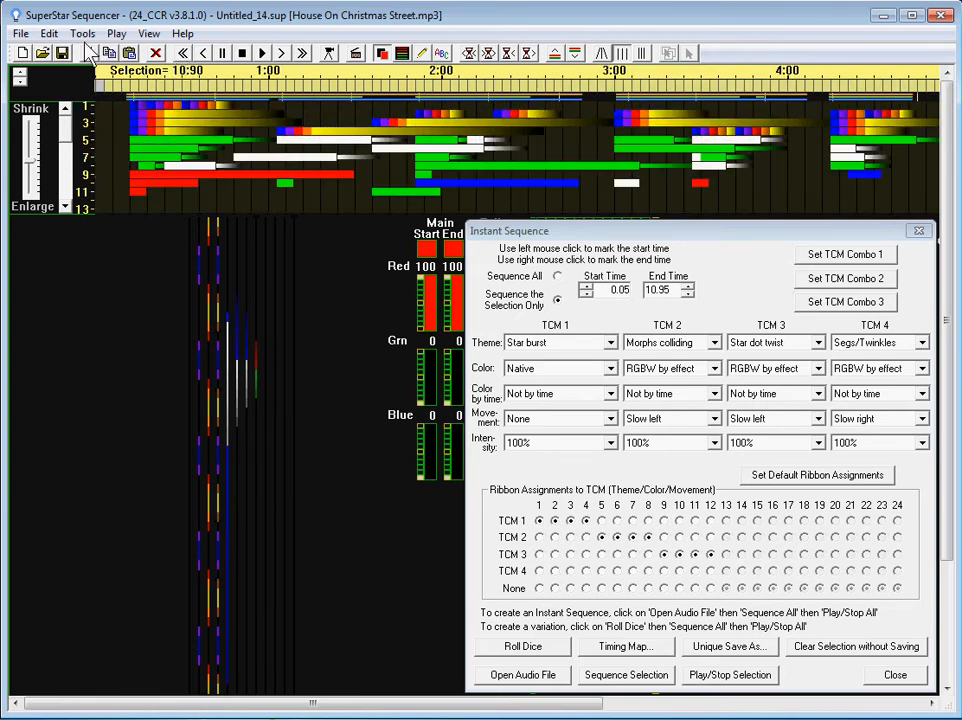
Clear the generated effects and set TCM 1's theme to 2 Segs.
{"action": "left_click", "coordinate": [48, 32]}
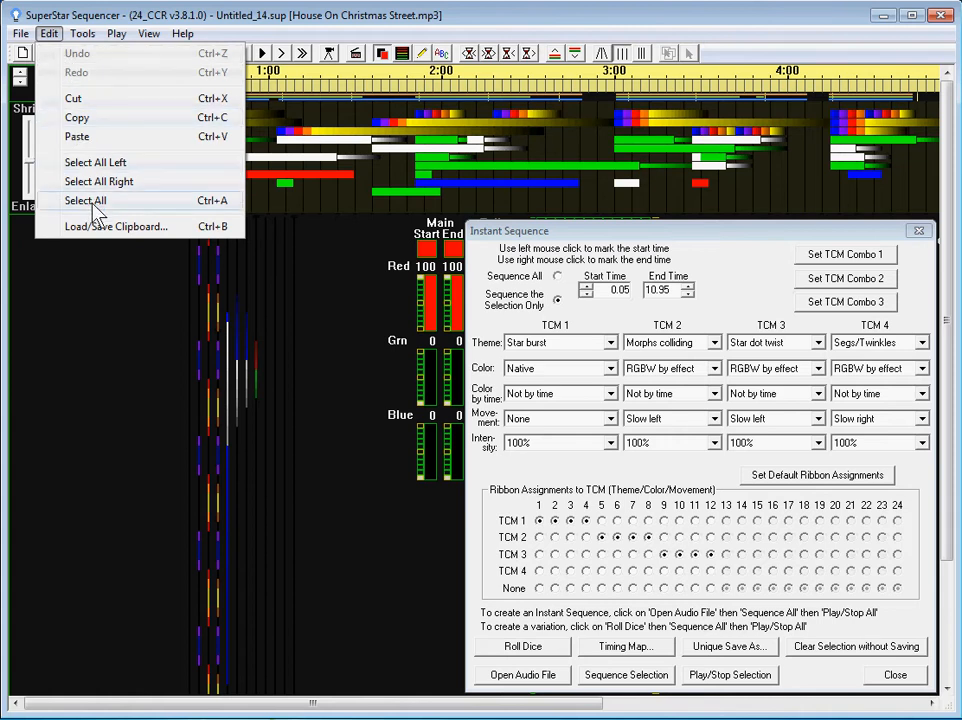
{"action": "left_click", "coordinate": [84, 200]}
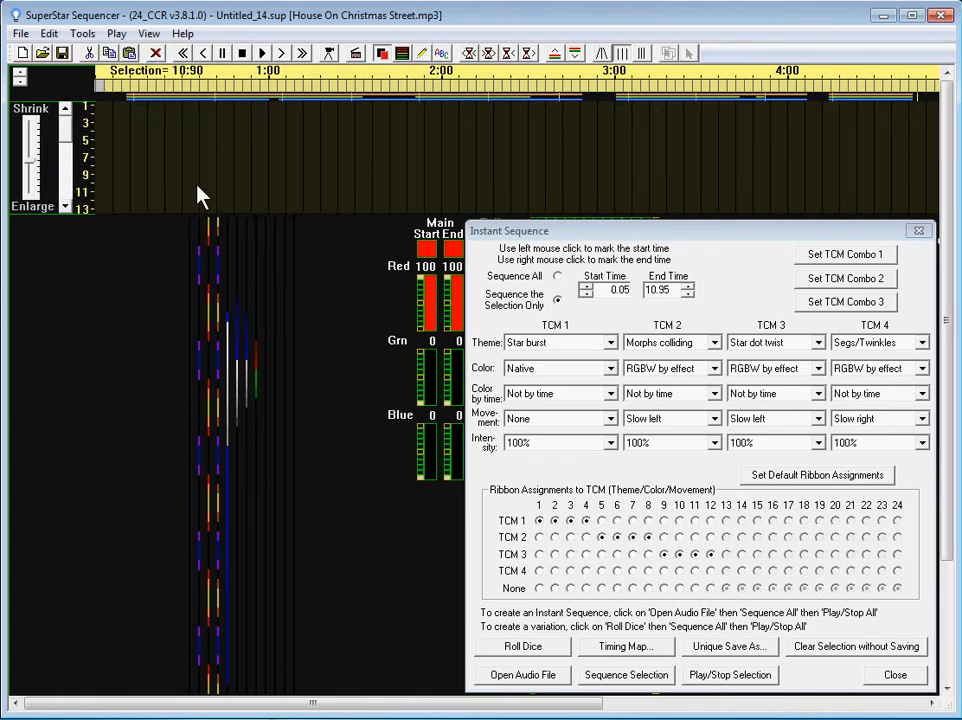
{"action": "mouse_move", "coordinate": [448, 632]}
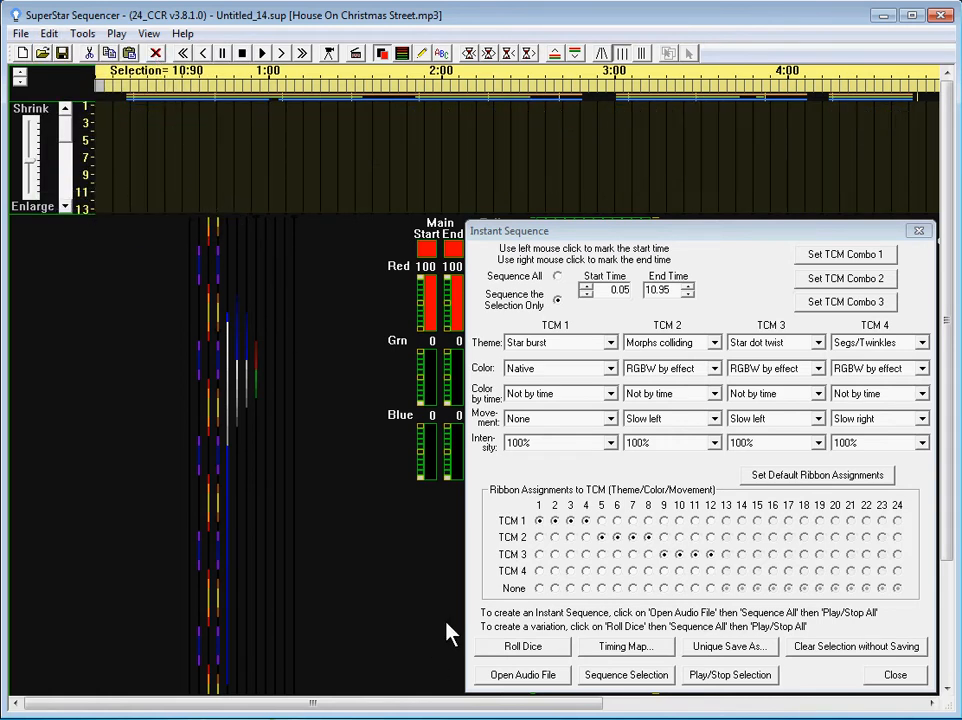
{"action": "mouse_move", "coordinate": [596, 400]}
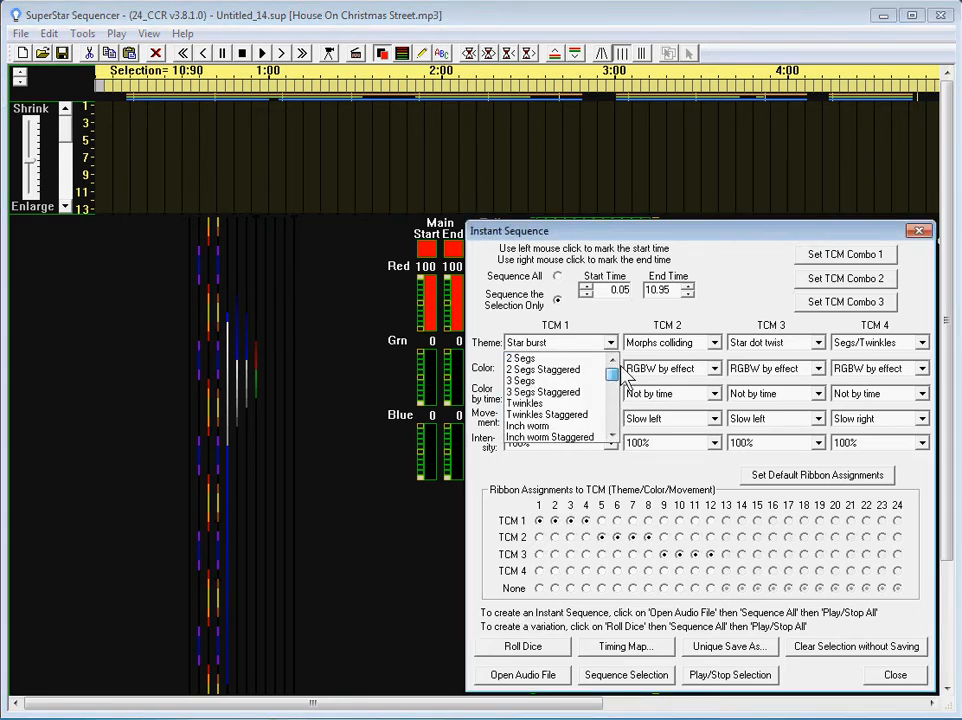
{"action": "left_click", "coordinate": [520, 356]}
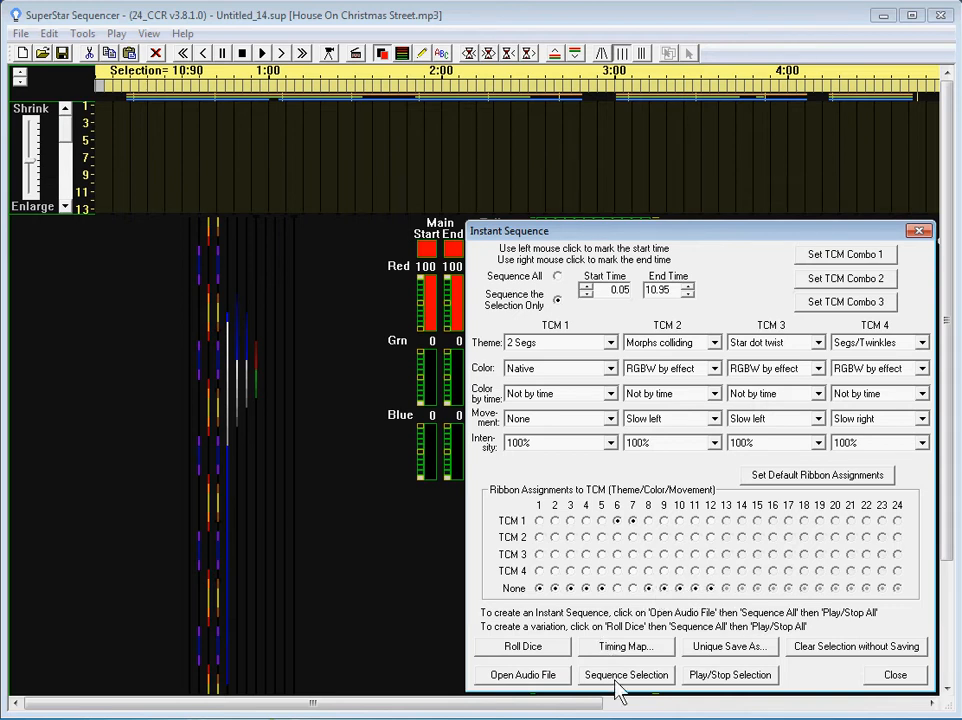
Sequence the selection to generate green 2 Segs effects on the assigned middle ribbons.
{"action": "left_click", "coordinate": [626, 674]}
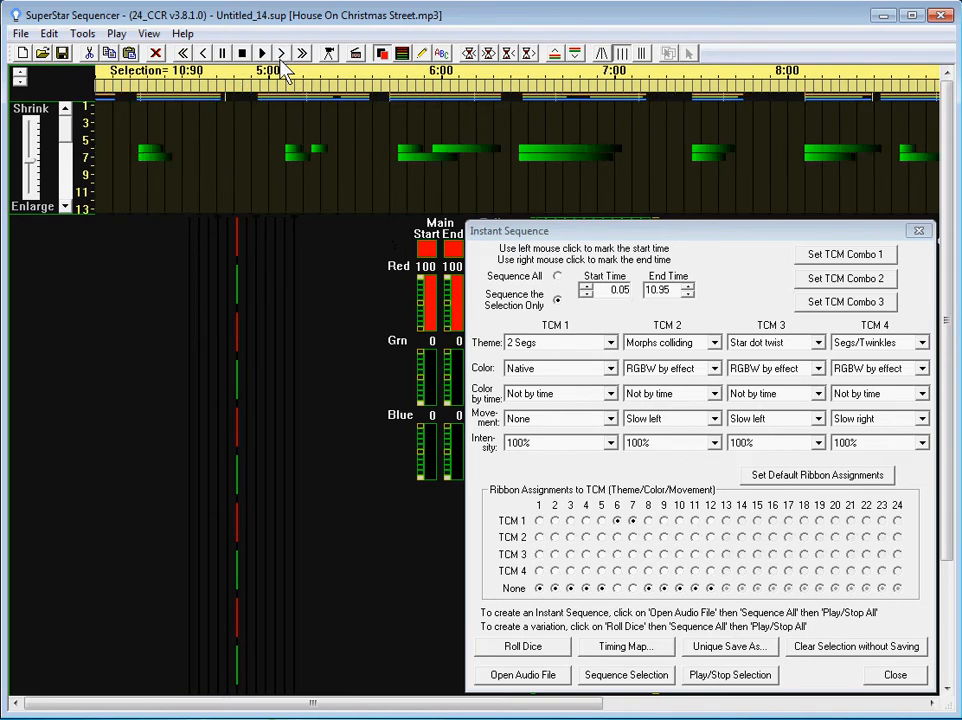
Play through the song and mark 11.40 as the start of the next selection.
{"action": "scroll", "scroll_direction": "right", "scroll_amount": 3}
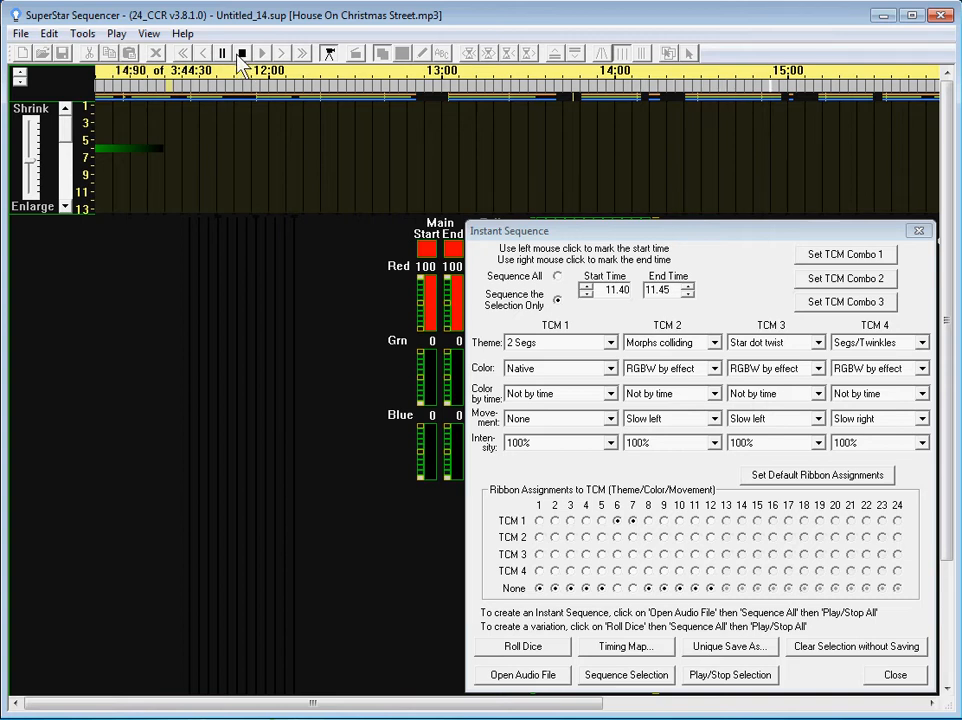
{"action": "left_click", "coordinate": [244, 52]}
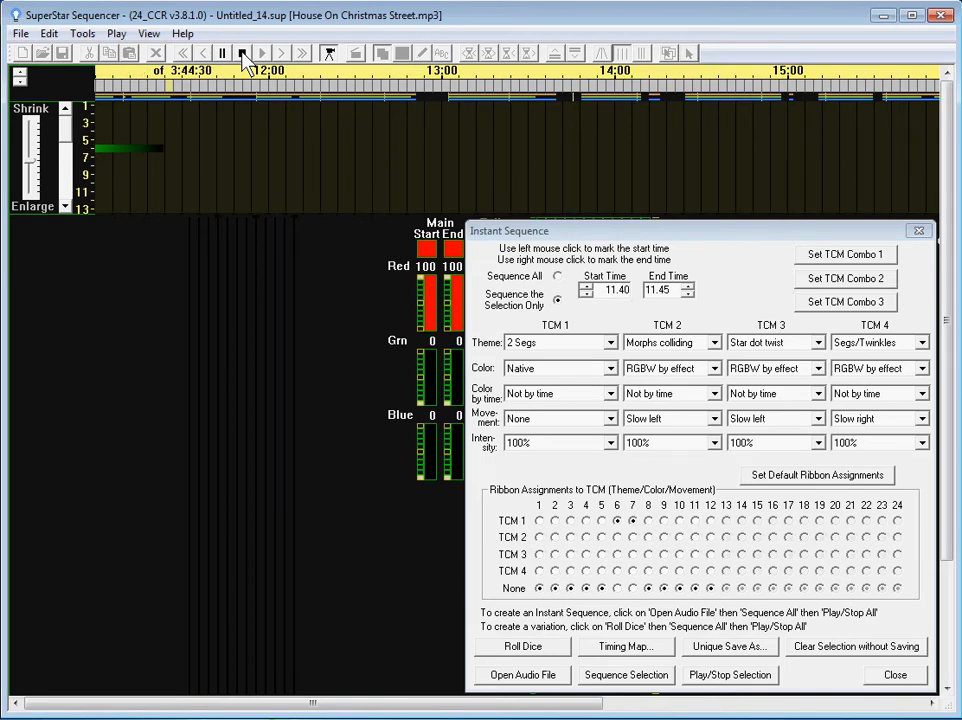
{"action": "left_click", "coordinate": [264, 52]}
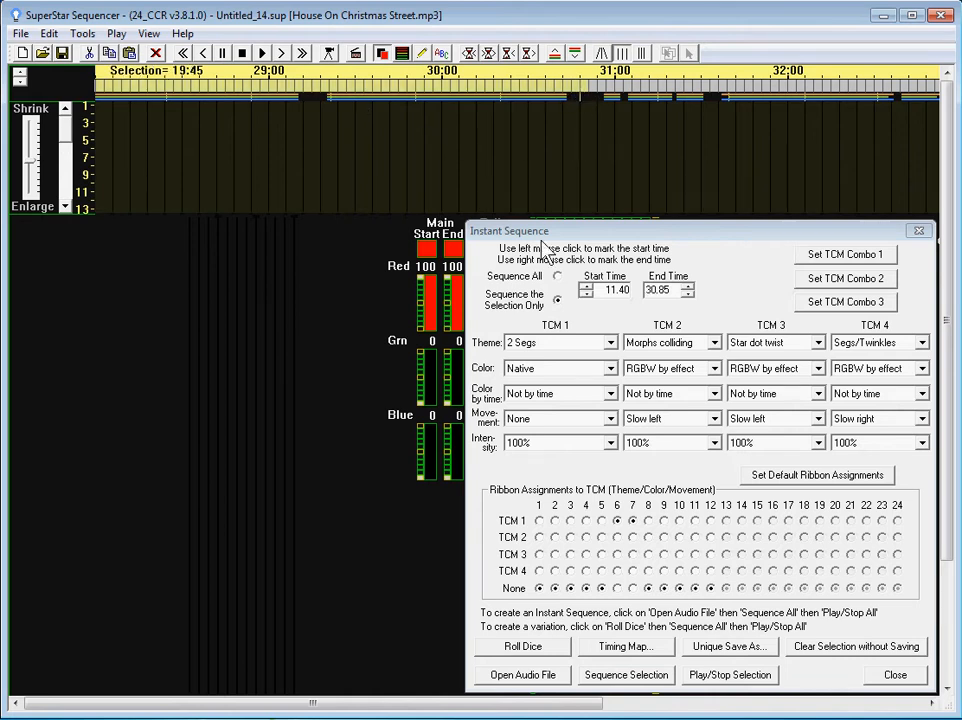
{"action": "mouse_move", "coordinate": [564, 164]}
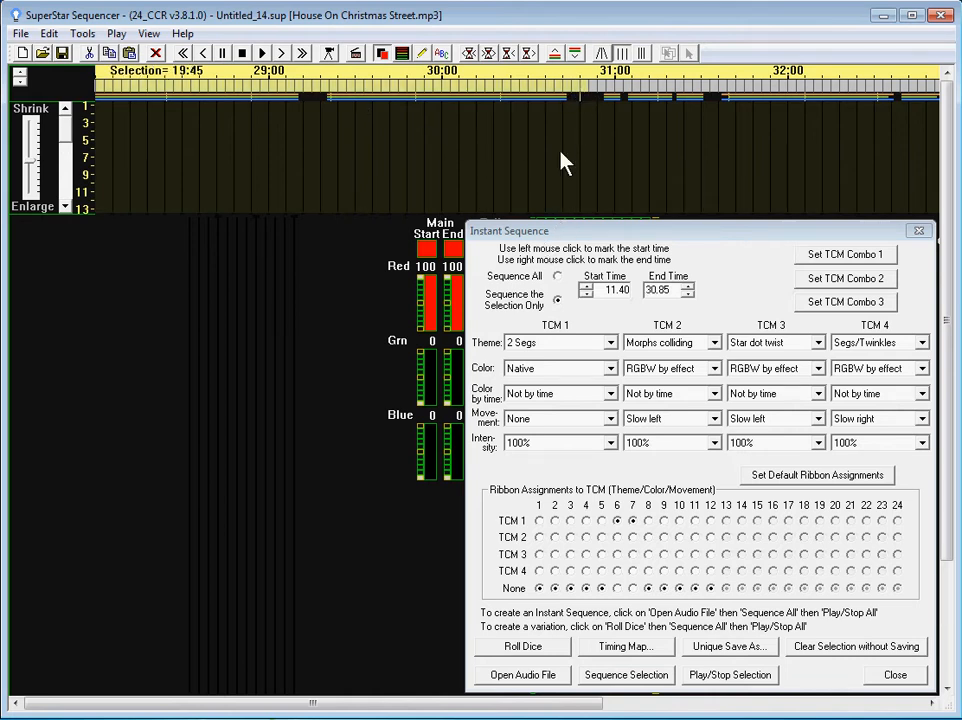
{"action": "mouse_move", "coordinate": [560, 610]}
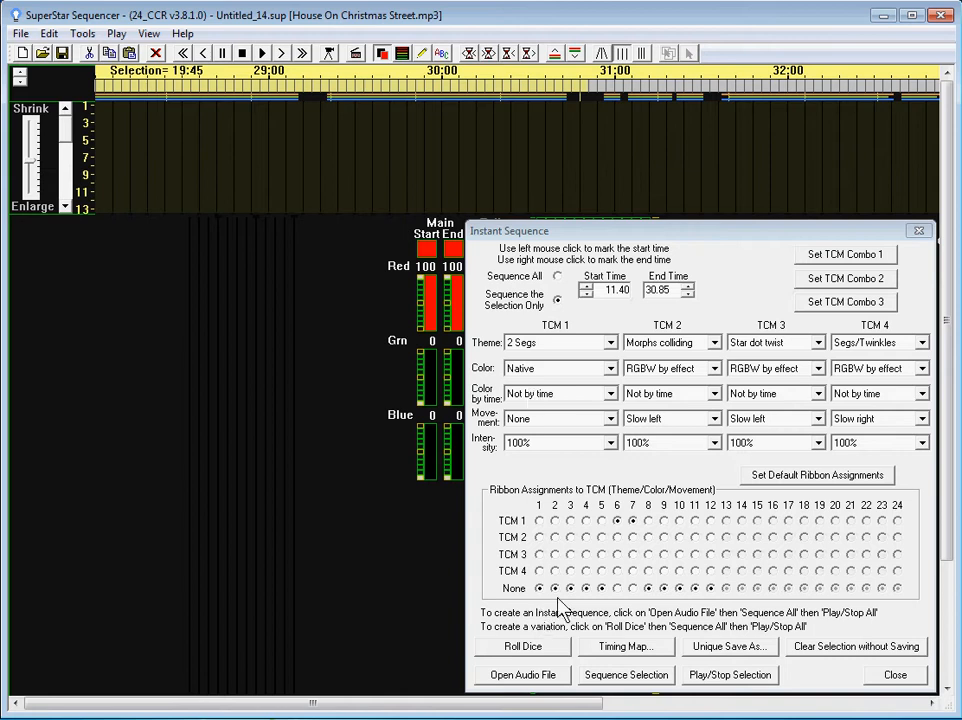
{"action": "mouse_move", "coordinate": [578, 616]}
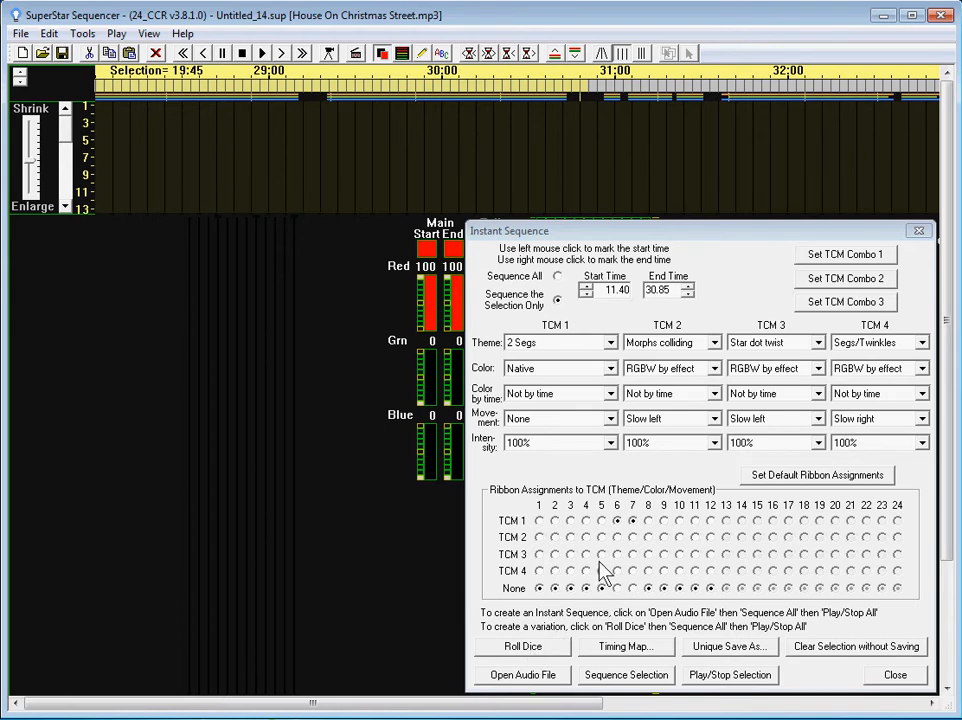
{"action": "mouse_move", "coordinate": [592, 540]}
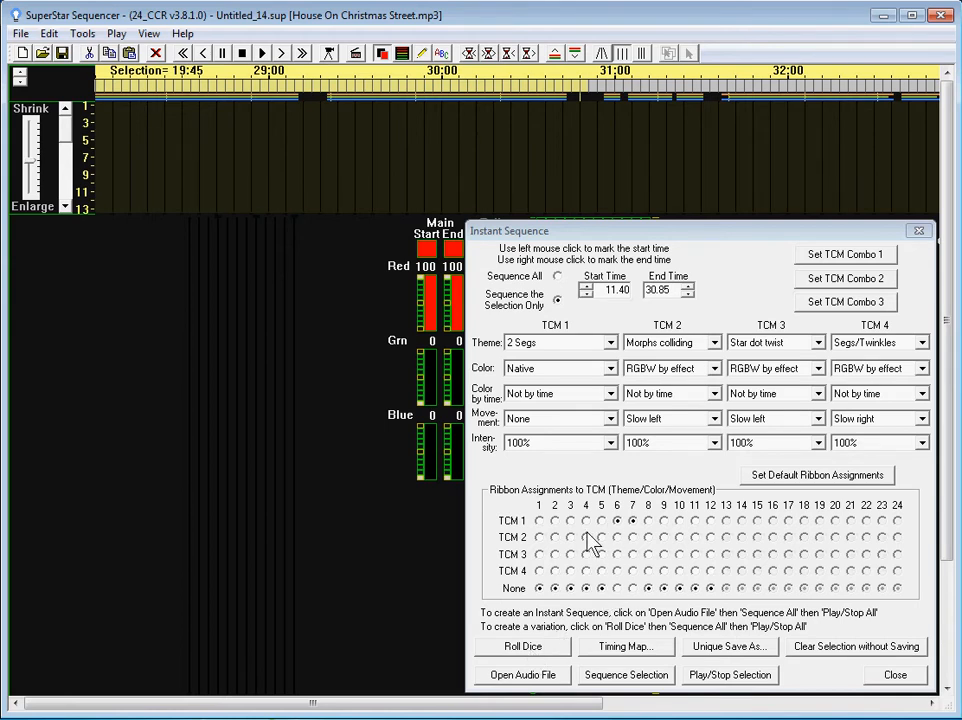
{"action": "mouse_move", "coordinate": [618, 536]}
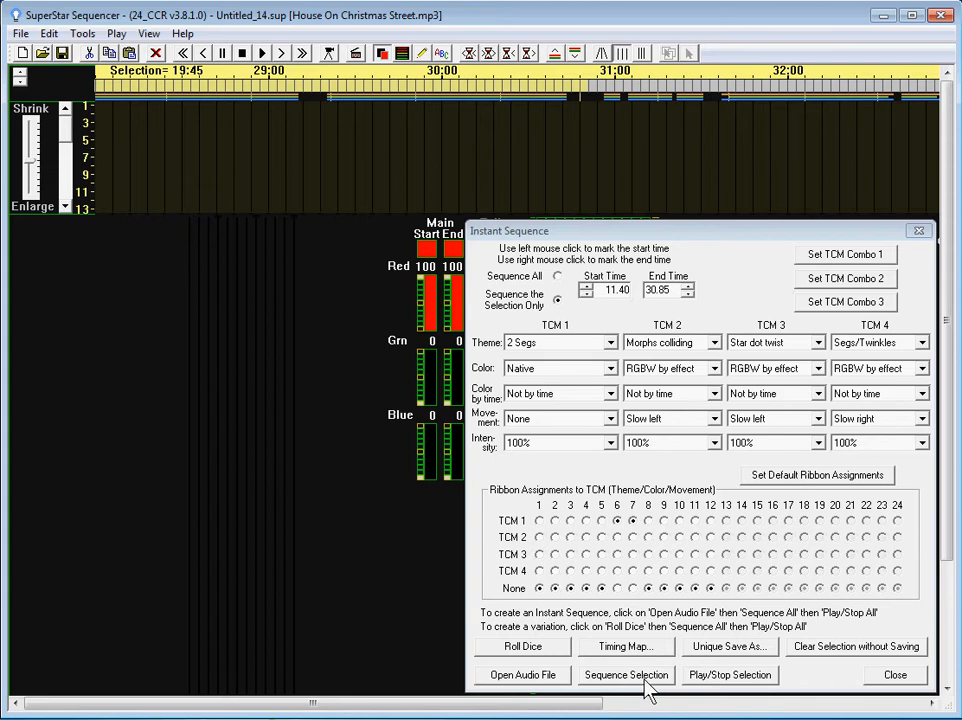
{"action": "mouse_move", "coordinate": [688, 544]}
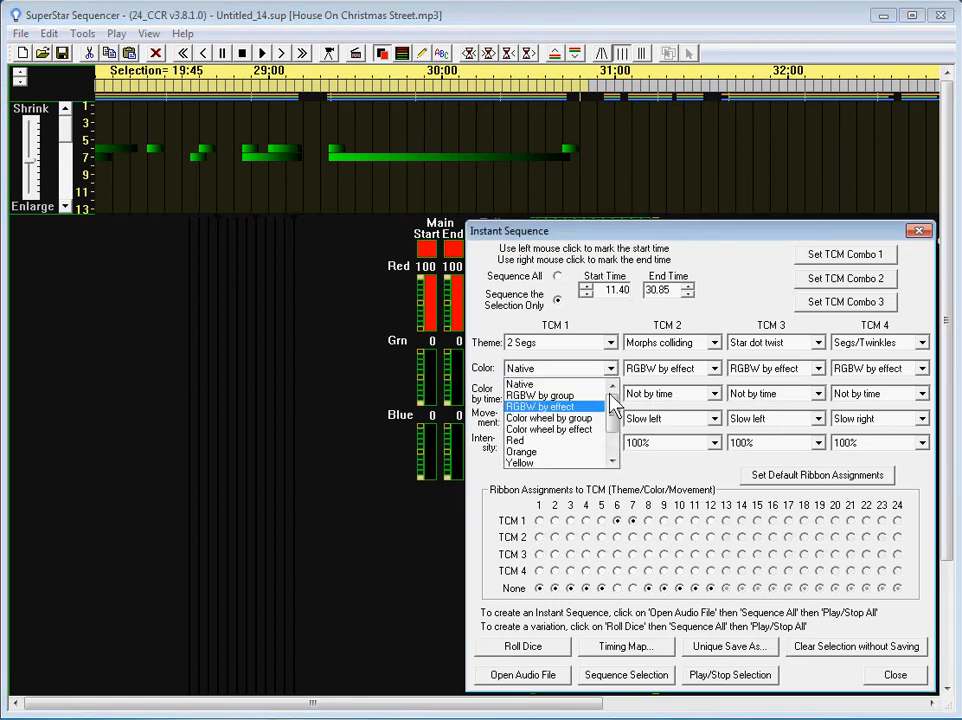
Regenerate the 11.40–30.95 section in Red, replacing existing effects, and preview it.
{"action": "left_click", "coordinate": [626, 674]}
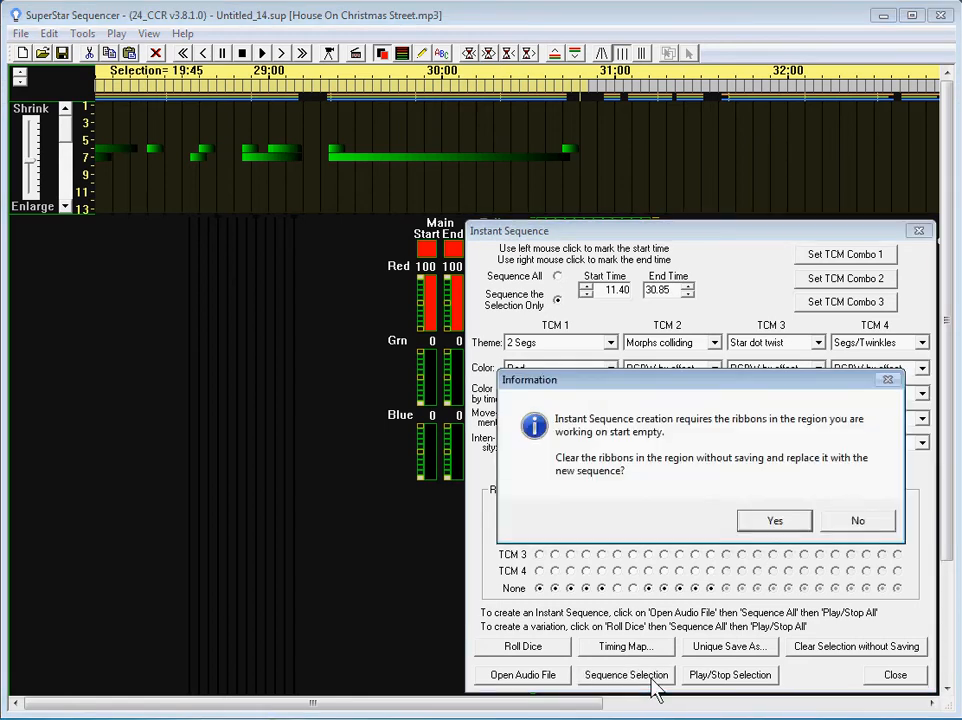
{"action": "left_click", "coordinate": [774, 520]}
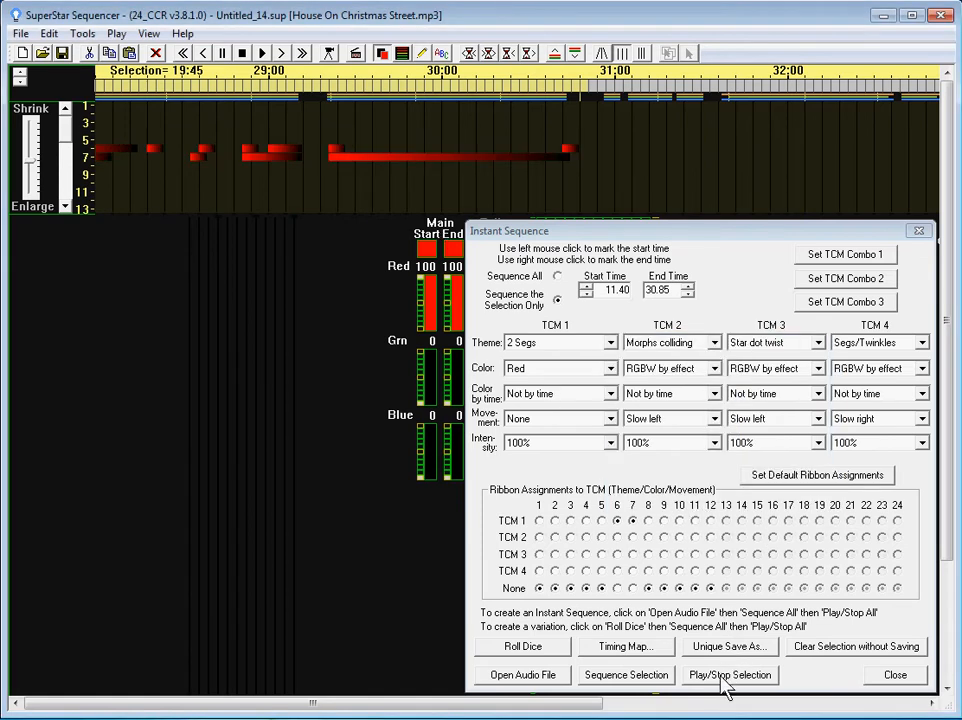
{"action": "left_click", "coordinate": [728, 674]}
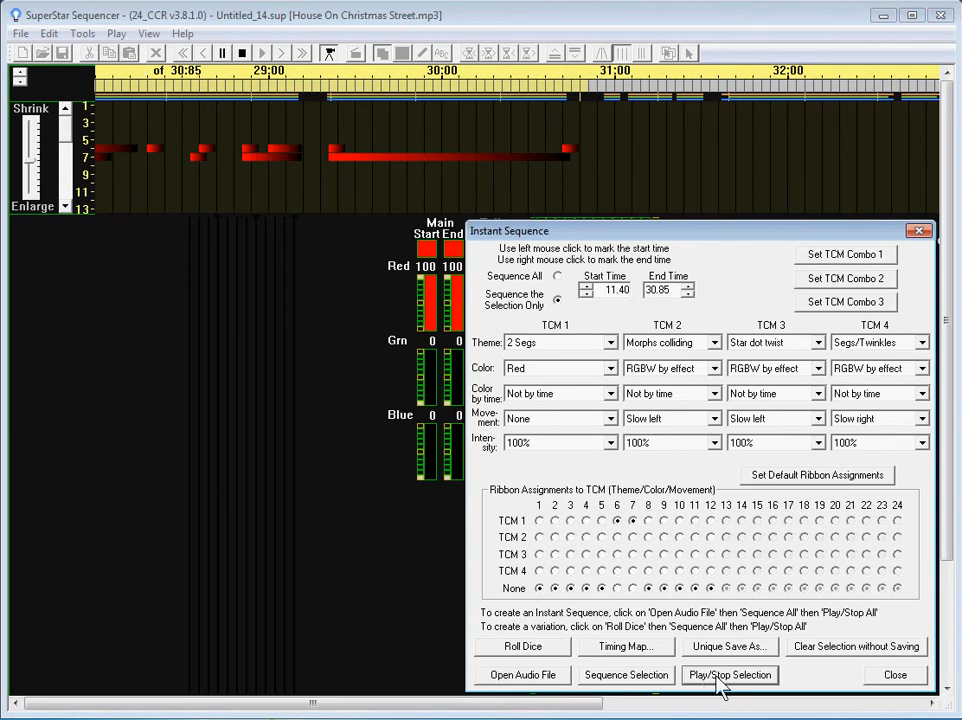
{"action": "left_click", "coordinate": [728, 674]}
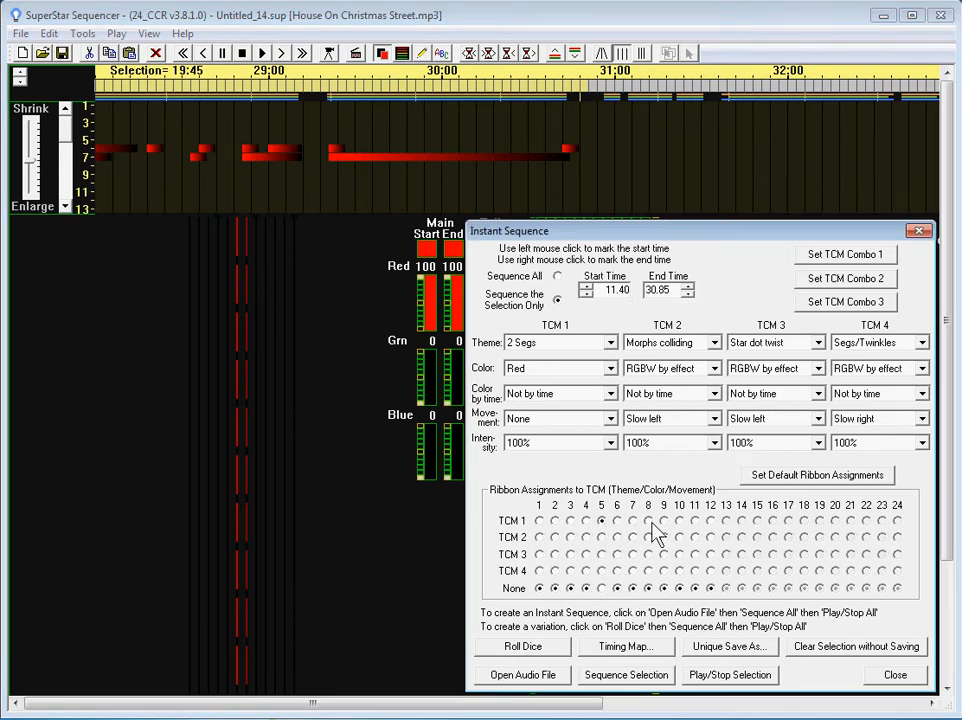
{"action": "mouse_move", "coordinate": [624, 440]}
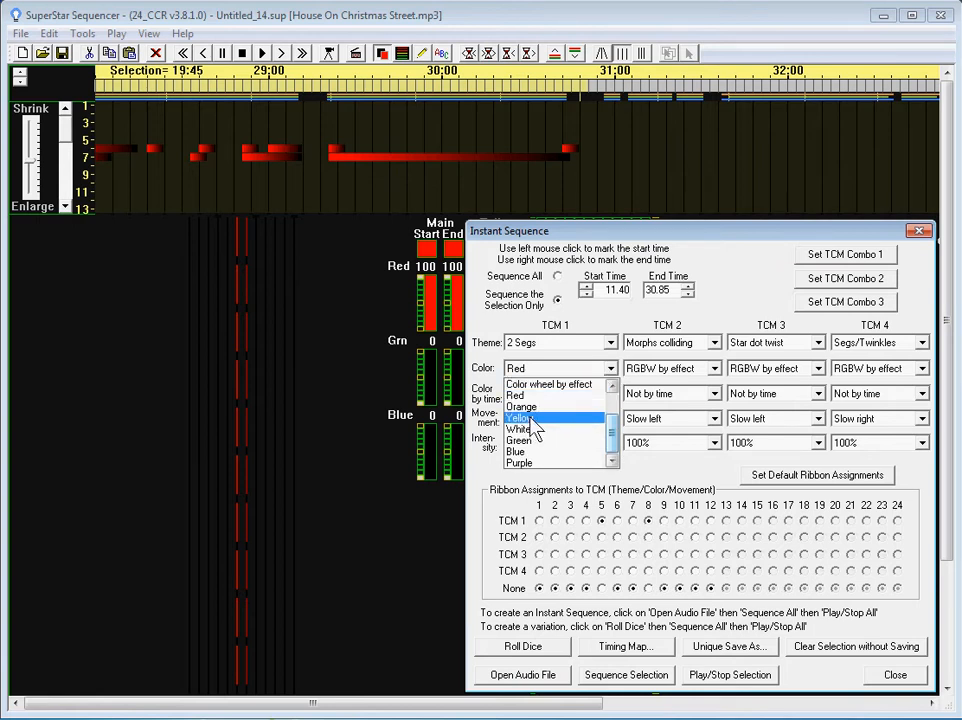
Generate Orange 2 Segs effects on reassigned ribbons in the 11.40–30.95 section and preview.
{"action": "left_click", "coordinate": [520, 418]}
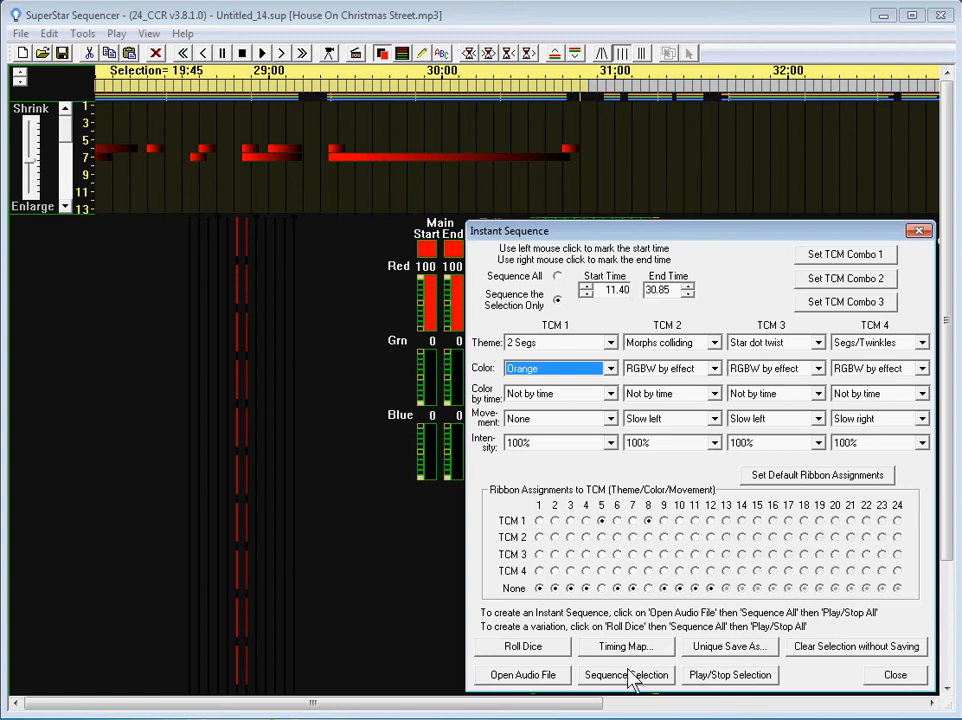
{"action": "left_click", "coordinate": [626, 674]}
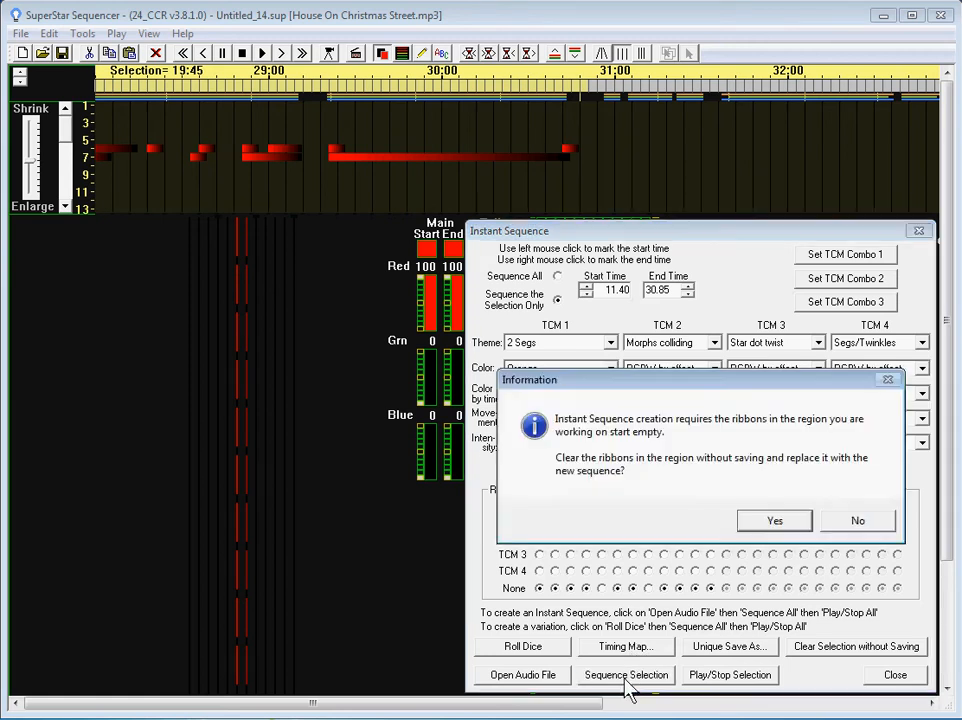
{"action": "left_click", "coordinate": [774, 520]}
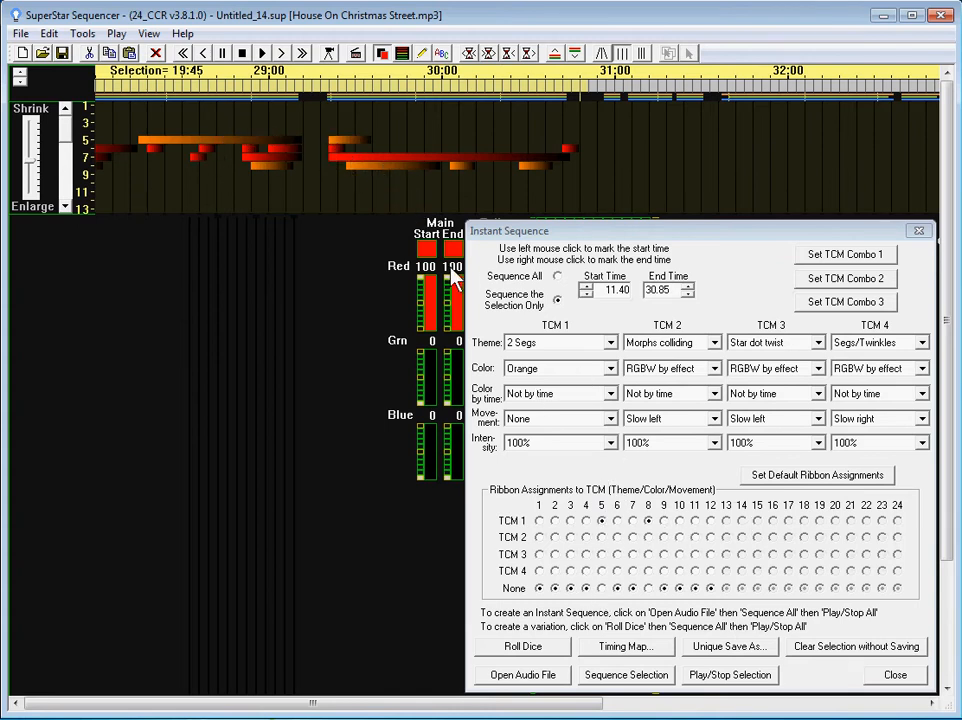
{"action": "mouse_move", "coordinate": [364, 156]}
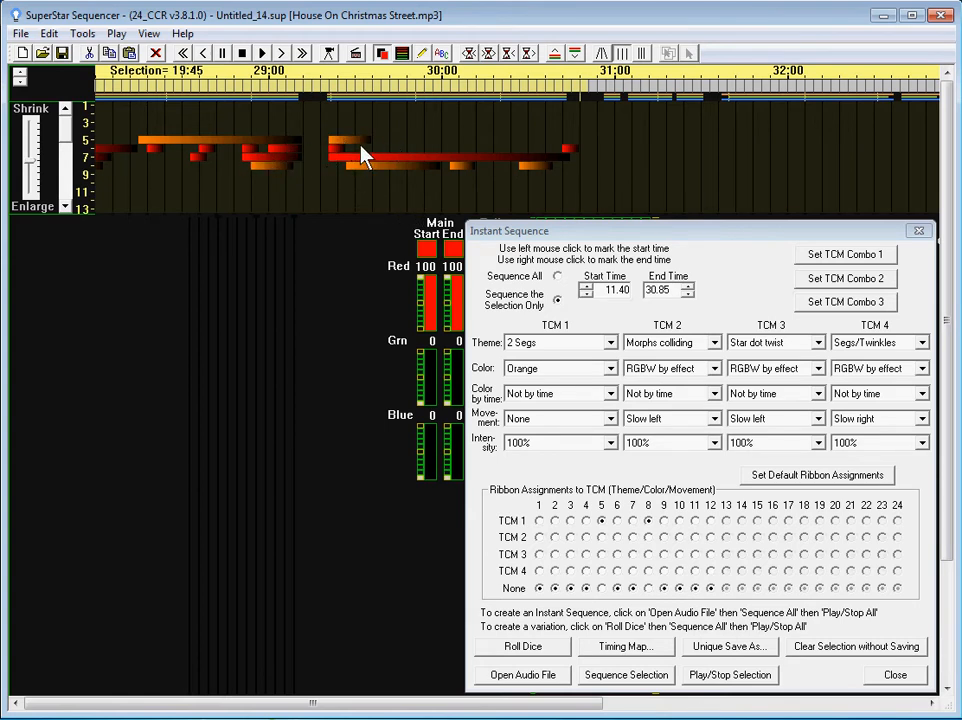
{"action": "mouse_move", "coordinate": [340, 164]}
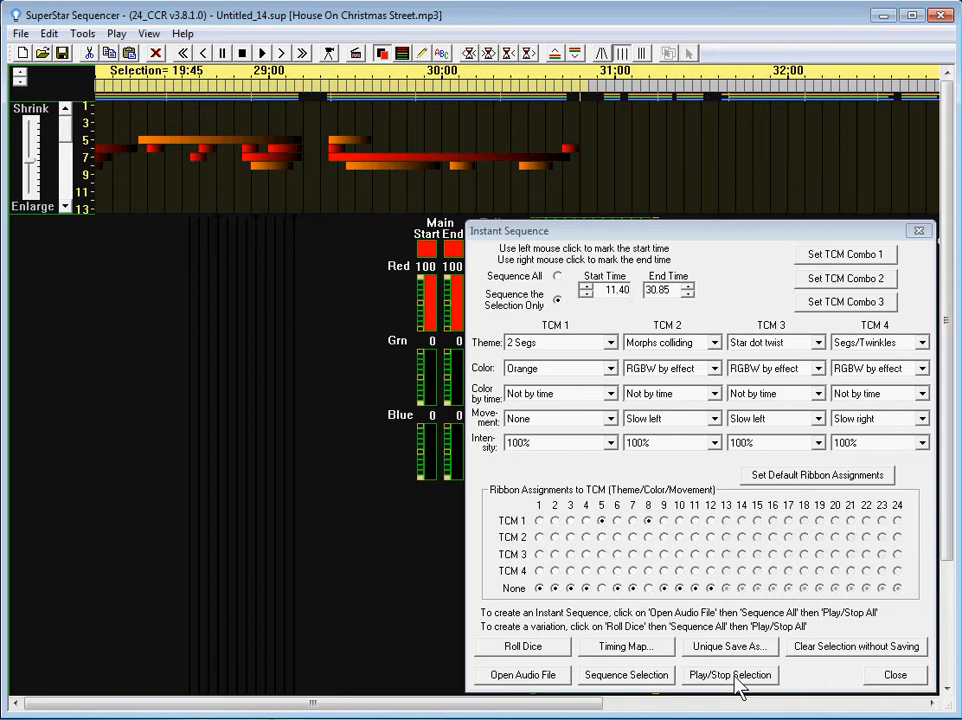
{"action": "left_click", "coordinate": [728, 674]}
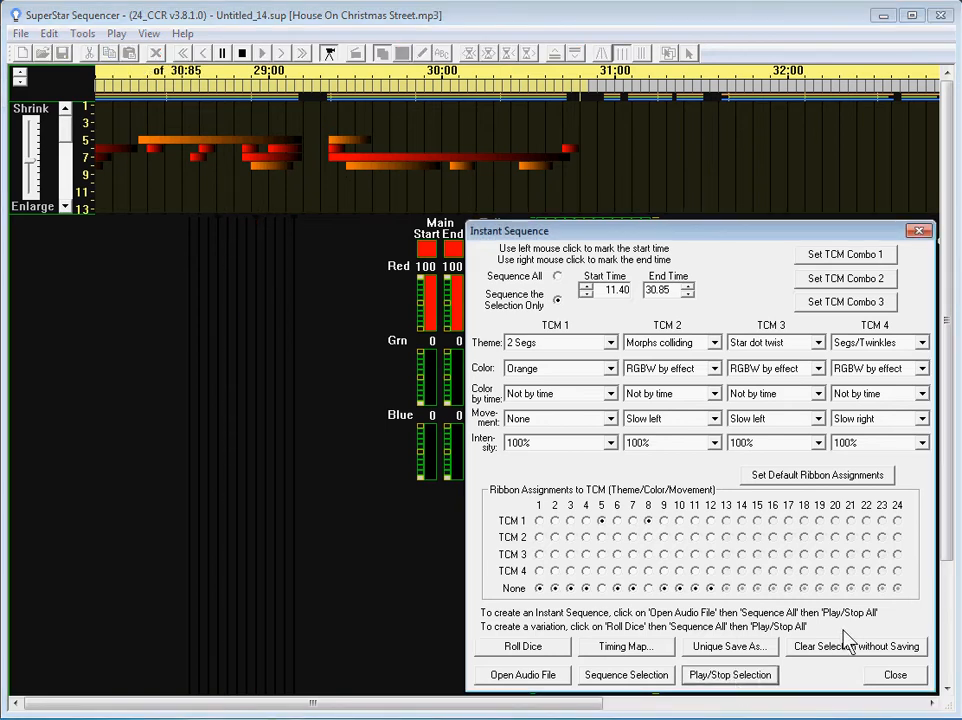
{"action": "left_click", "coordinate": [728, 674]}
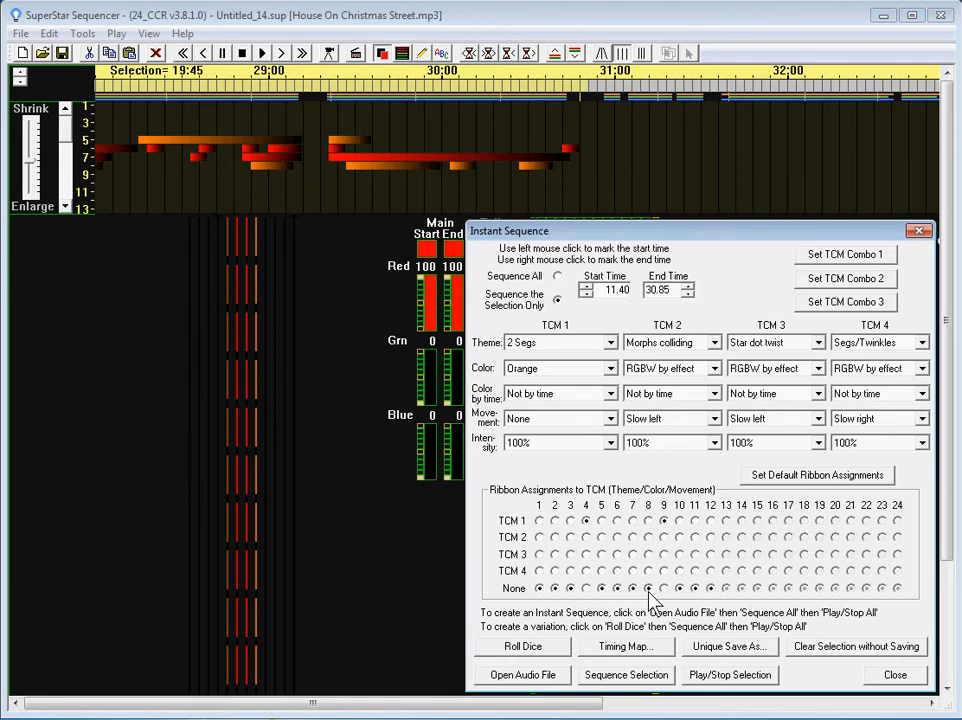
Layer Yellow and then Green 2 Segs effects onto further ribbons in the 11.40–30.95 section.
{"action": "left_click", "coordinate": [612, 368]}
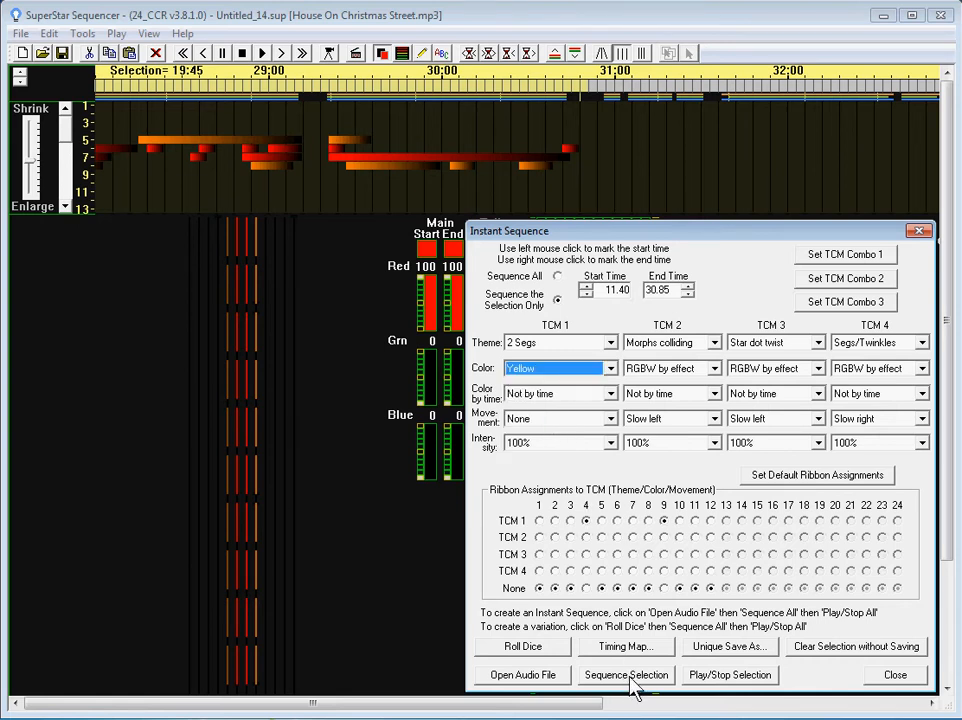
{"action": "left_click", "coordinate": [624, 674]}
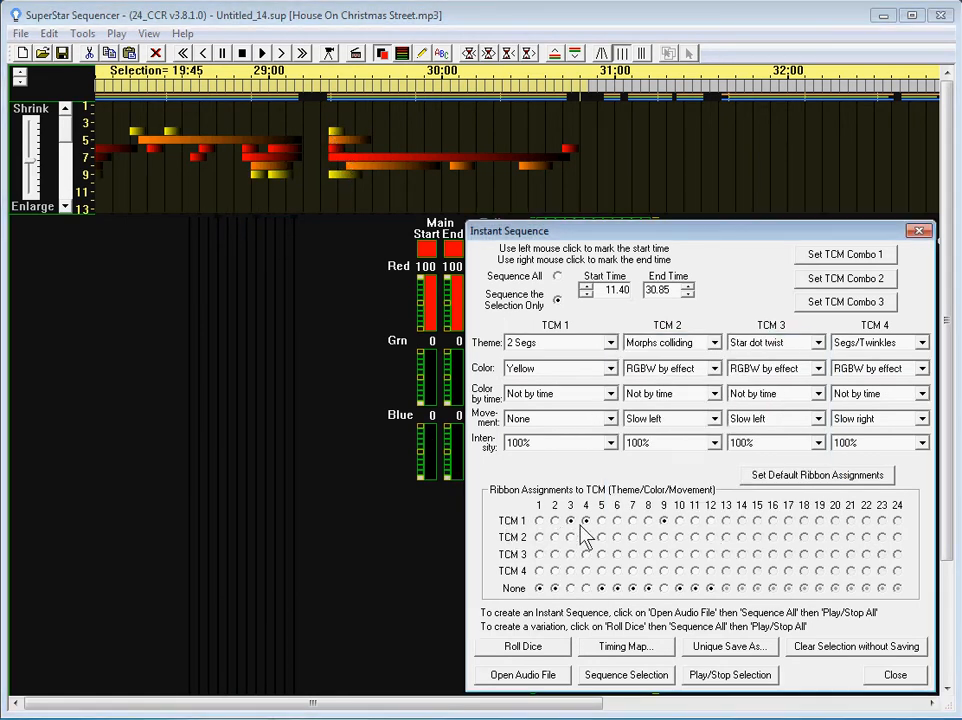
{"action": "mouse_move", "coordinate": [616, 528]}
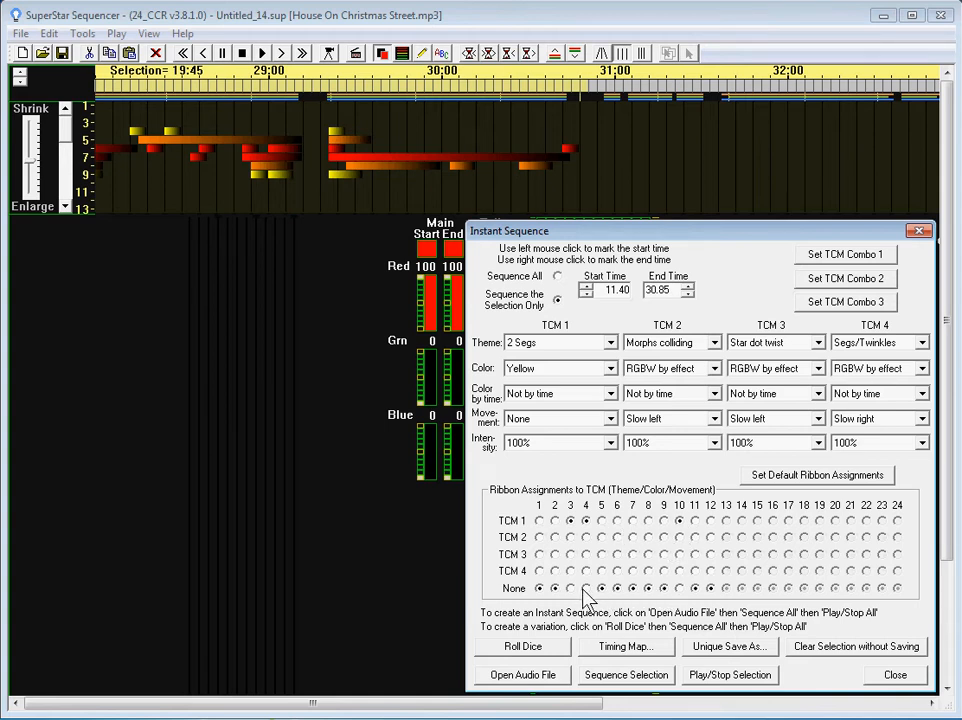
{"action": "left_click", "coordinate": [608, 368]}
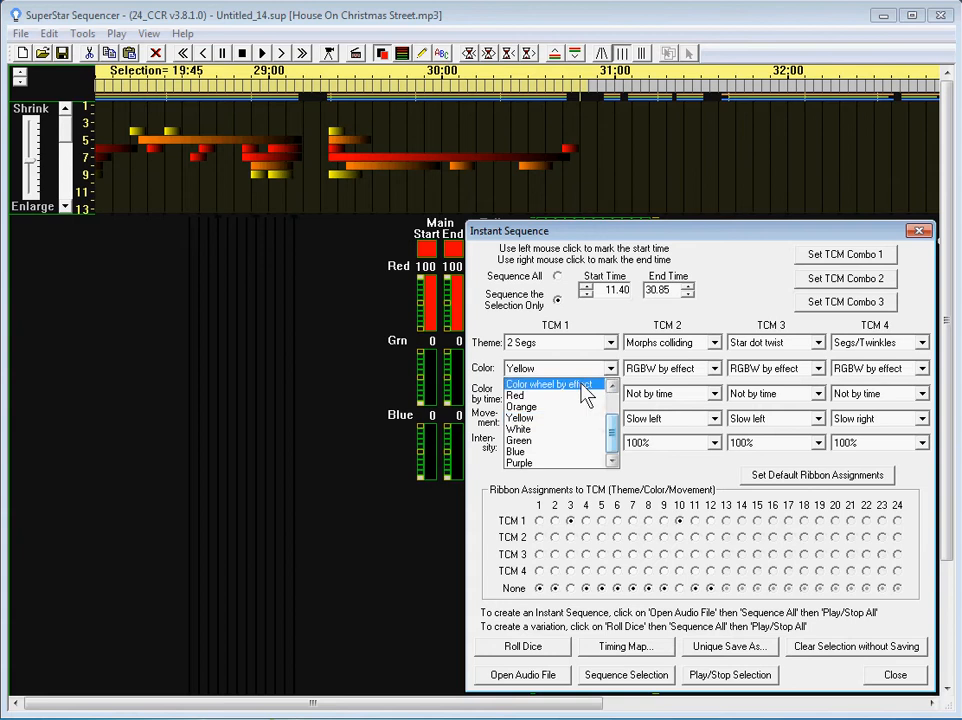
{"action": "left_click", "coordinate": [520, 440]}
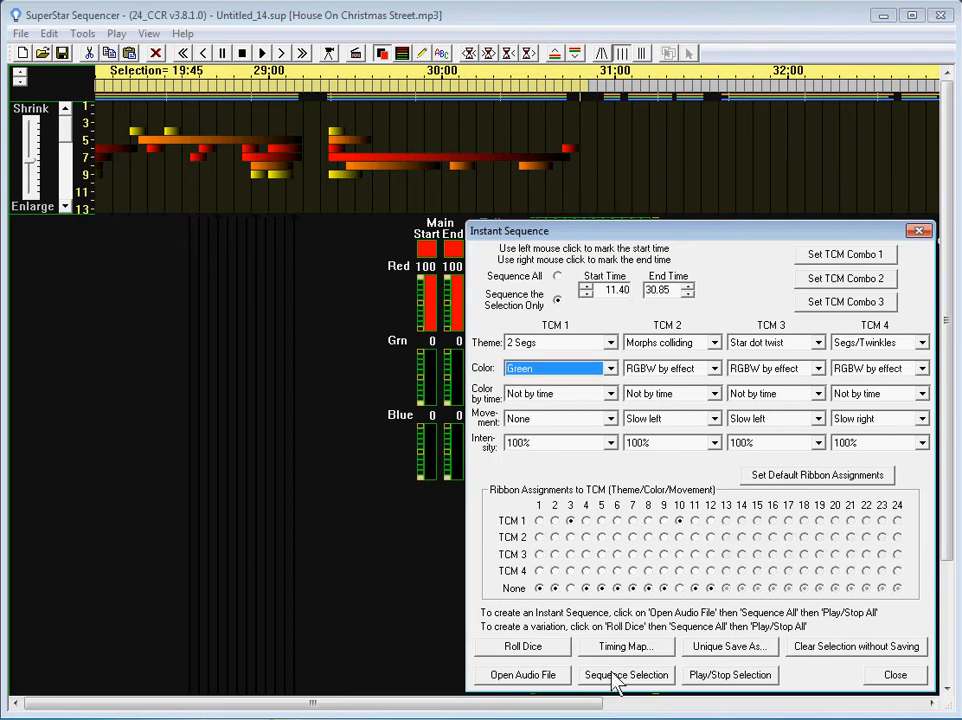
{"action": "left_click", "coordinate": [626, 674]}
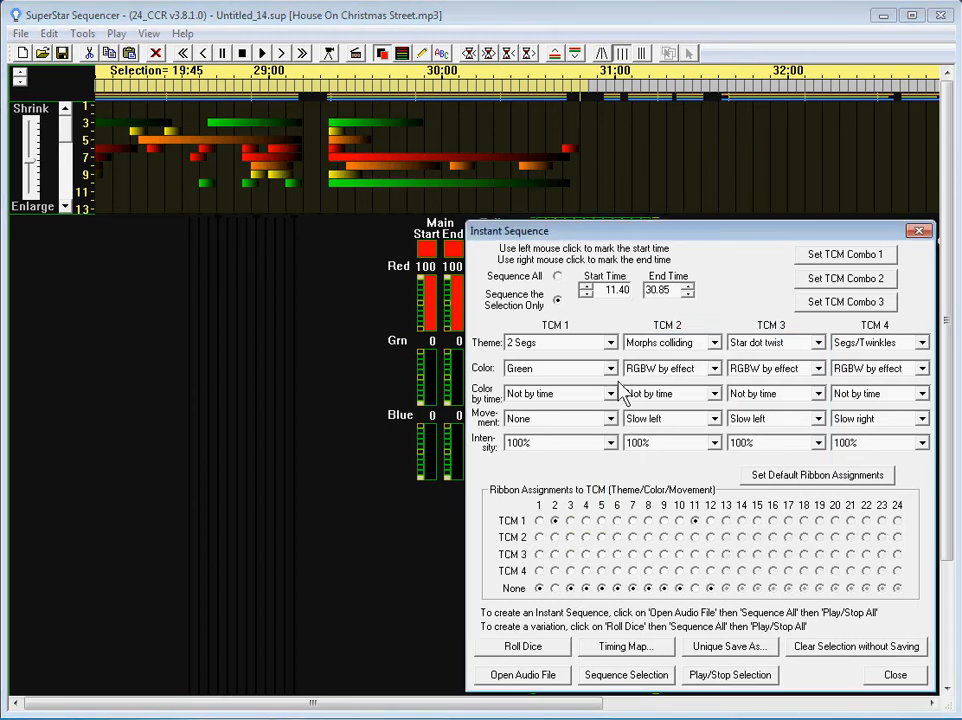
Regenerate the 11.40–30.95 span, then set TCM 1 to Purple and regenerate again.
{"action": "left_click", "coordinate": [560, 368]}
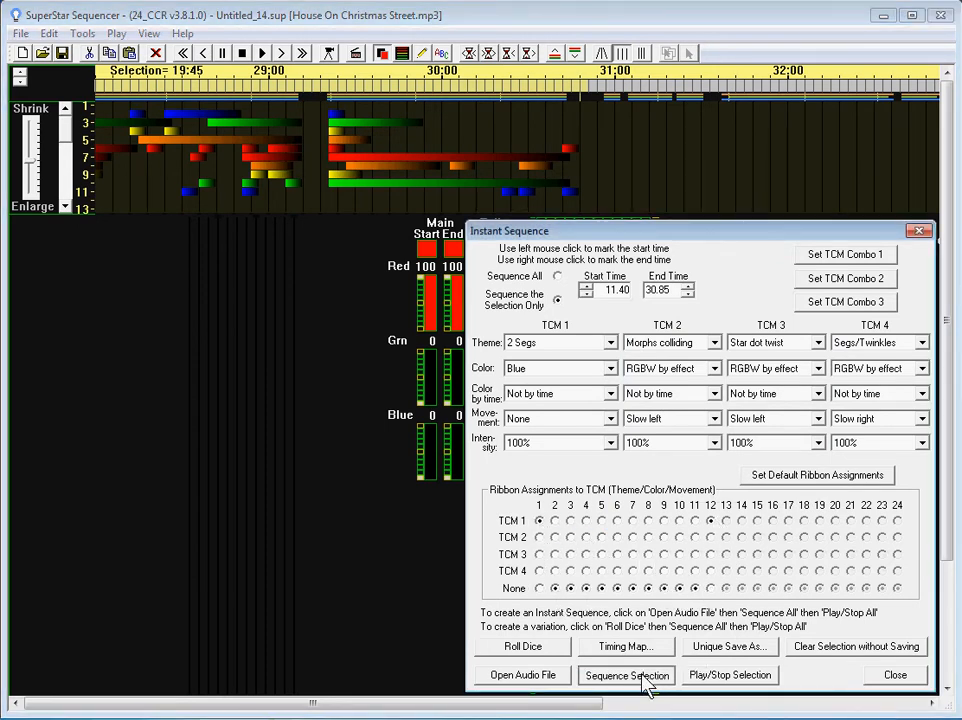
{"action": "left_click", "coordinate": [626, 674]}
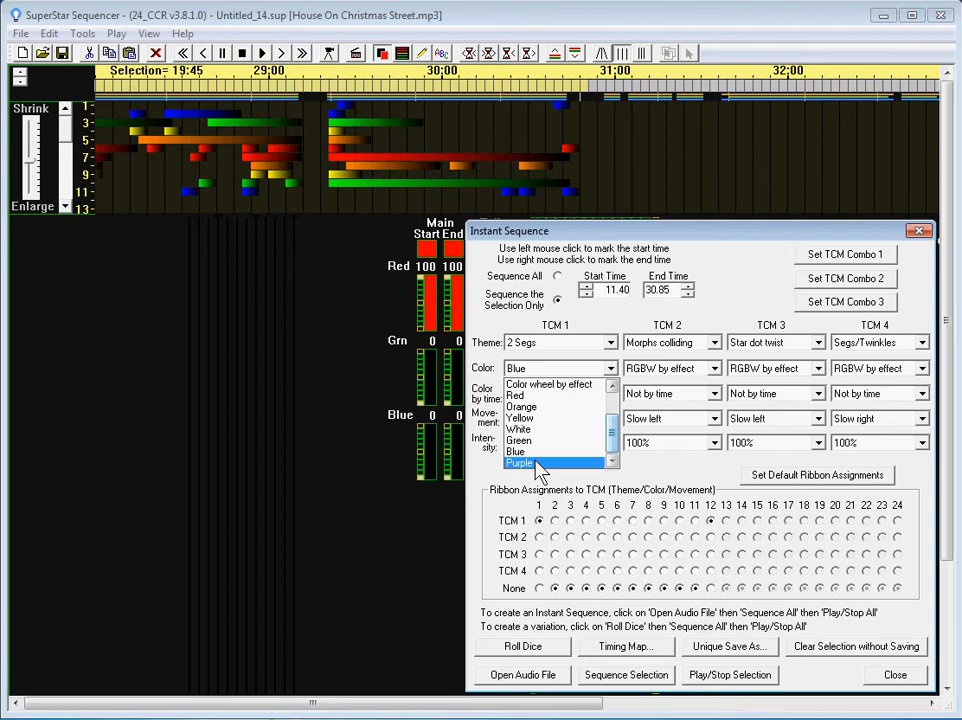
{"action": "left_click", "coordinate": [520, 464]}
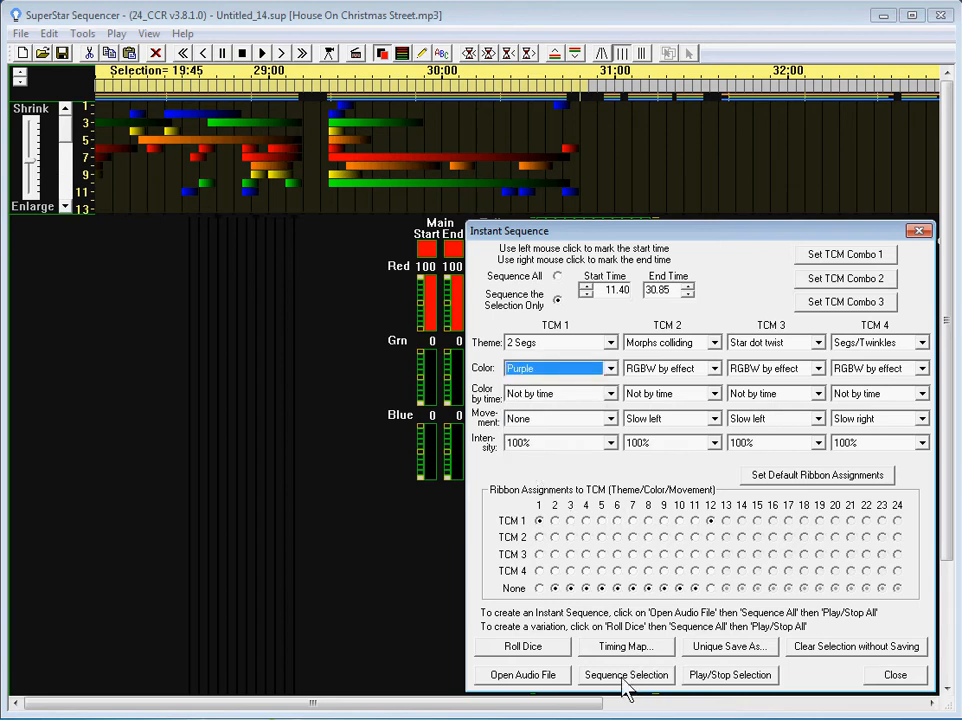
{"action": "left_click", "coordinate": [624, 674]}
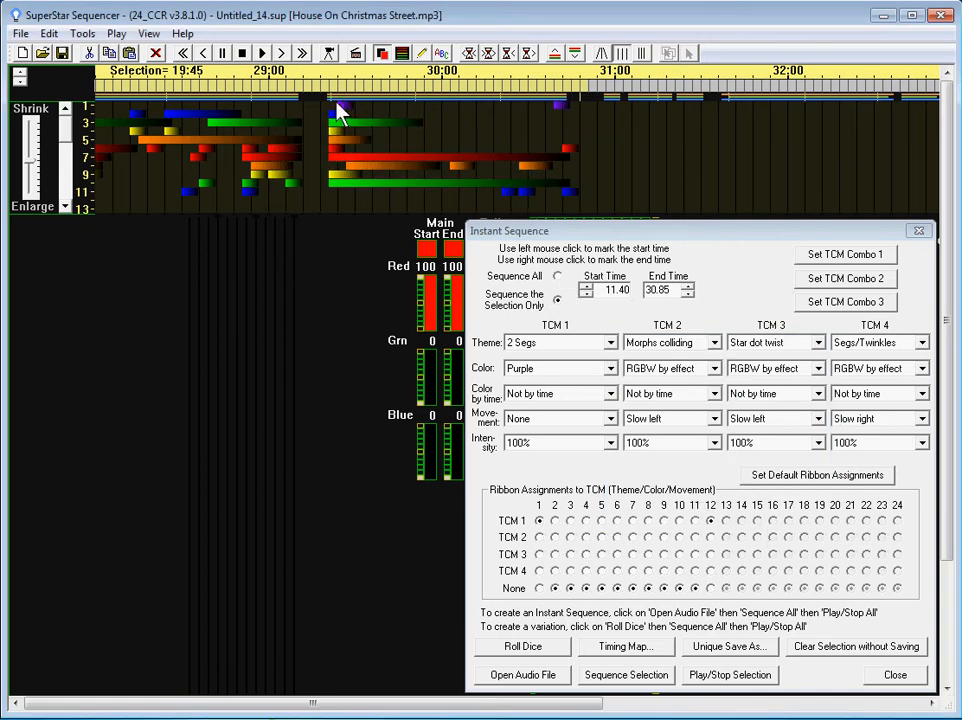
{"action": "mouse_move", "coordinate": [276, 120]}
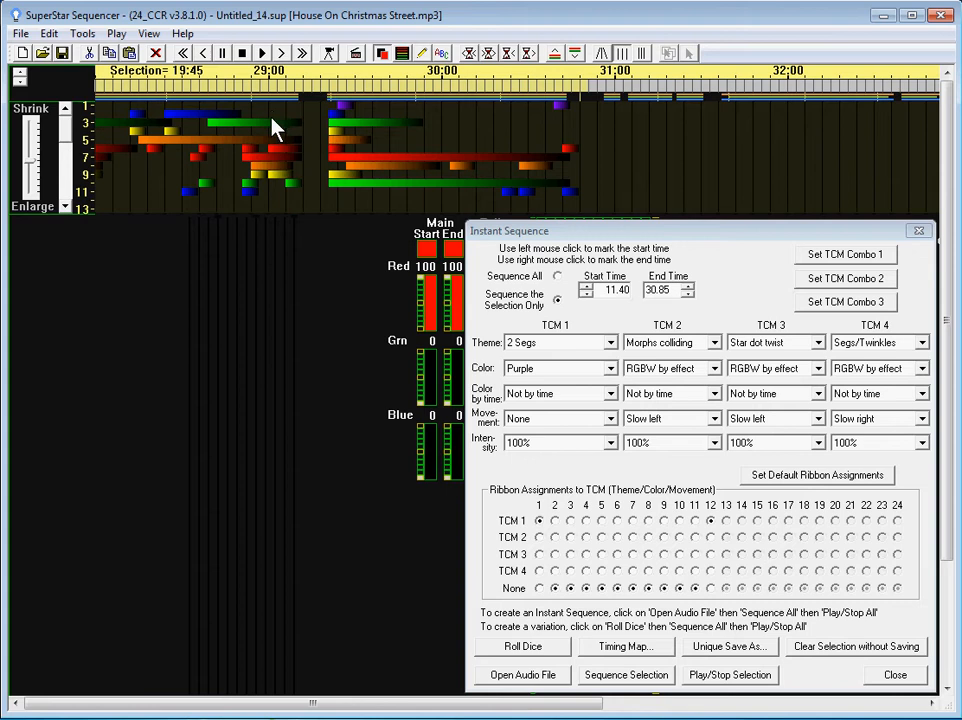
{"action": "mouse_move", "coordinate": [210, 194]}
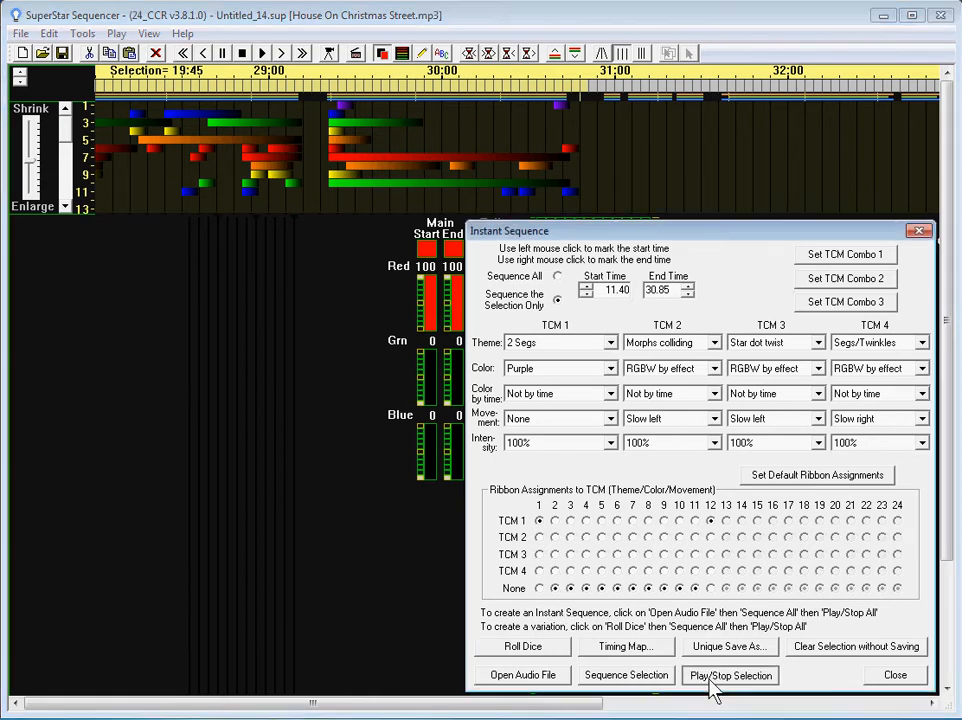
{"action": "left_click", "coordinate": [728, 674]}
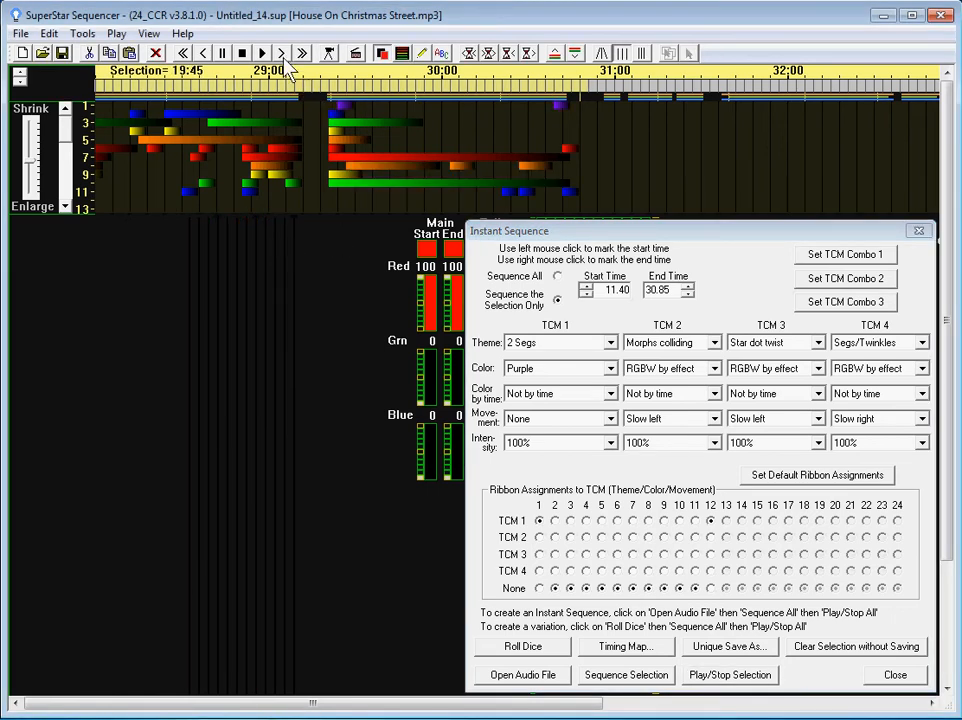
Mark a new selection on the timeline from 30.85 to 40.30 seconds.
{"action": "scroll", "scroll_direction": "right", "scroll_amount": 3}
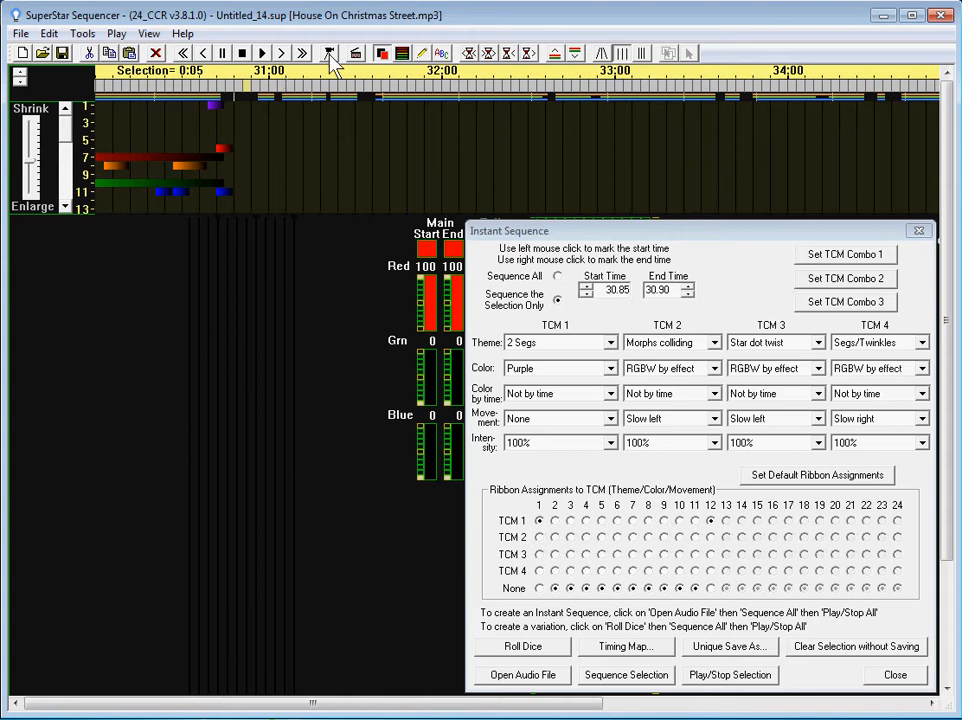
{"action": "left_click", "coordinate": [330, 52]}
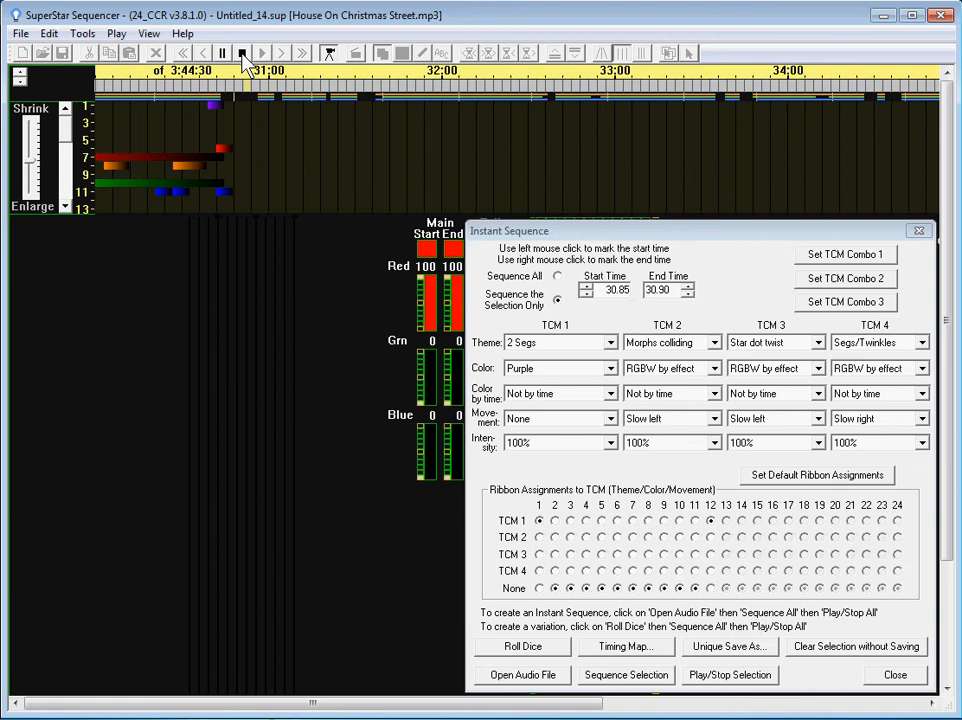
{"action": "left_click", "coordinate": [242, 52]}
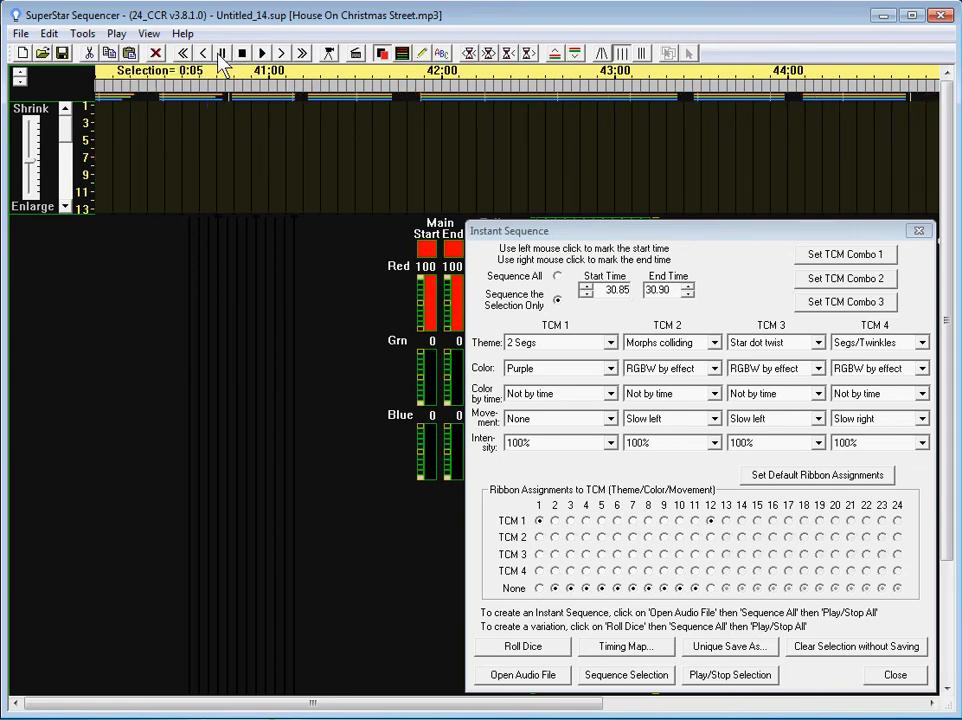
{"action": "left_click", "coordinate": [262, 52]}
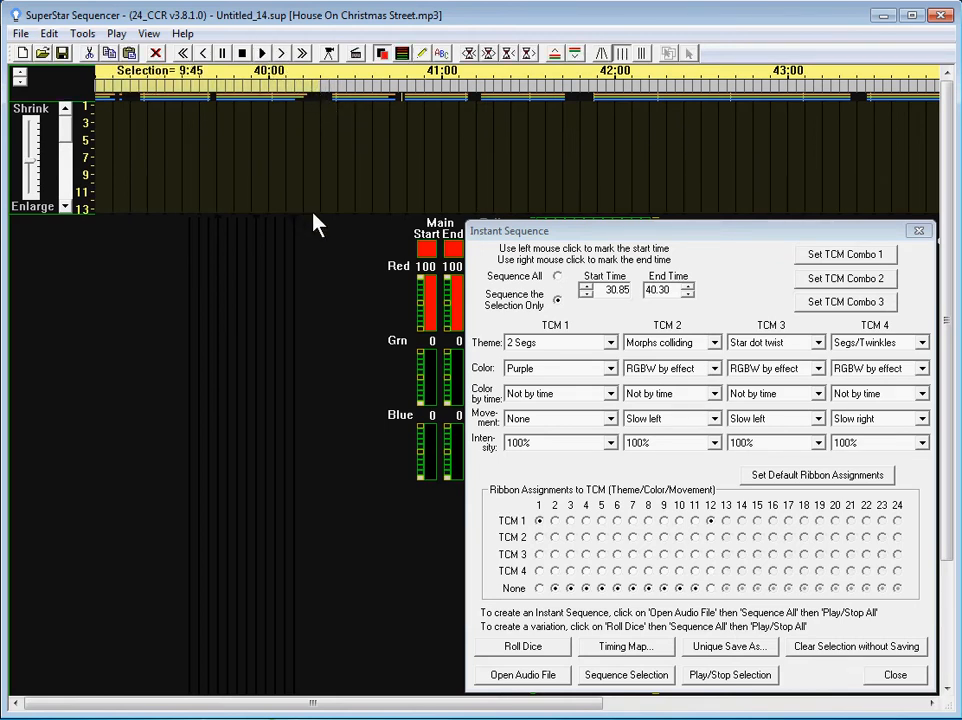
{"action": "mouse_move", "coordinate": [344, 208]}
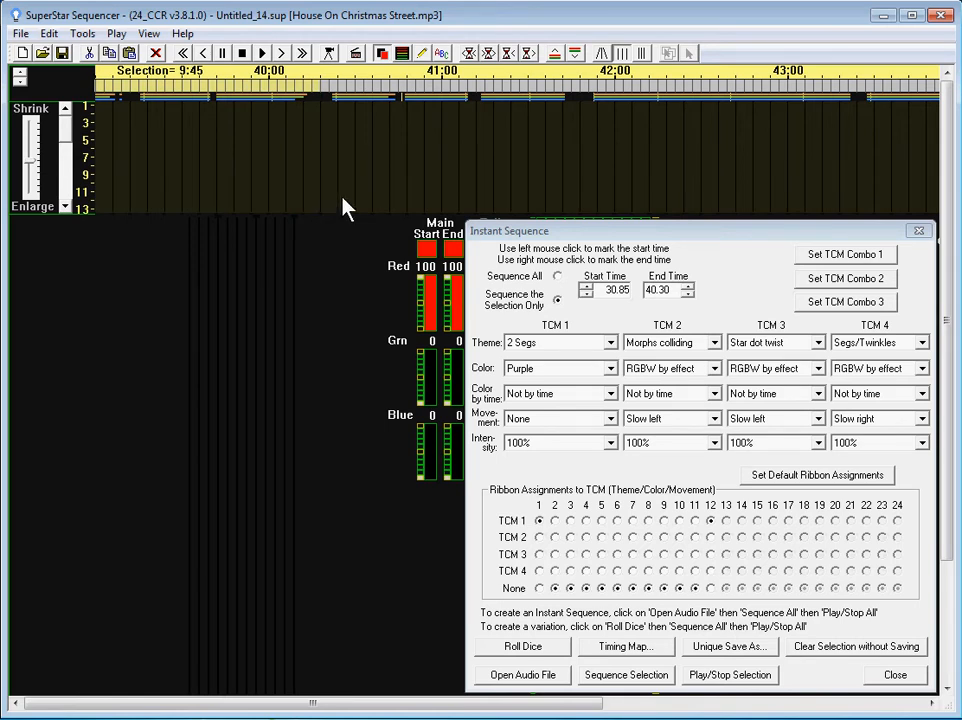
{"action": "mouse_move", "coordinate": [736, 490]}
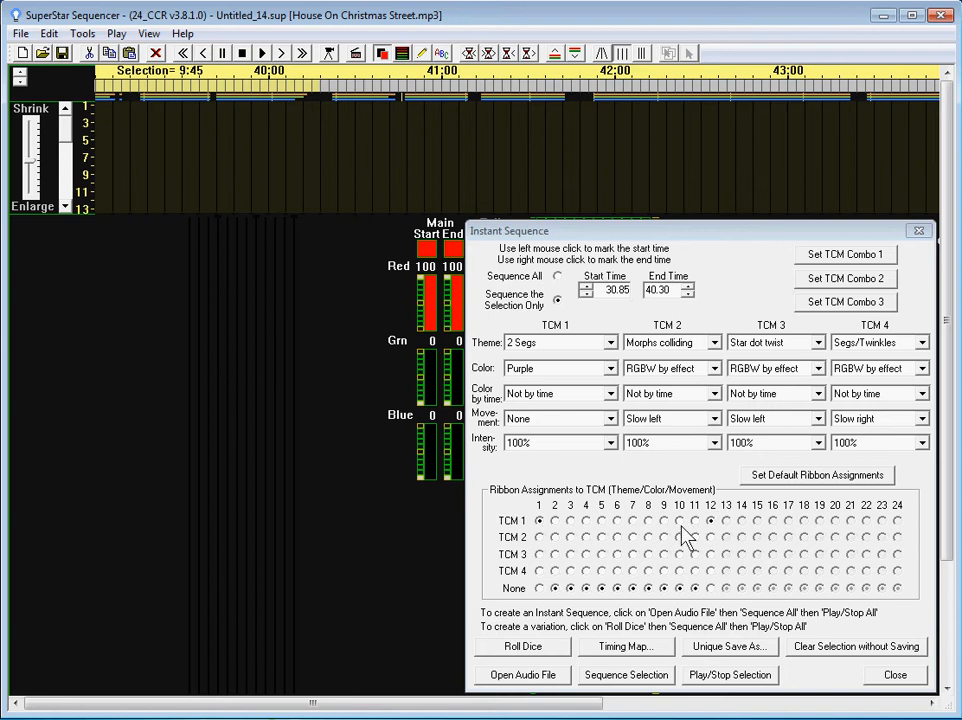
{"action": "mouse_move", "coordinate": [512, 684]}
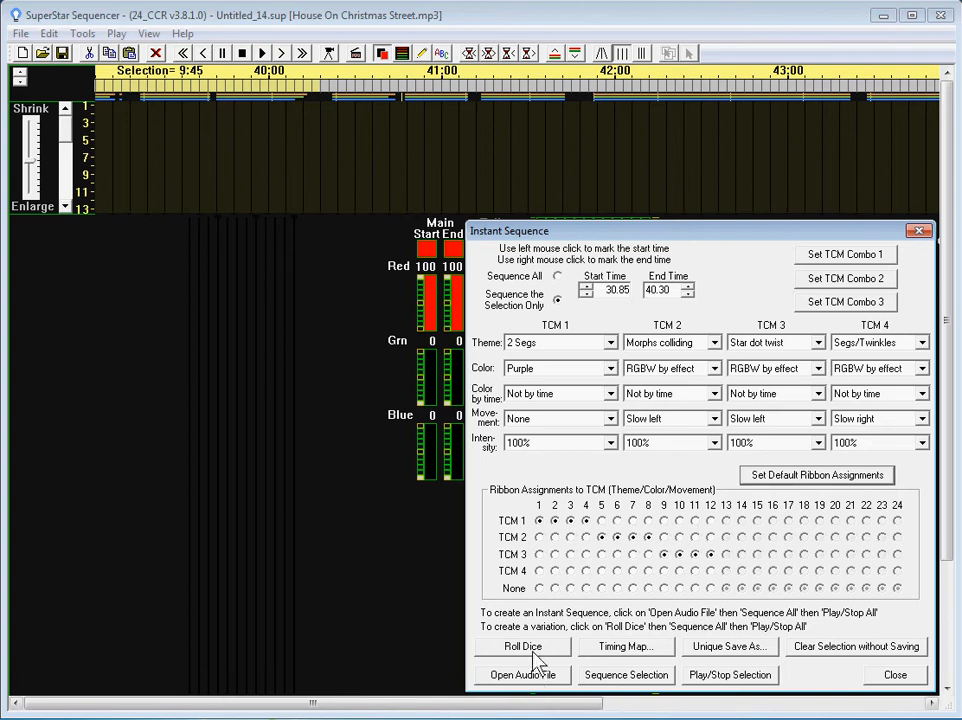
Roll the dice for random TCM settings, sequence the 30.85–40.30 section and stop its preview.
{"action": "left_click", "coordinate": [522, 646]}
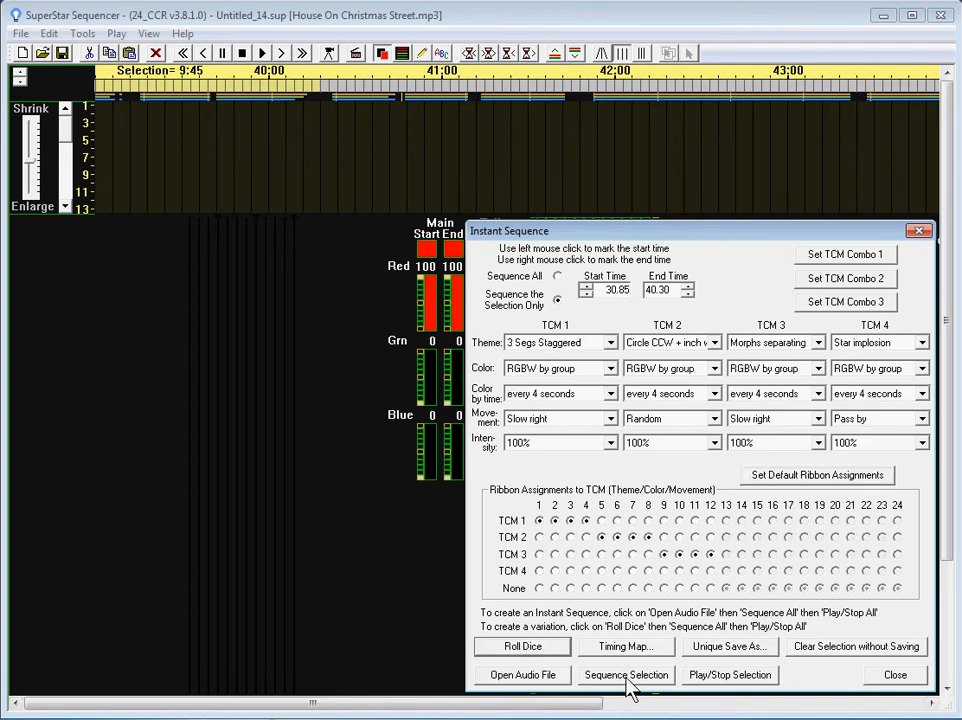
{"action": "left_click", "coordinate": [626, 674]}
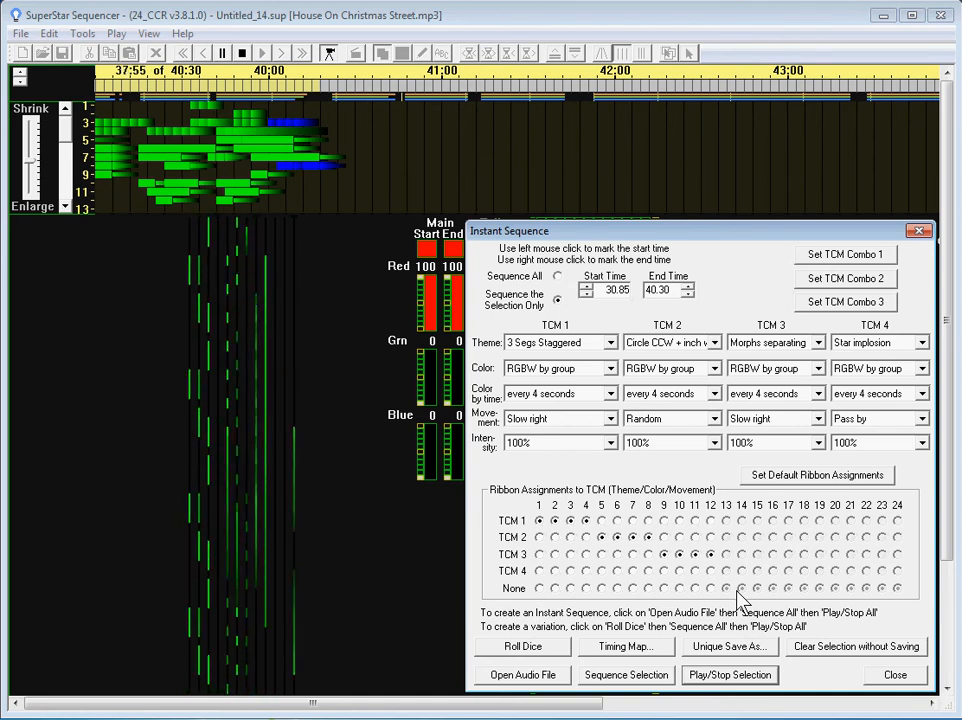
{"action": "left_click", "coordinate": [728, 674]}
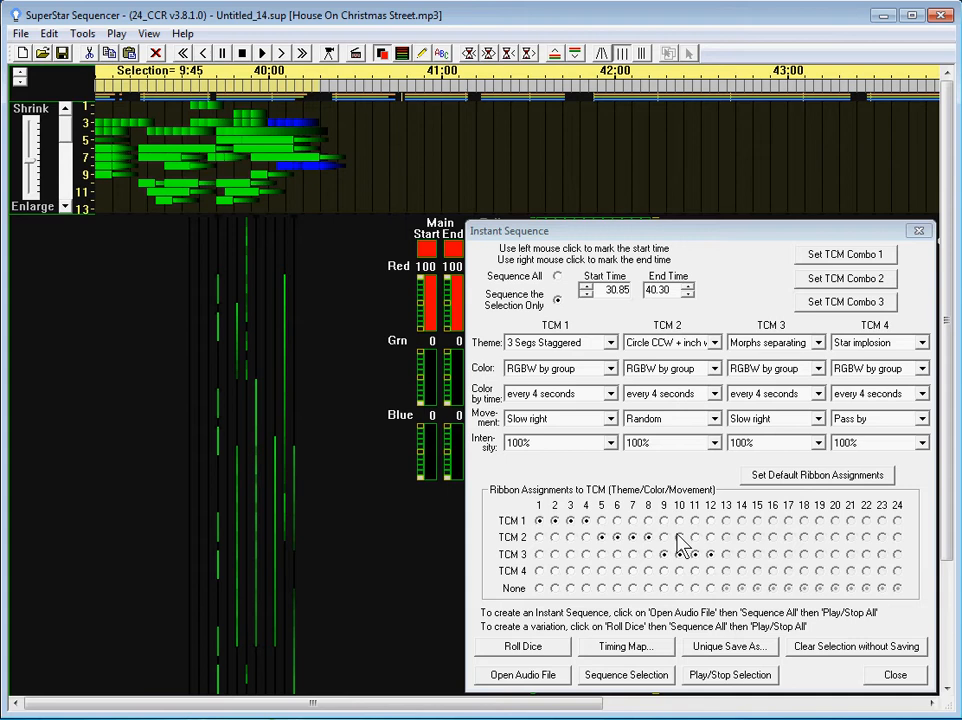
{"action": "mouse_move", "coordinate": [640, 580]}
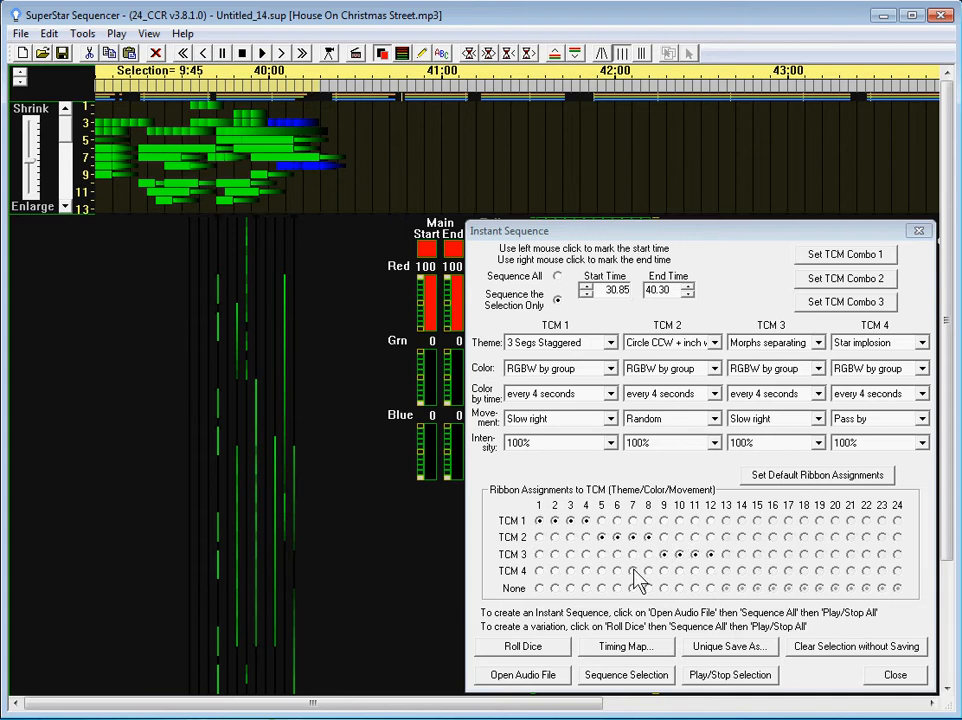
{"action": "mouse_move", "coordinate": [638, 576]}
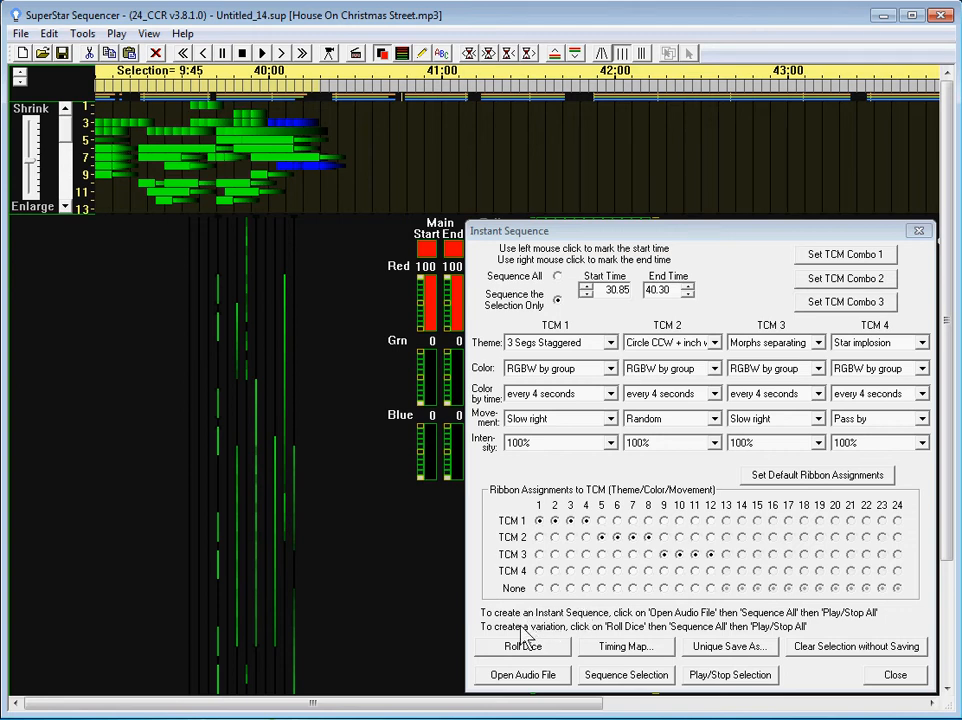
Re-roll the TCM settings, regenerate the section replacing old effects, and preview it.
{"action": "left_click", "coordinate": [522, 646]}
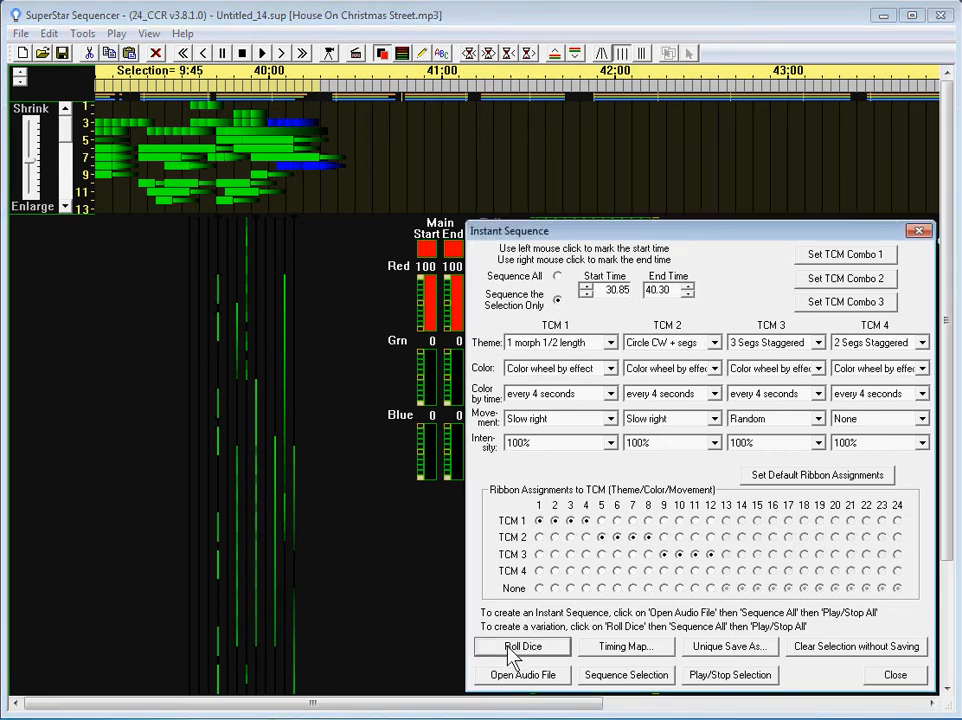
{"action": "left_click", "coordinate": [522, 646]}
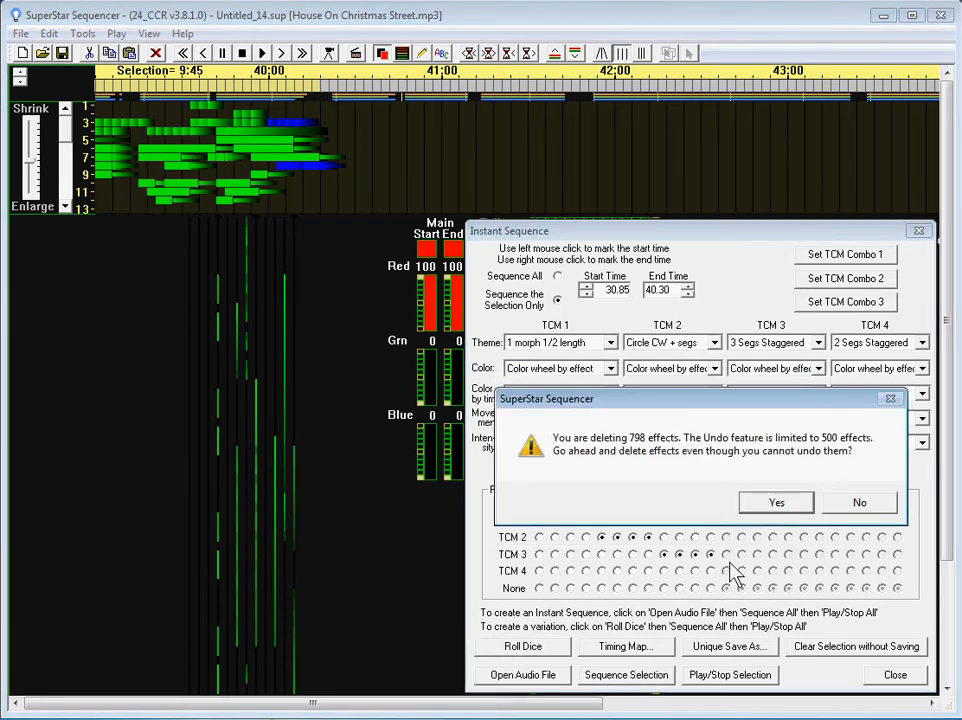
{"action": "left_click", "coordinate": [776, 502]}
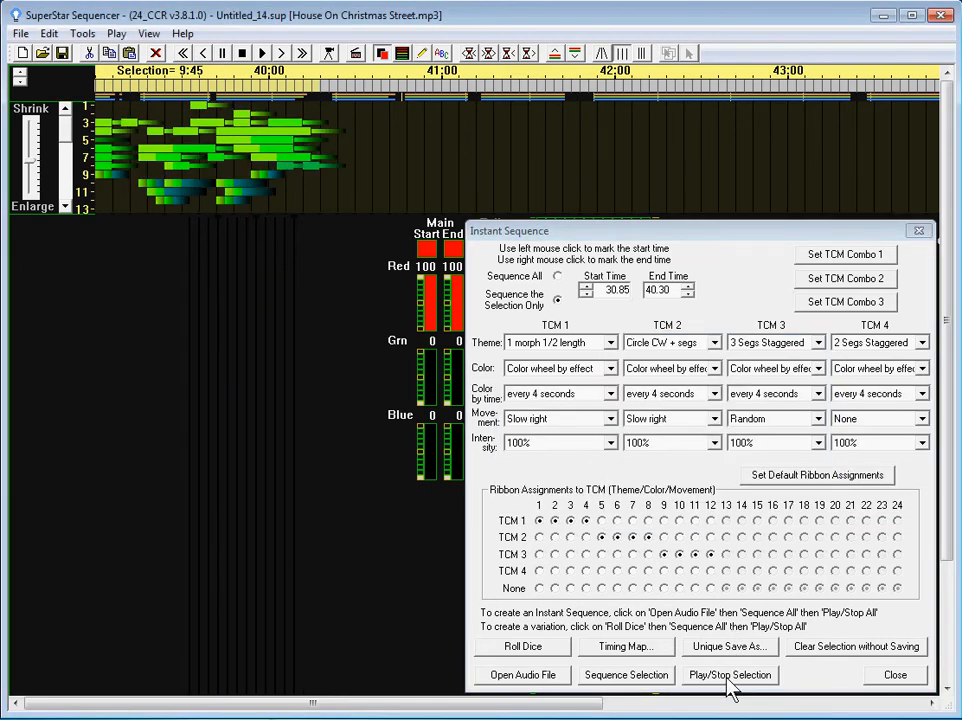
{"action": "left_click", "coordinate": [728, 674]}
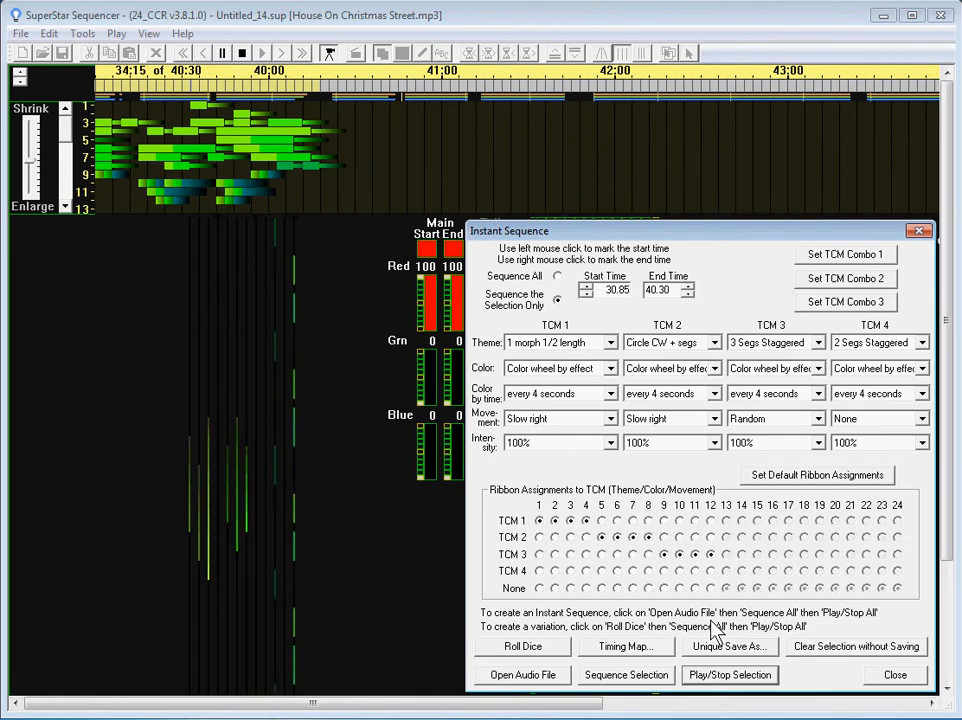
{"action": "left_click", "coordinate": [728, 674]}
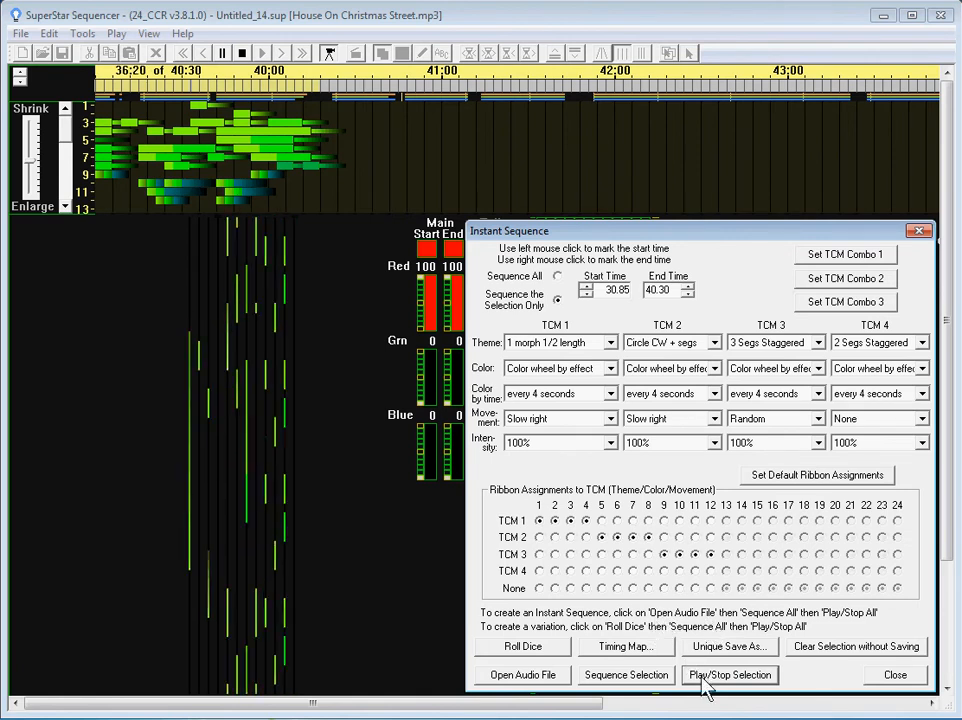
Roll the dice once more and regenerate the section, confirming the old effects are cleared.
{"action": "left_click", "coordinate": [522, 646]}
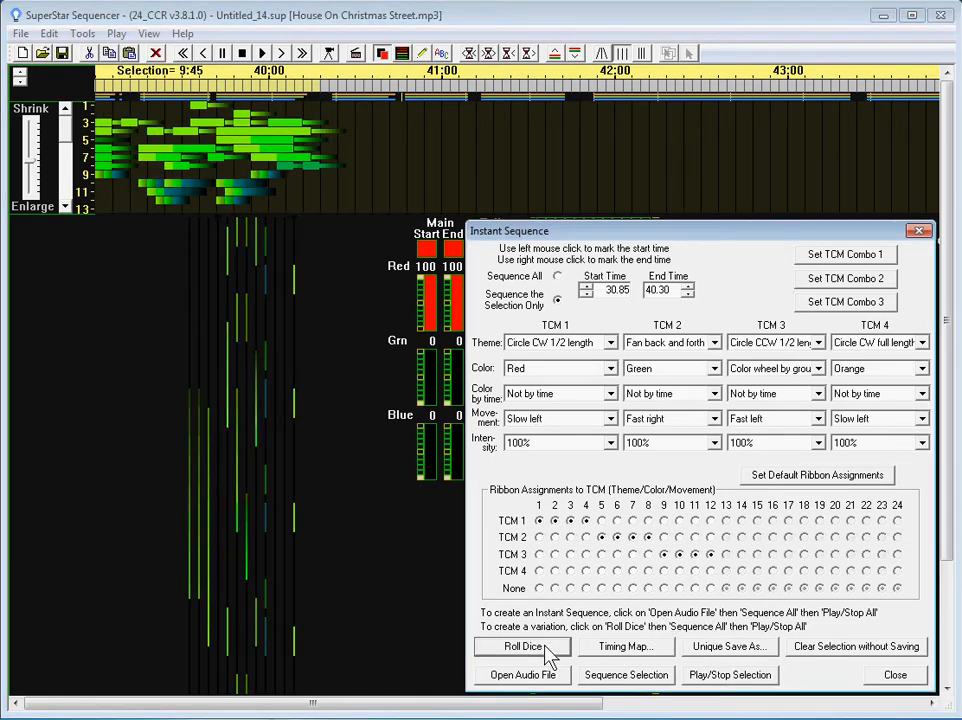
{"action": "left_click", "coordinate": [522, 646]}
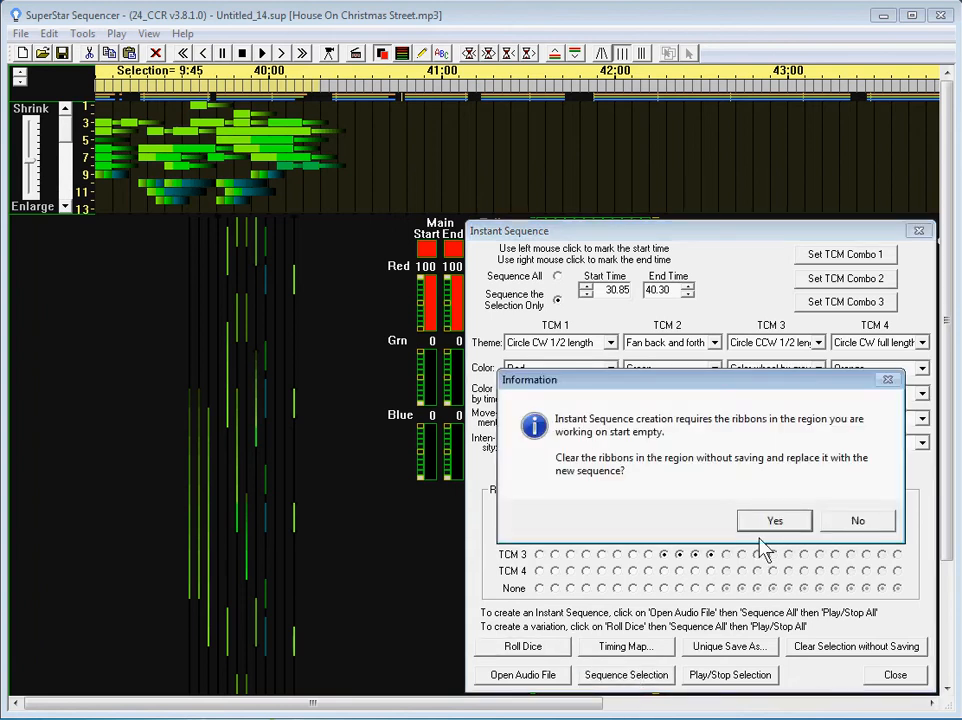
{"action": "left_click", "coordinate": [774, 520]}
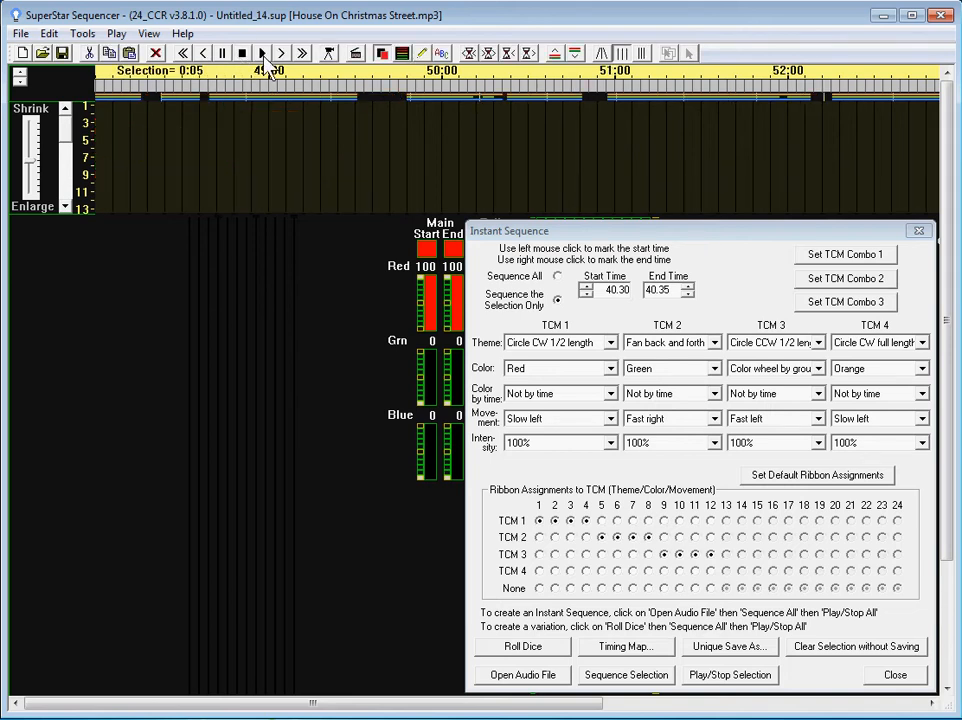
Mark the selection end at 49.95 for the 40.30–49.95 section.
{"action": "left_click", "coordinate": [264, 52]}
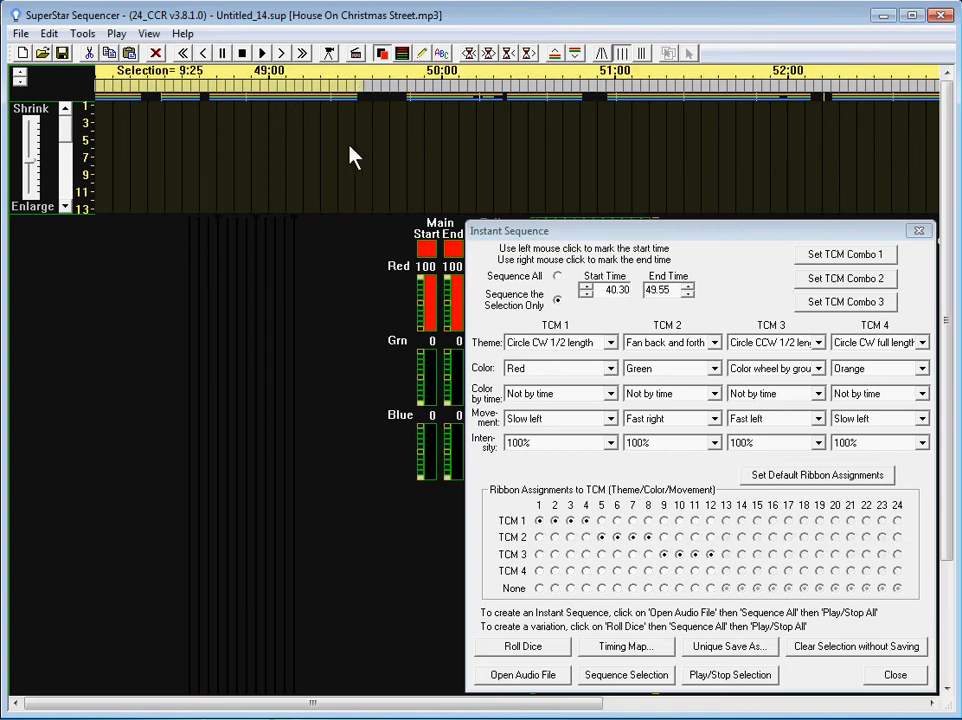
{"action": "mouse_move", "coordinate": [216, 64]}
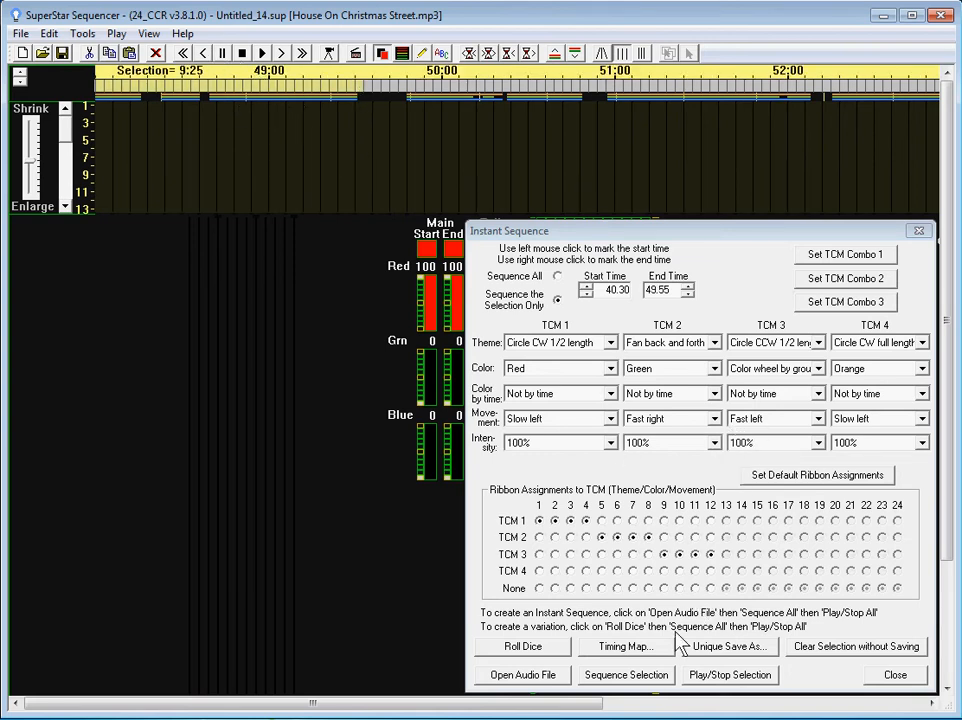
In the Timing Map, include the beat and apply the Stereo Valley default frequency pattern.
{"action": "left_click", "coordinate": [624, 646]}
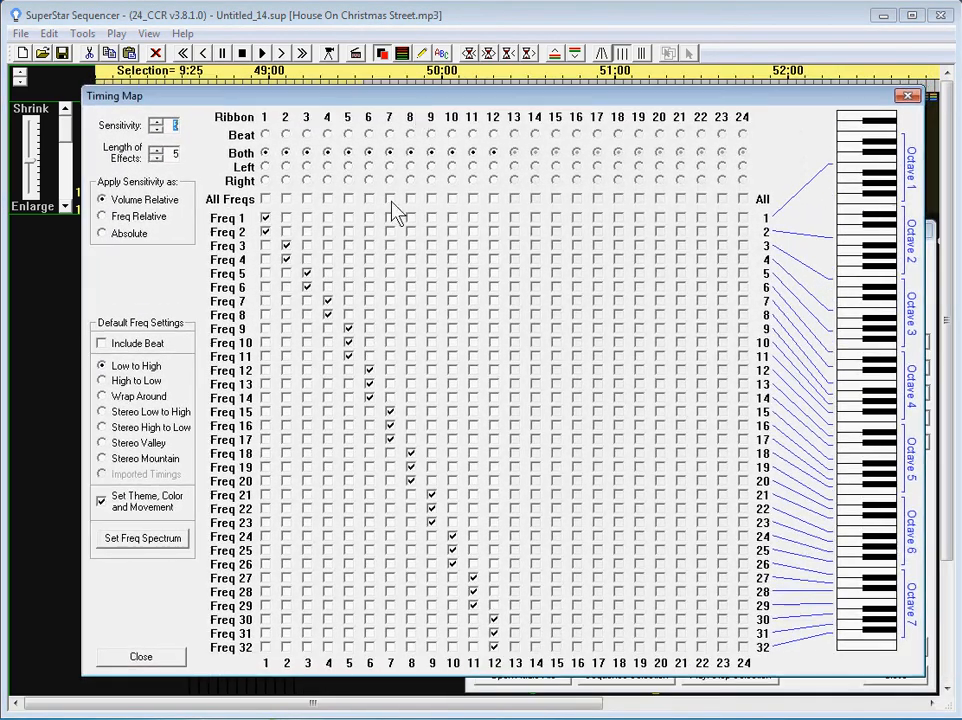
{"action": "mouse_move", "coordinate": [184, 356]}
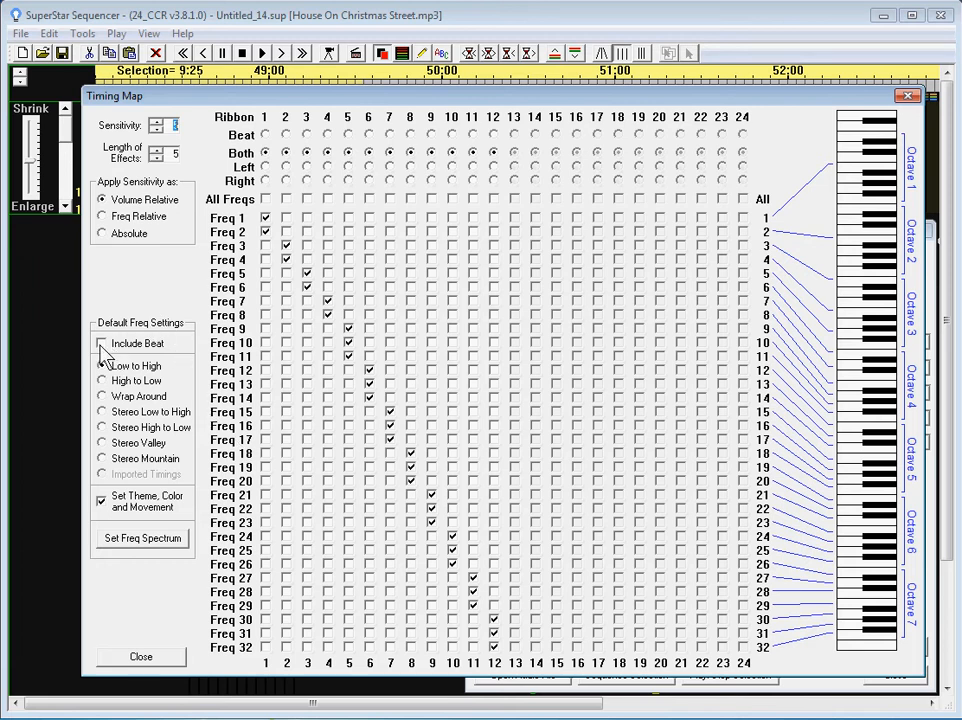
{"action": "mouse_move", "coordinate": [108, 358]}
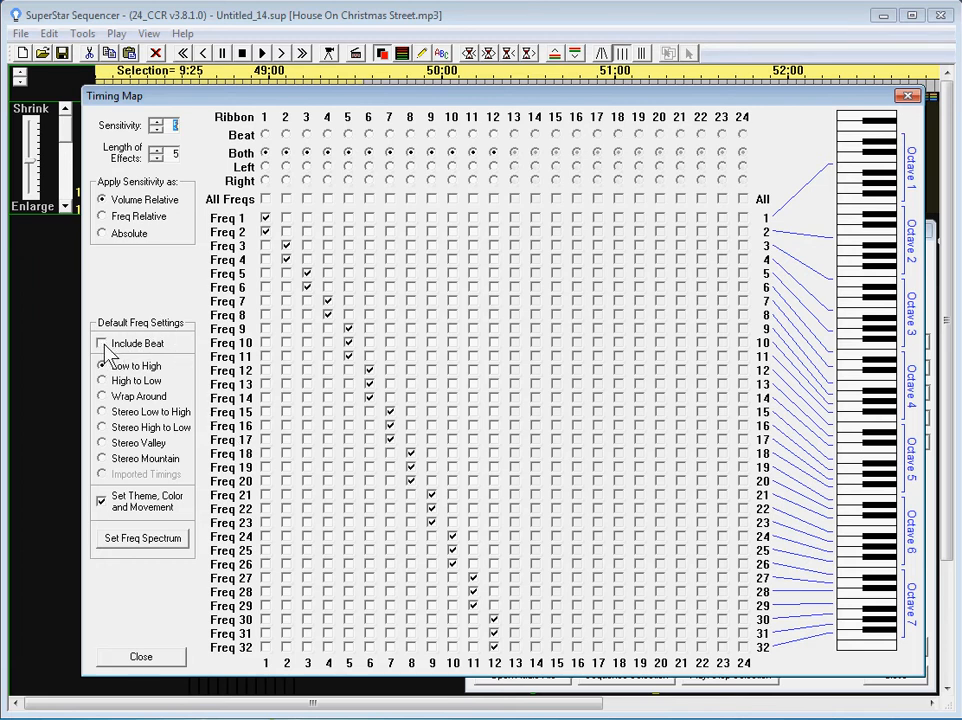
{"action": "left_click", "coordinate": [100, 344]}
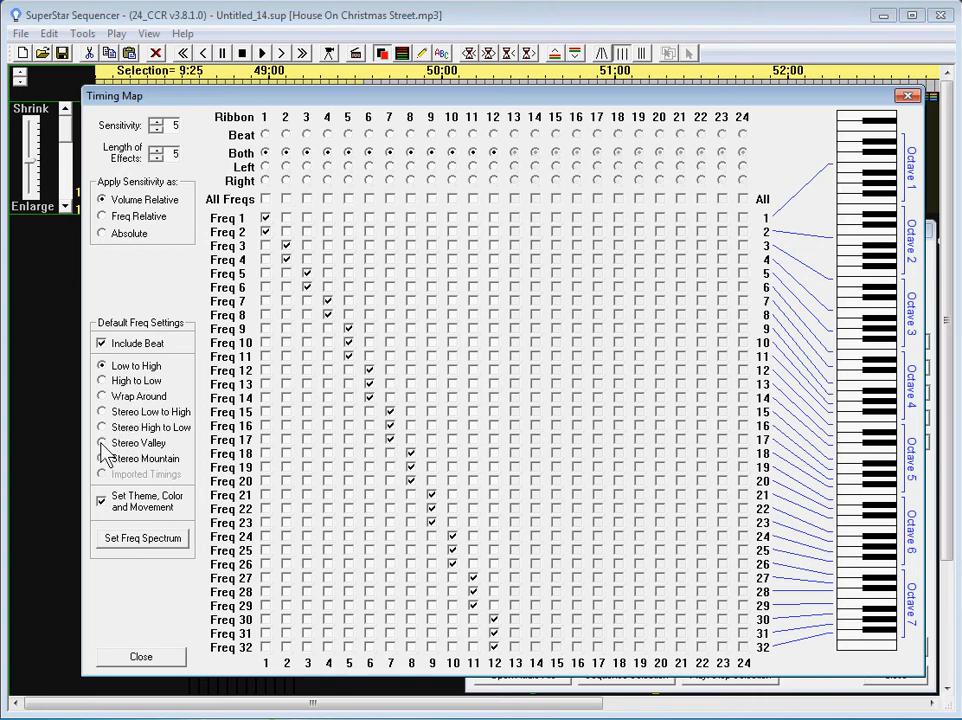
{"action": "left_click", "coordinate": [100, 442]}
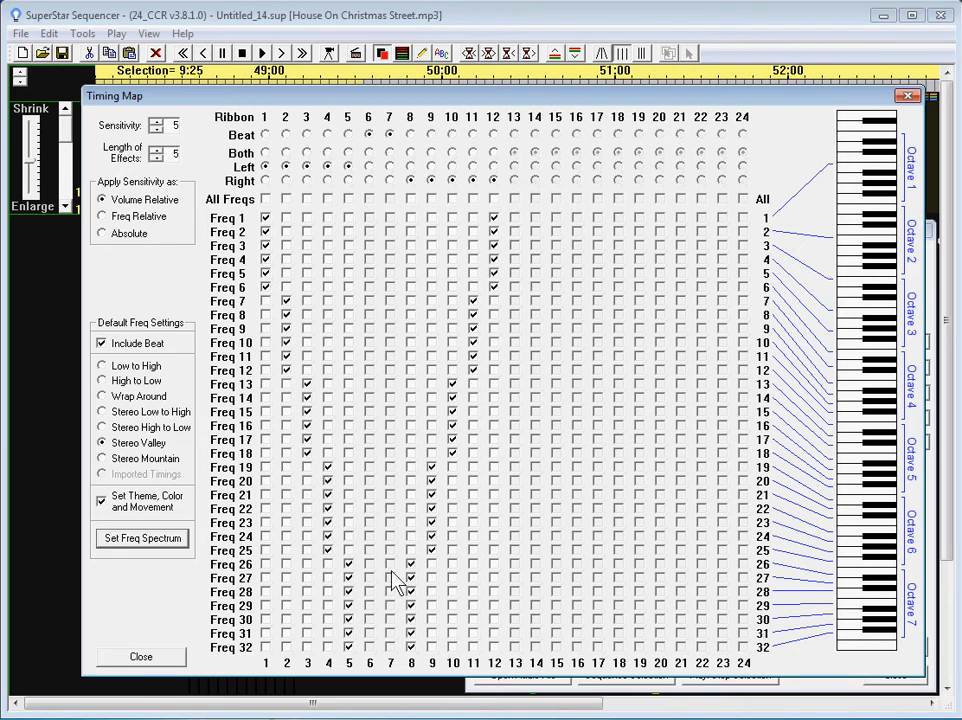
{"action": "mouse_move", "coordinate": [264, 178]}
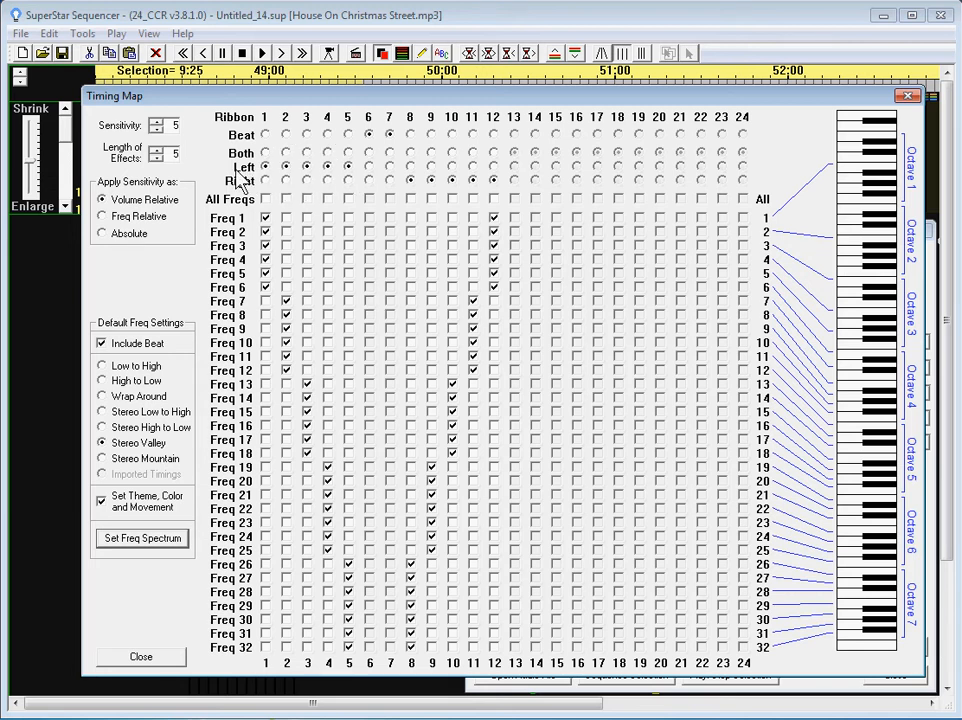
{"action": "mouse_move", "coordinate": [356, 178]}
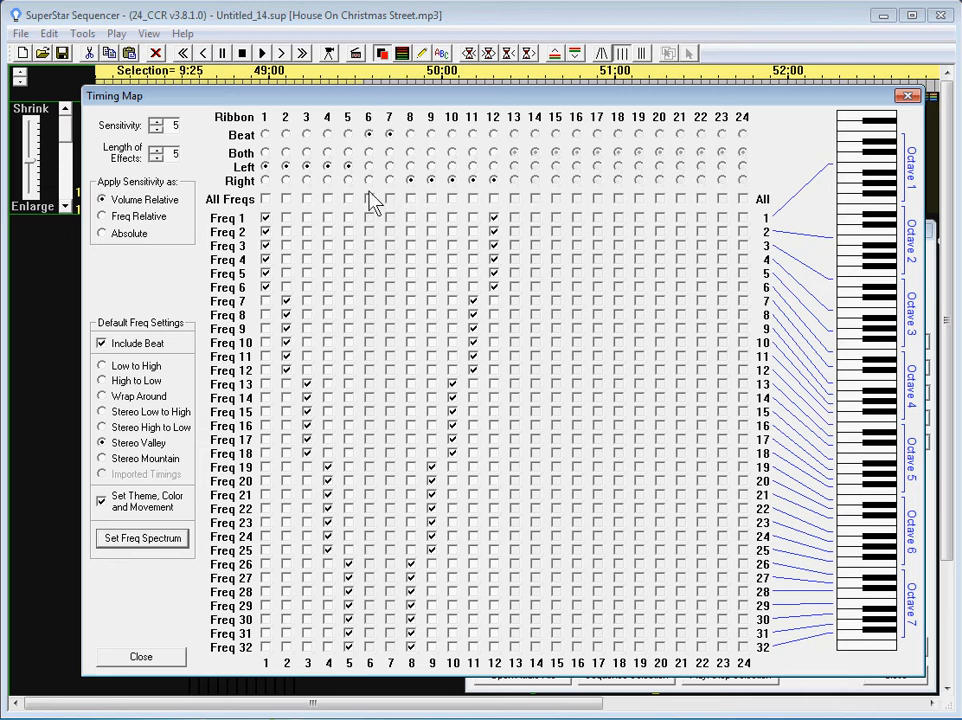
{"action": "mouse_move", "coordinate": [392, 168]}
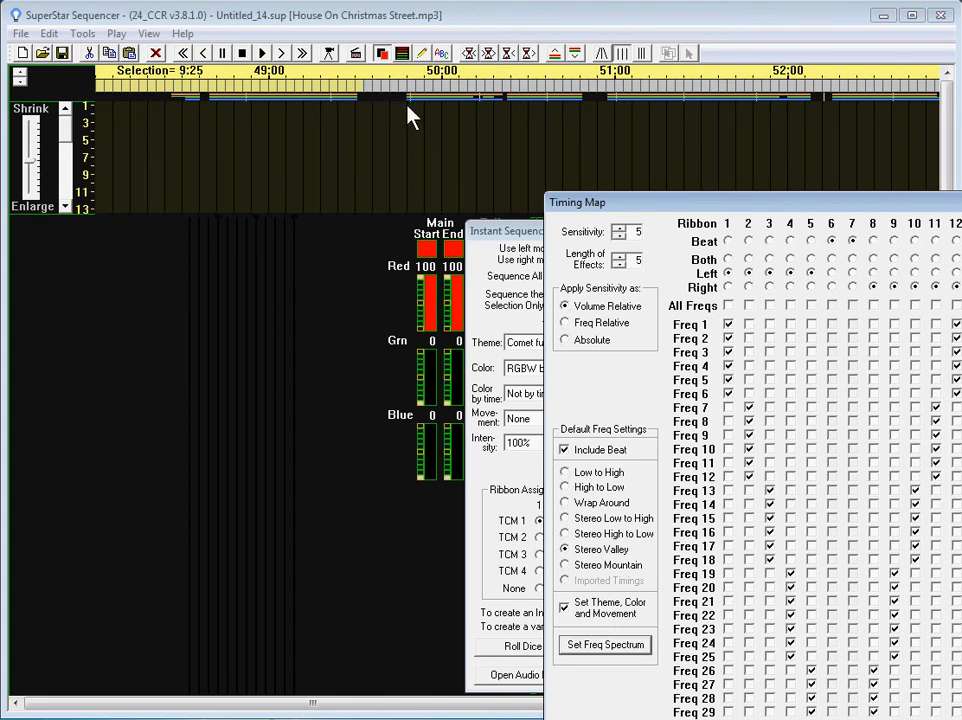
{"action": "mouse_move", "coordinate": [558, 110]}
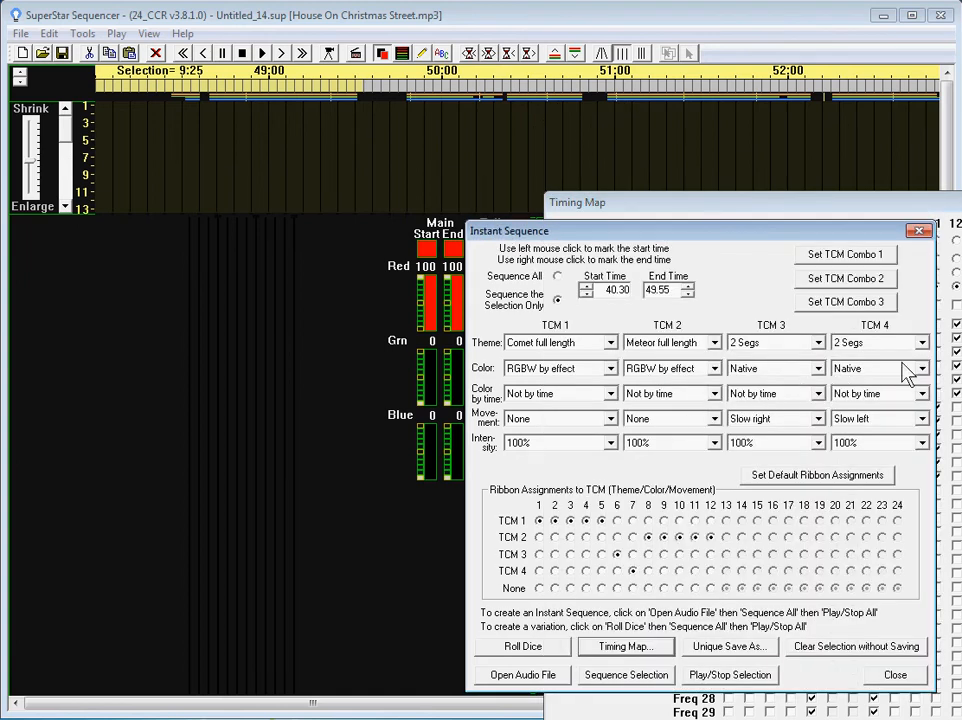
{"action": "mouse_move", "coordinate": [778, 304]}
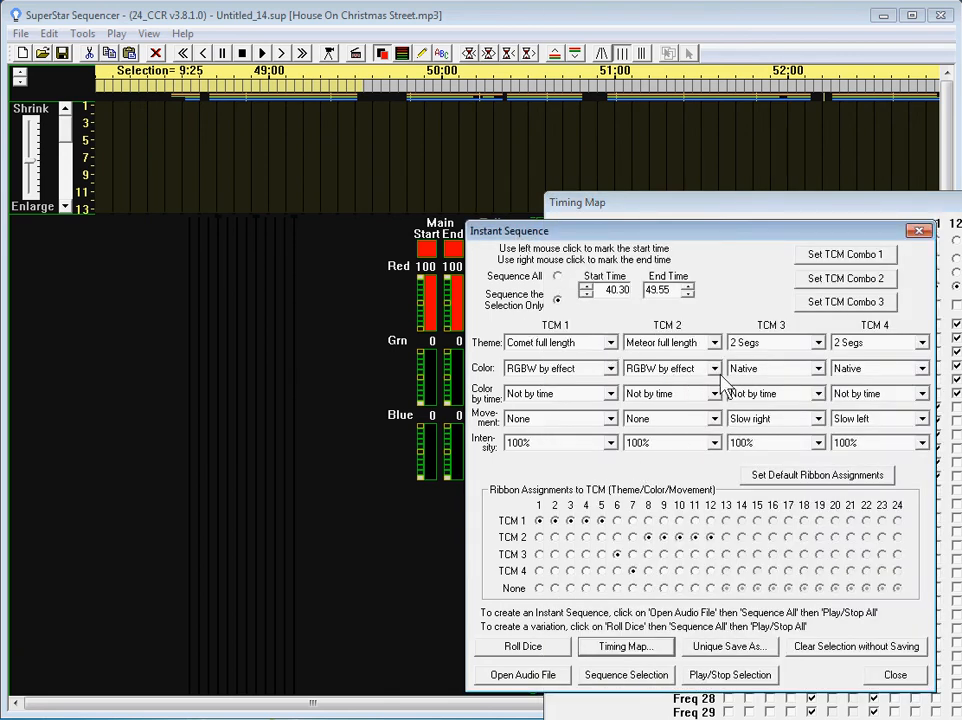
{"action": "mouse_move", "coordinate": [810, 384]}
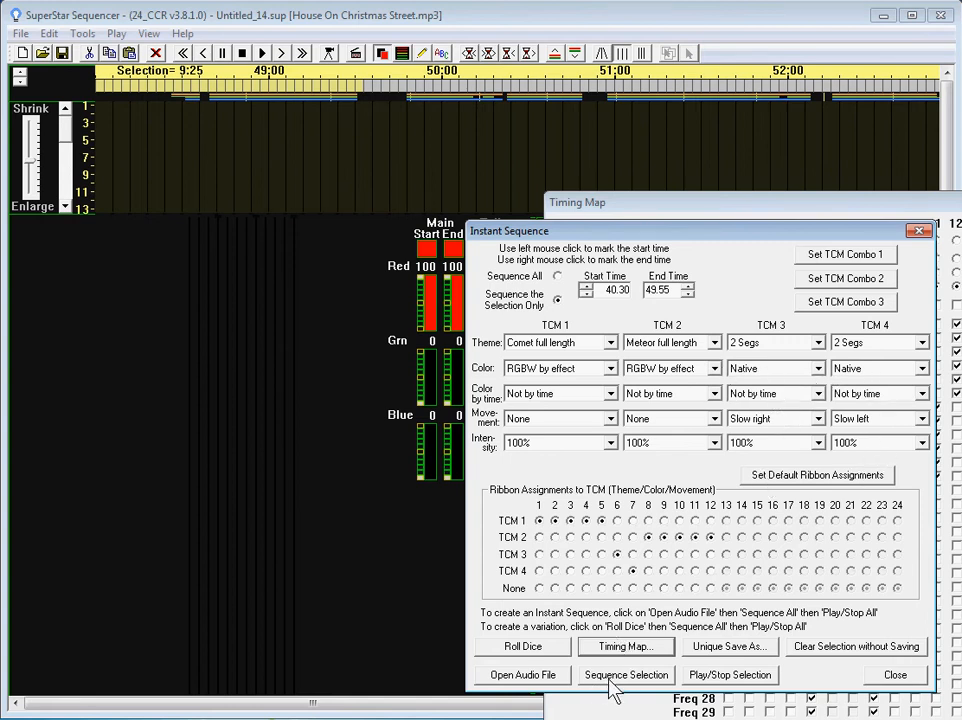
Sequence the 40.30–49.95 selection, accepting new timings from the changed Timing Map.
{"action": "left_click", "coordinate": [626, 674]}
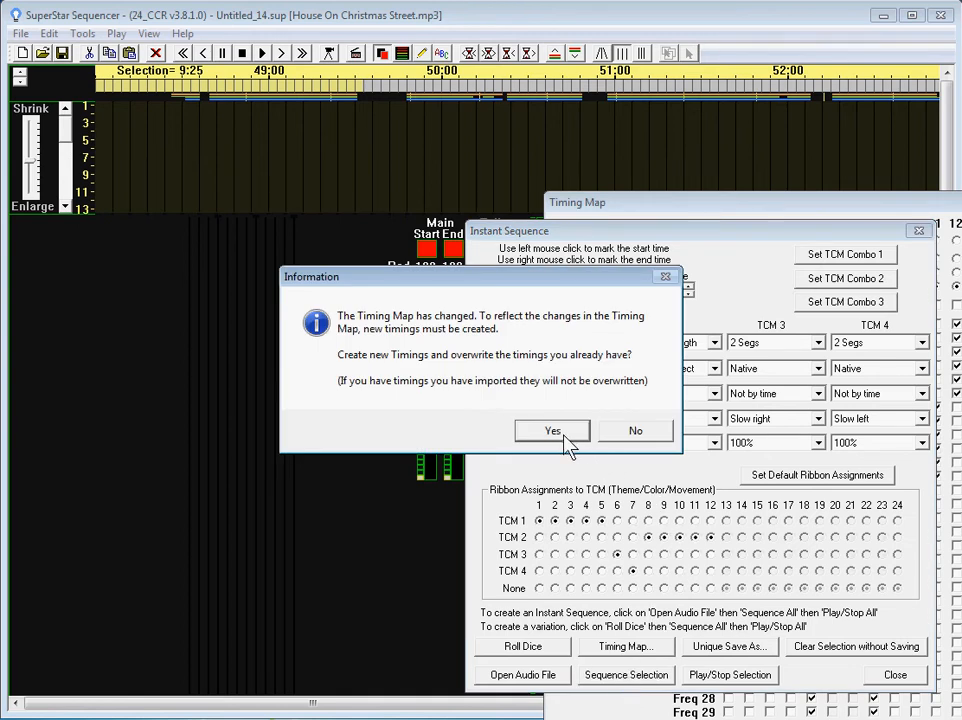
{"action": "left_click", "coordinate": [552, 430]}
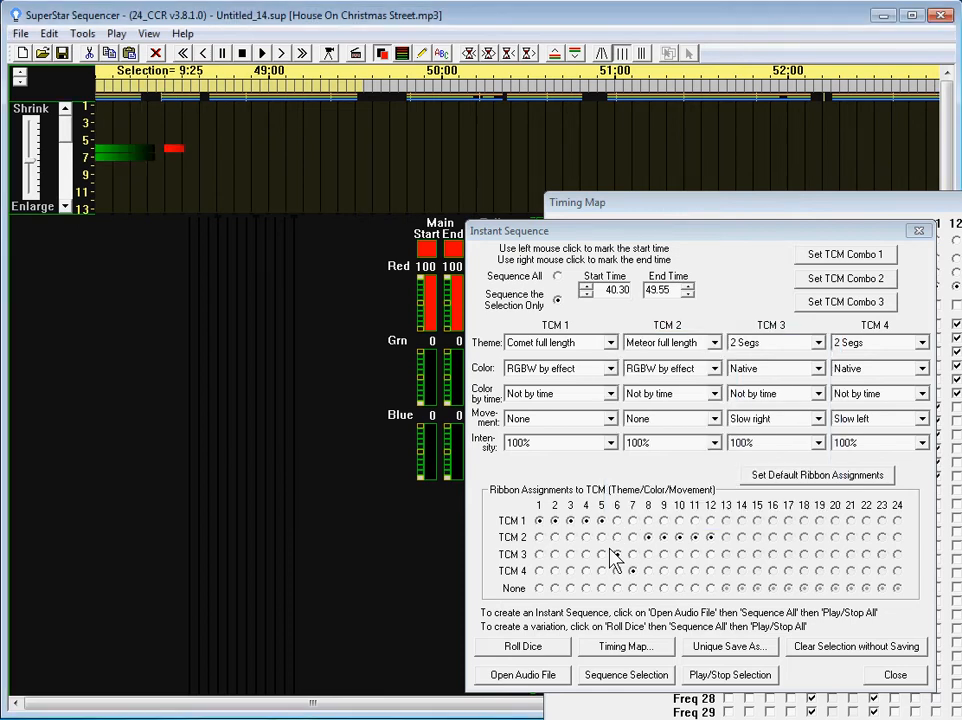
Start playback of the 40.30–49.95 section to preview its multicoloured effects.
{"action": "left_click", "coordinate": [728, 676]}
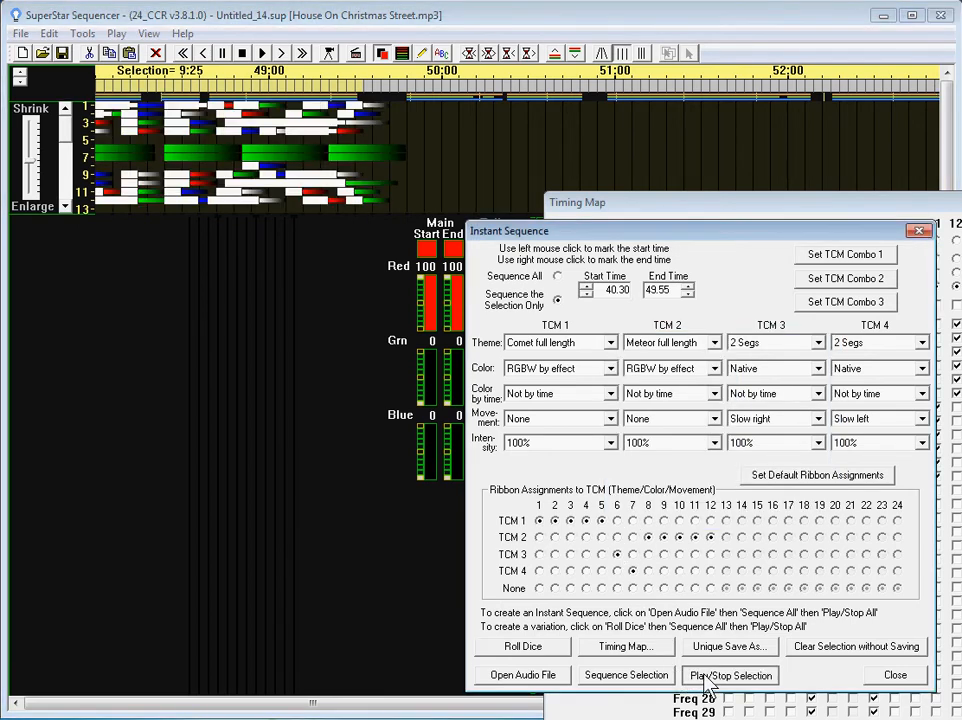
{"action": "left_click", "coordinate": [728, 676]}
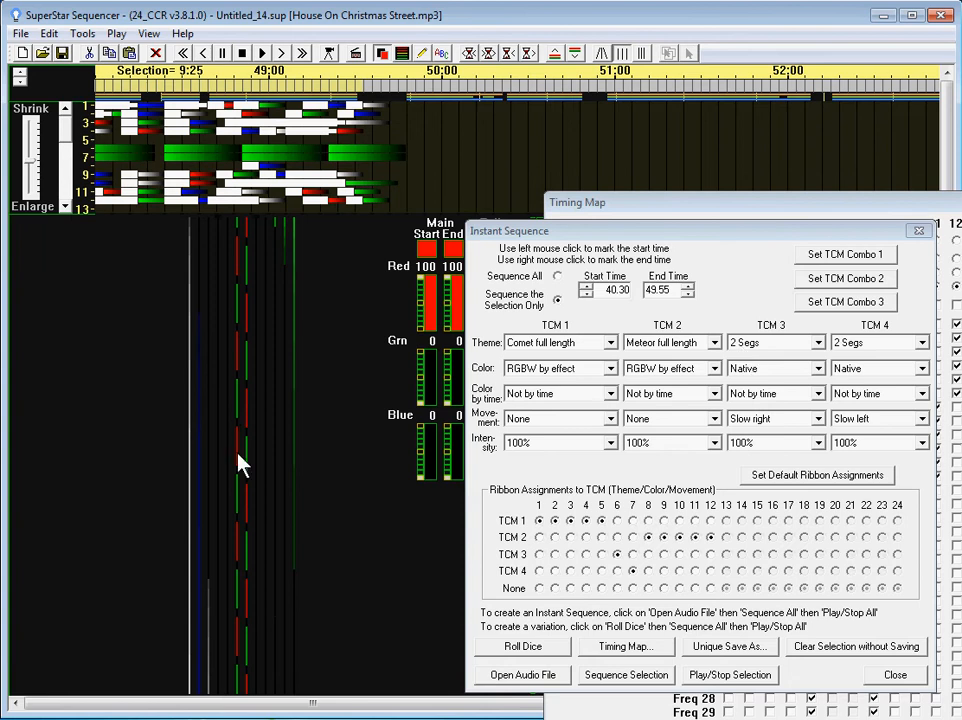
{"action": "mouse_move", "coordinate": [252, 492]}
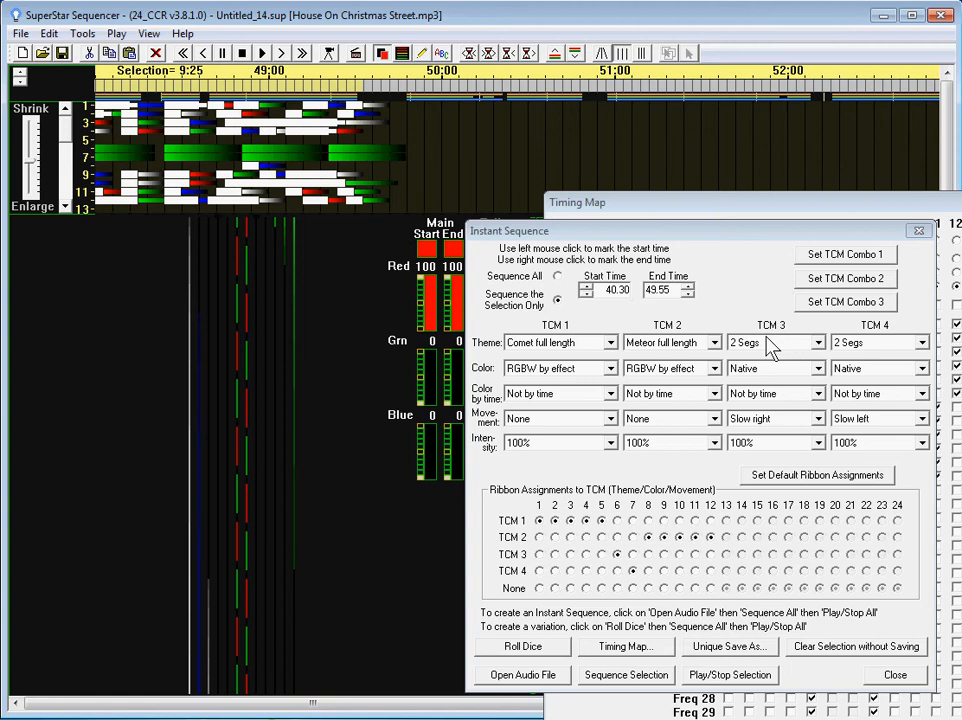
{"action": "mouse_move", "coordinate": [840, 430]}
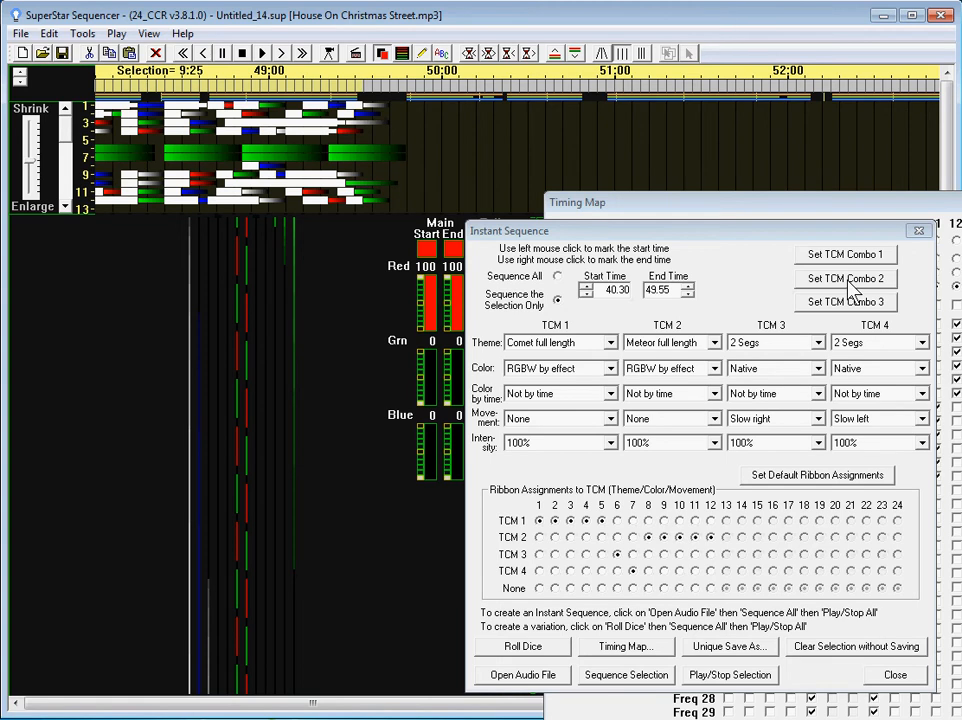
Load TCM Combo 2 with star and circle effects and preview the section.
{"action": "left_click", "coordinate": [844, 278]}
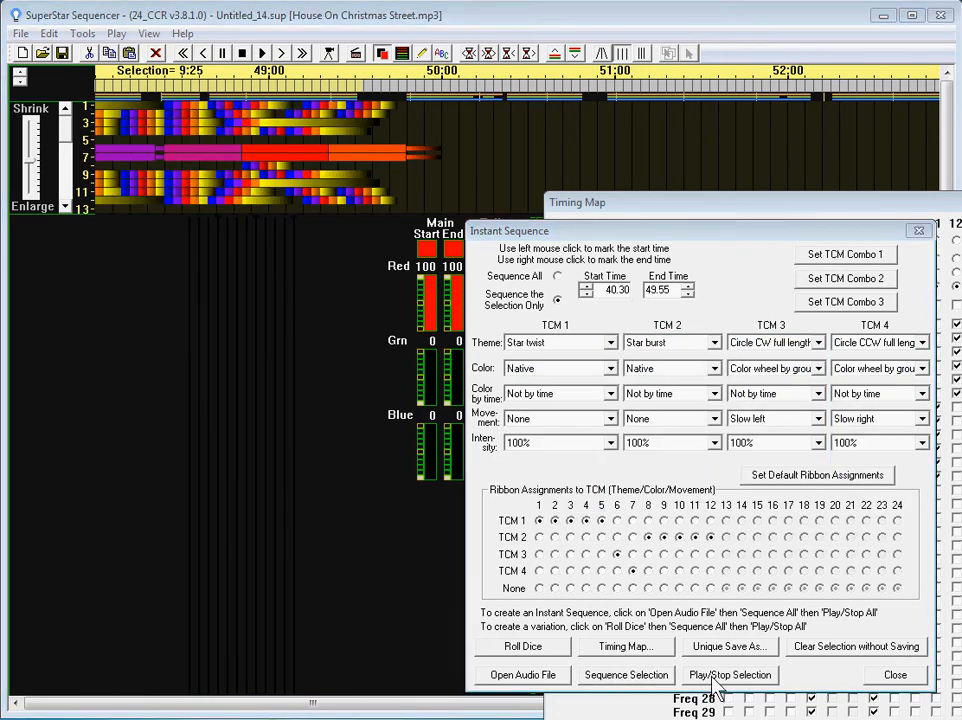
{"action": "left_click", "coordinate": [728, 674]}
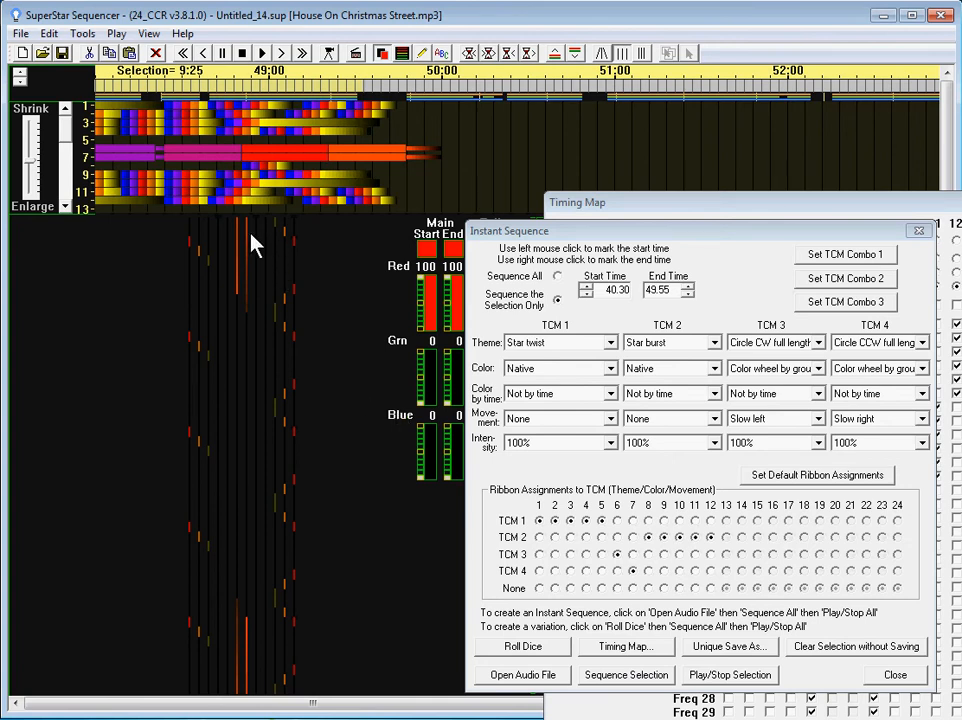
{"action": "mouse_move", "coordinate": [404, 584]}
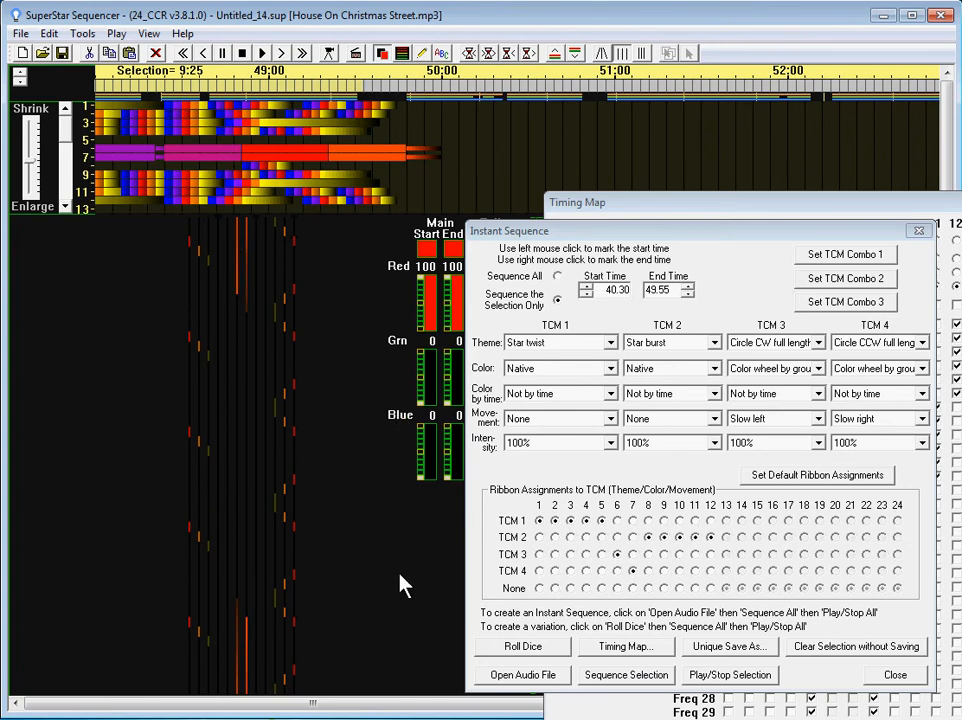
{"action": "mouse_move", "coordinate": [800, 356]}
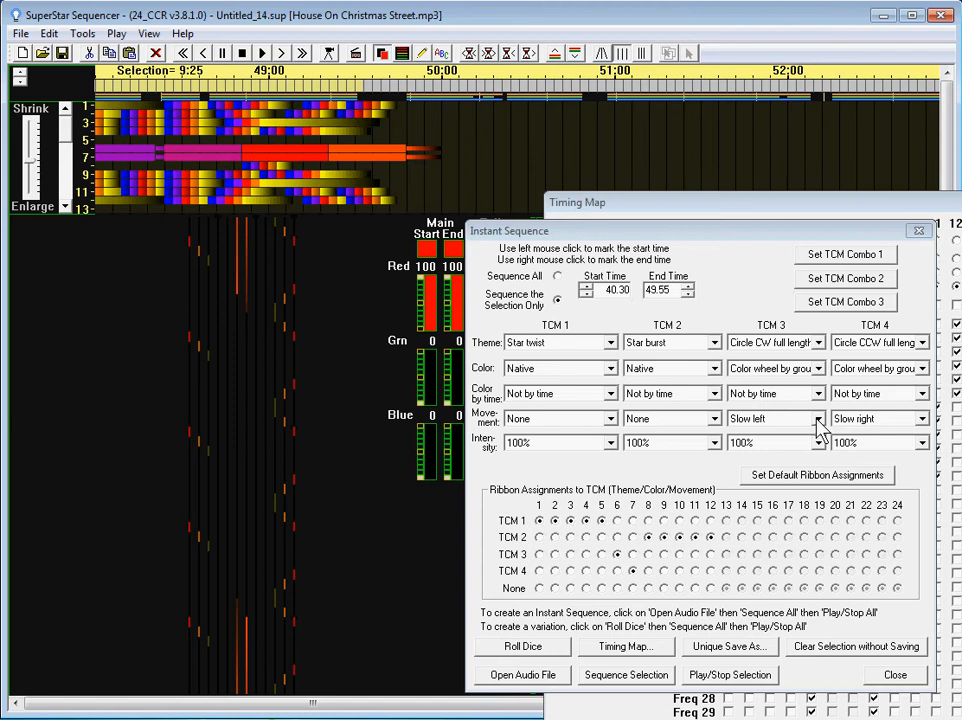
Set TCM 3 and TCM 4 Movement to None, regenerate the 40.30–49.95 effects and preview them.
{"action": "left_click", "coordinate": [818, 418]}
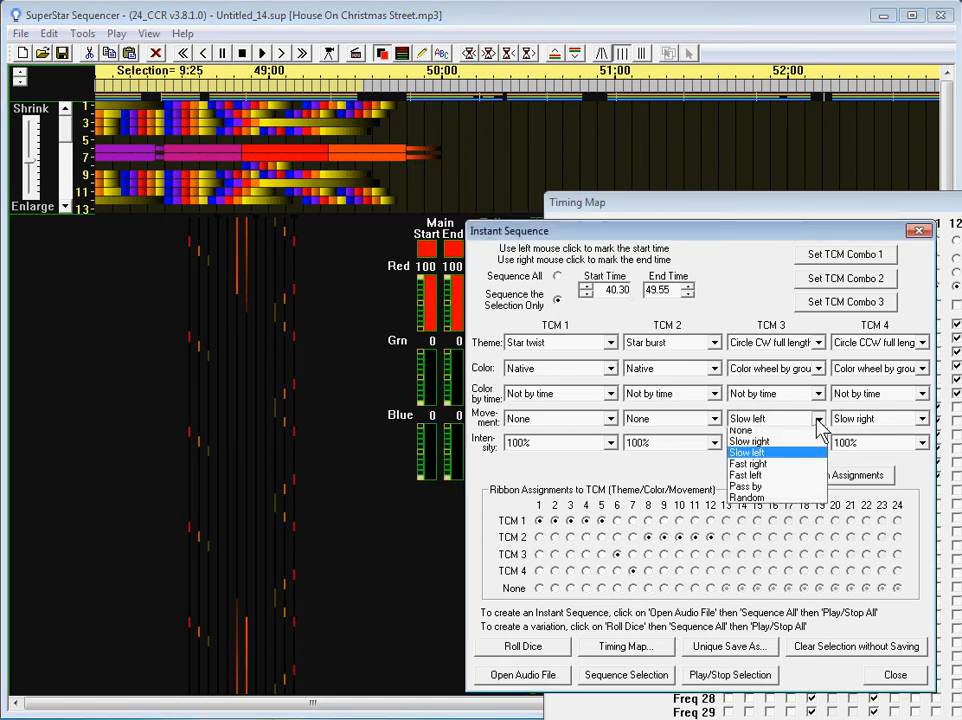
{"action": "left_click", "coordinate": [740, 430]}
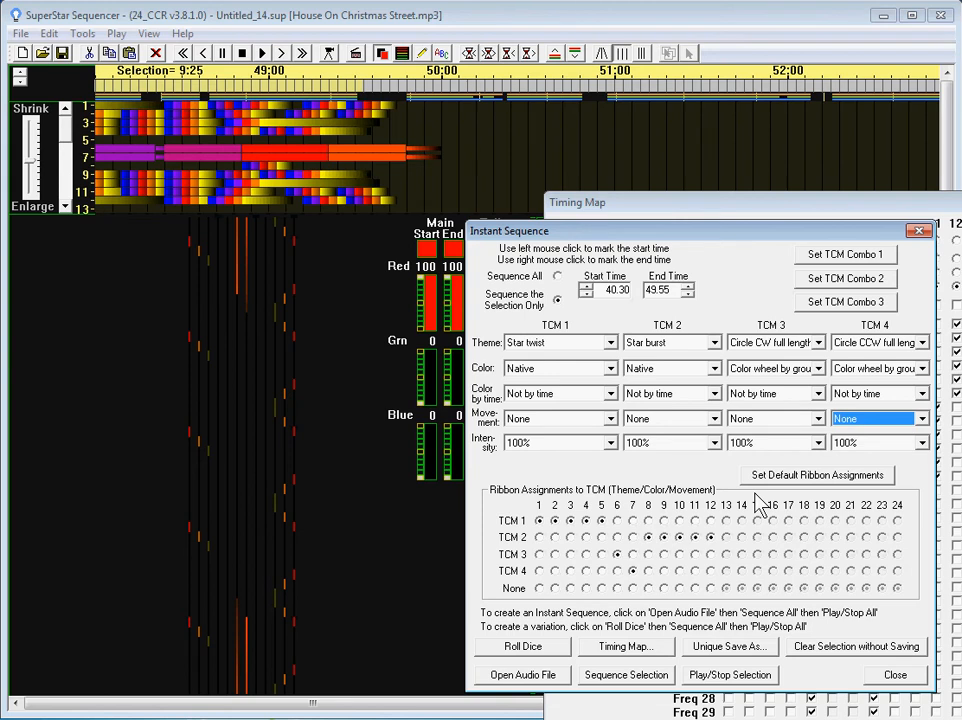
{"action": "mouse_move", "coordinate": [756, 512]}
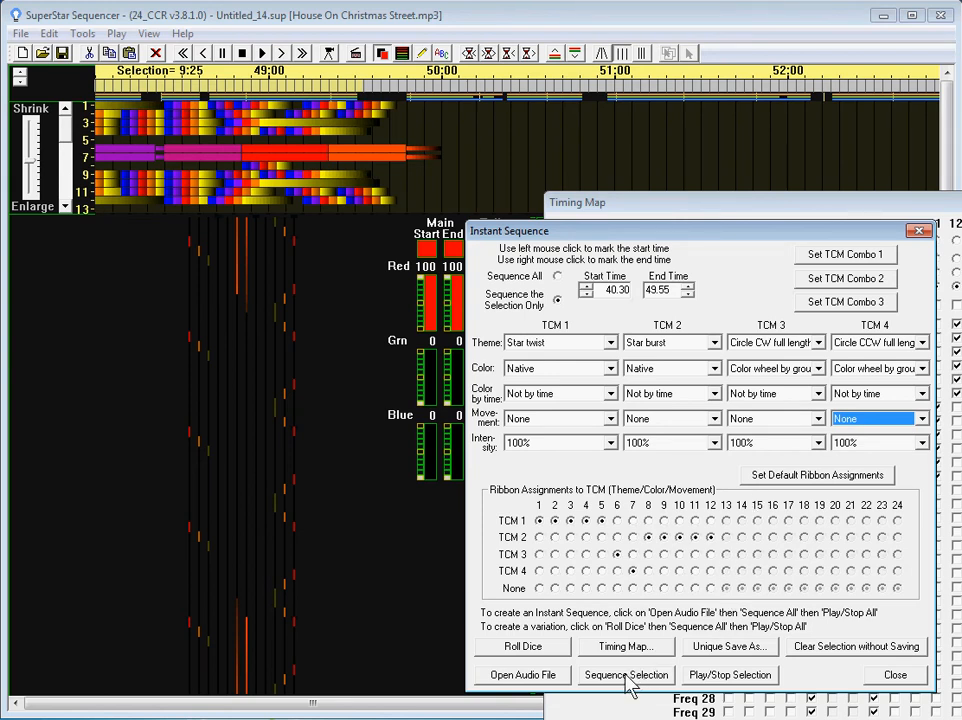
{"action": "left_click", "coordinate": [626, 674]}
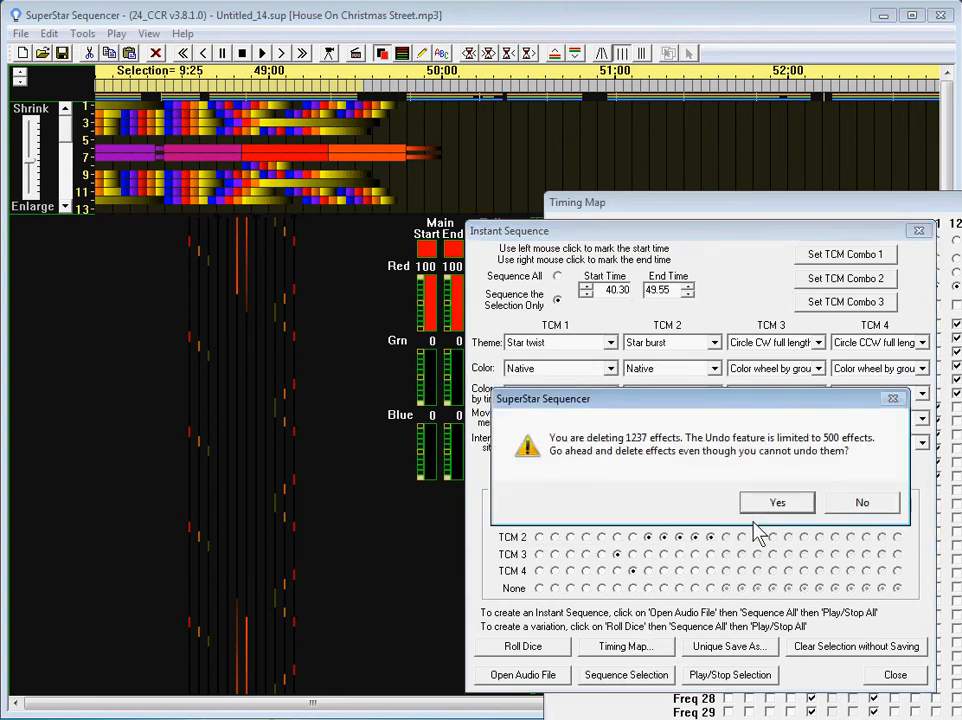
{"action": "left_click", "coordinate": [776, 502]}
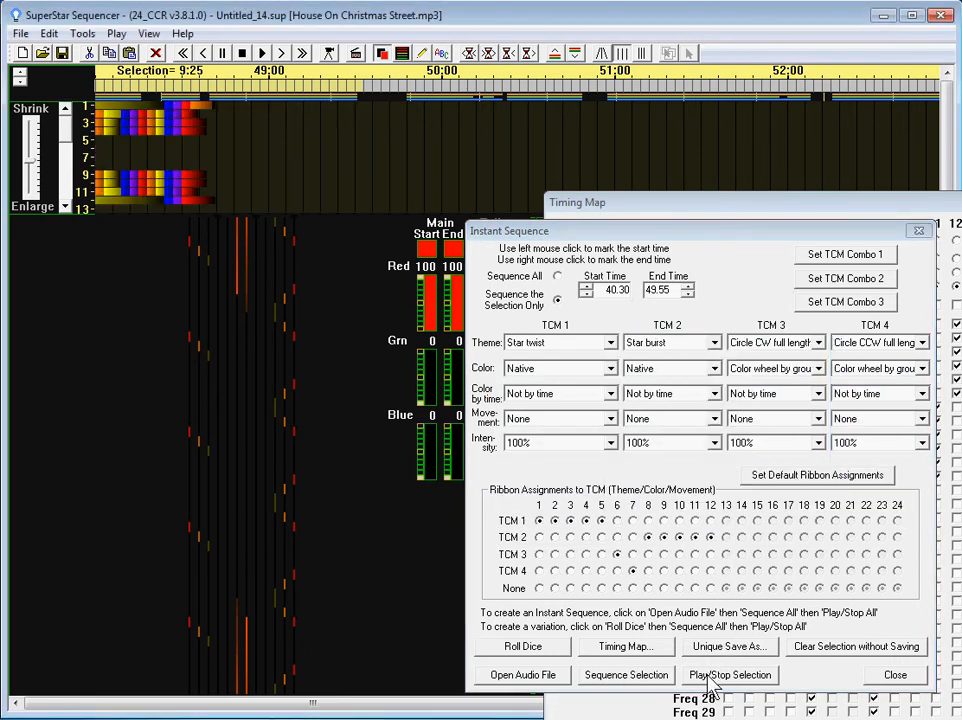
{"action": "left_click", "coordinate": [728, 674]}
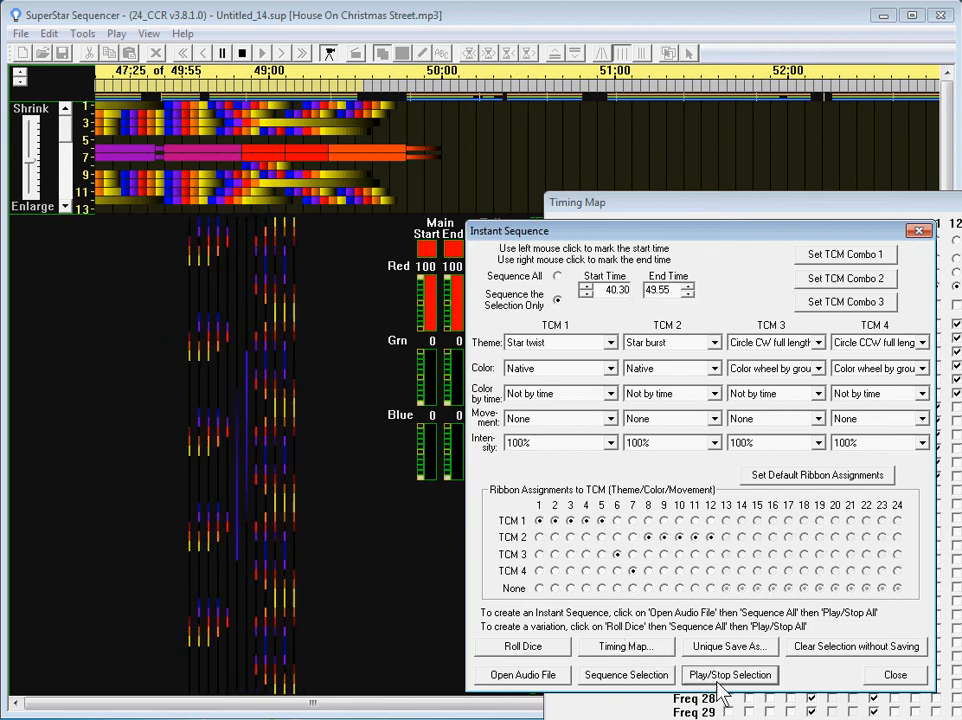
{"action": "left_click", "coordinate": [728, 674]}
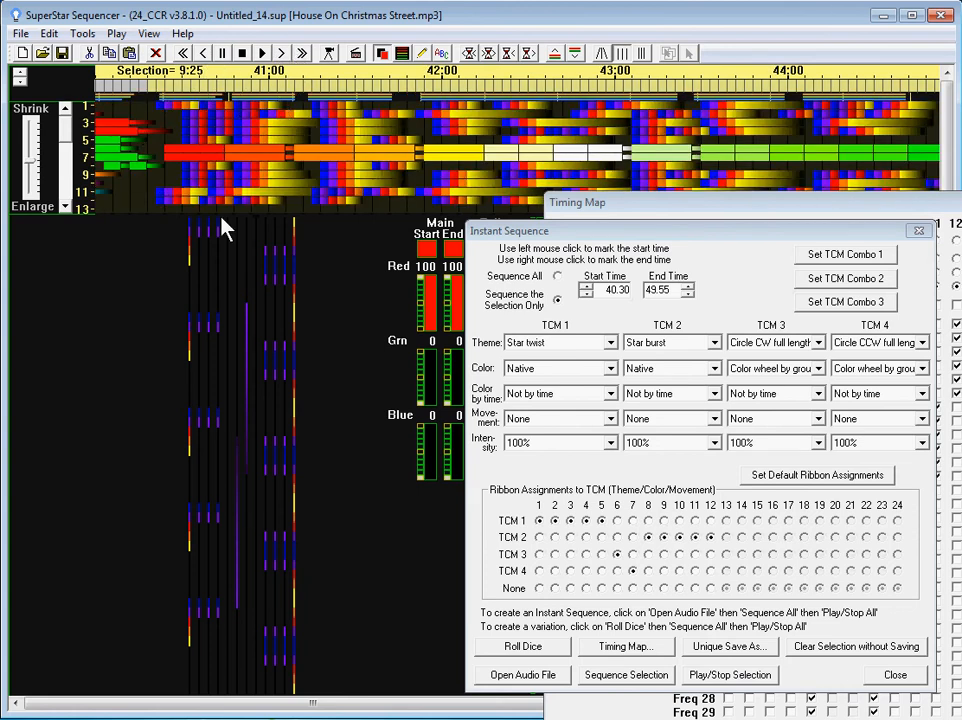
{"action": "mouse_move", "coordinate": [200, 120]}
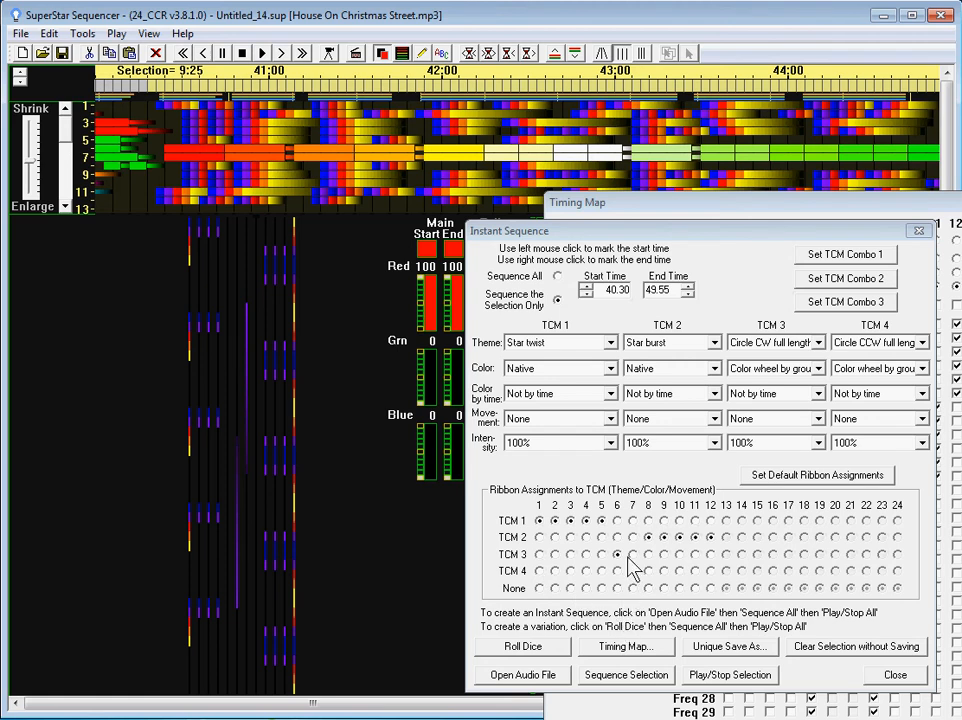
{"action": "mouse_move", "coordinate": [640, 524]}
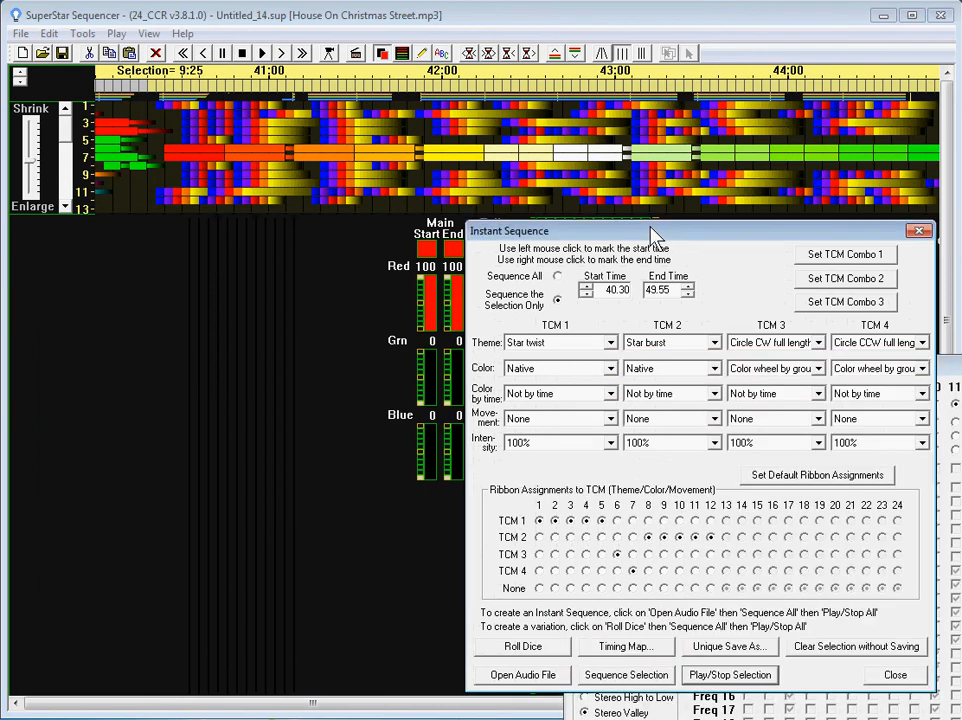
{"action": "mouse_move", "coordinate": [608, 584]}
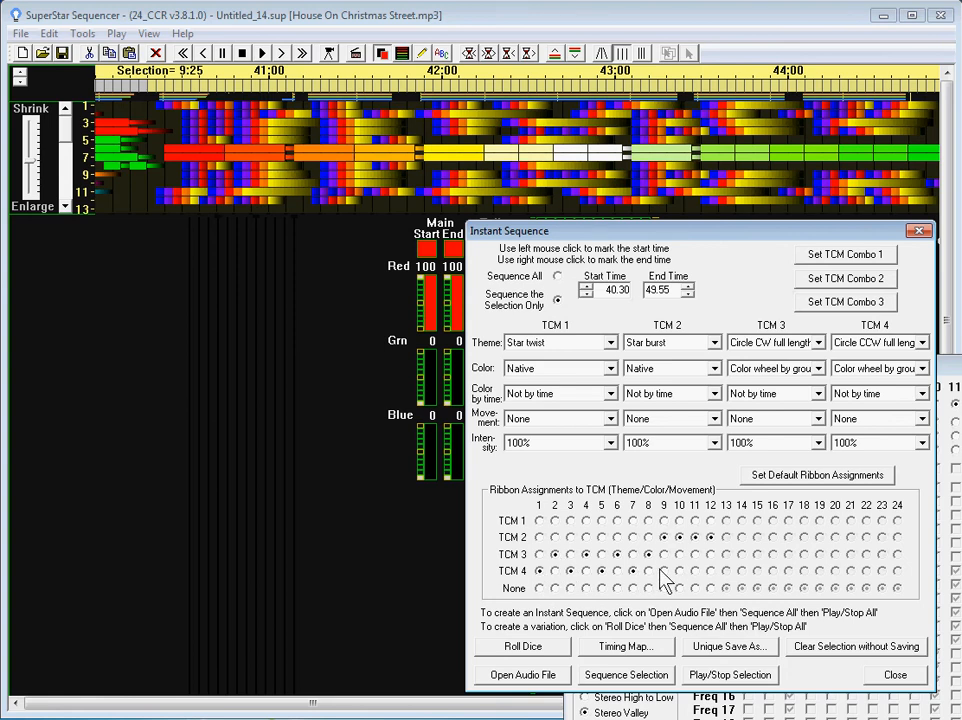
{"action": "mouse_move", "coordinate": [700, 580]}
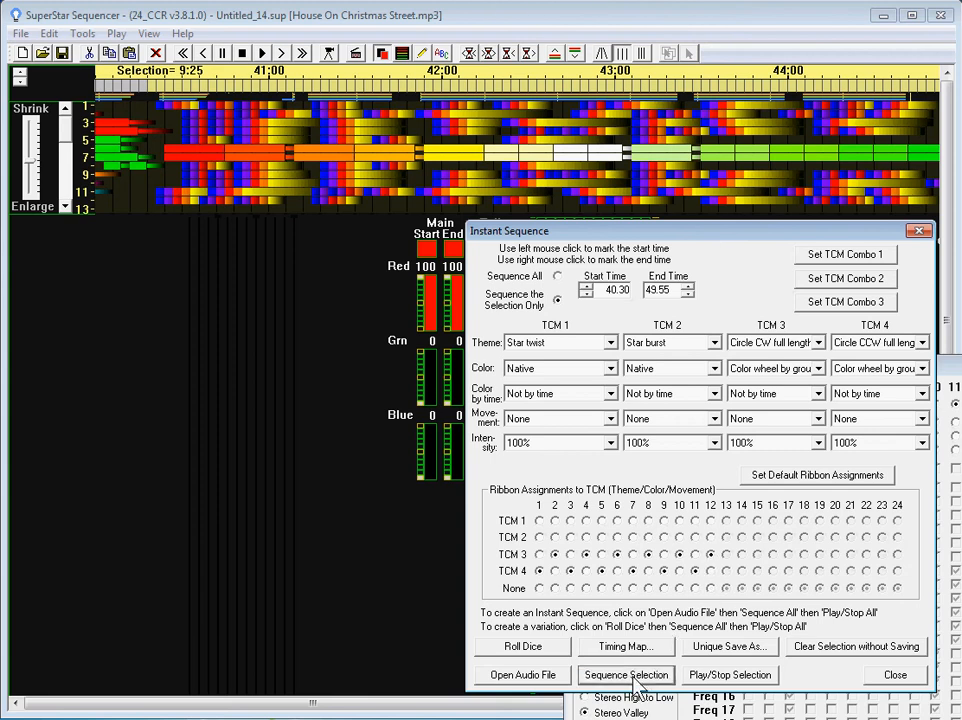
{"action": "left_click", "coordinate": [626, 674]}
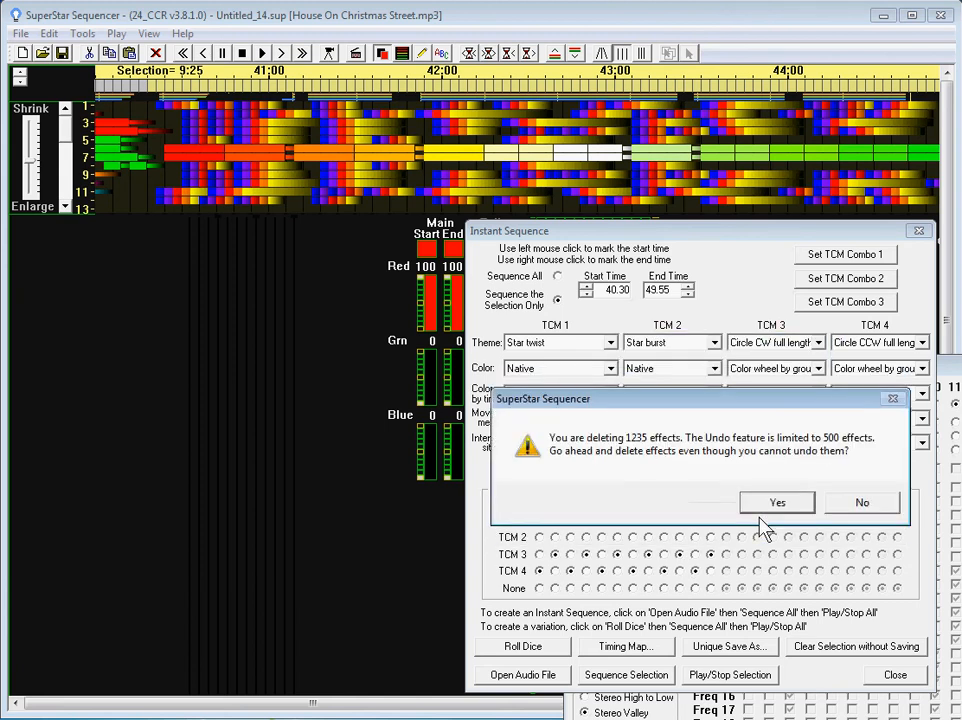
{"action": "left_click", "coordinate": [776, 502]}
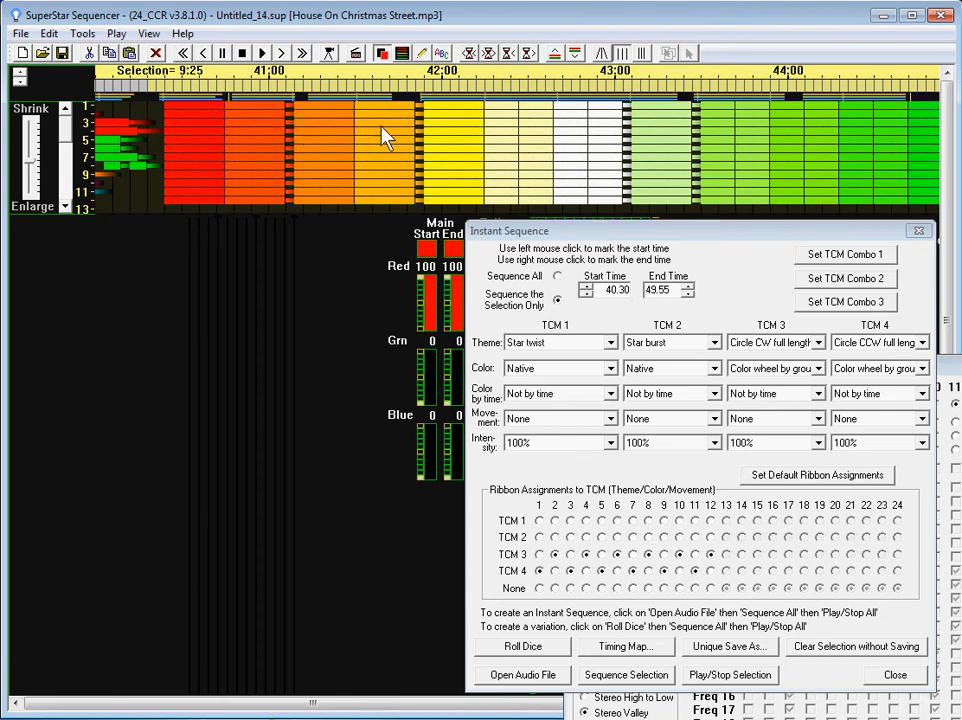
{"action": "mouse_move", "coordinate": [240, 180]}
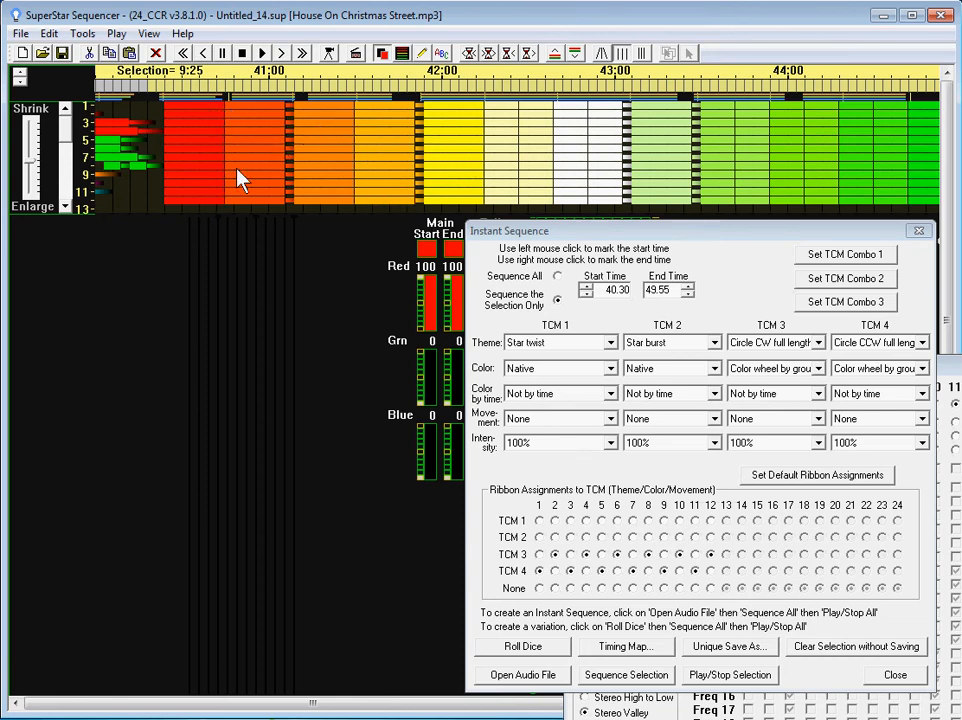
{"action": "mouse_move", "coordinate": [250, 164]}
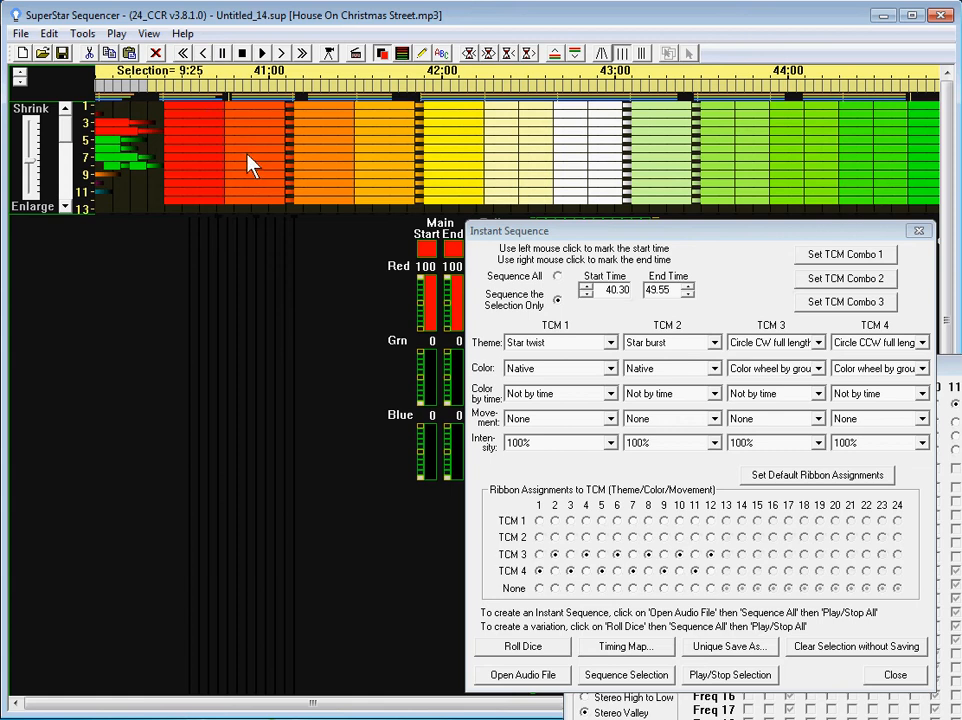
{"action": "mouse_move", "coordinate": [190, 114]}
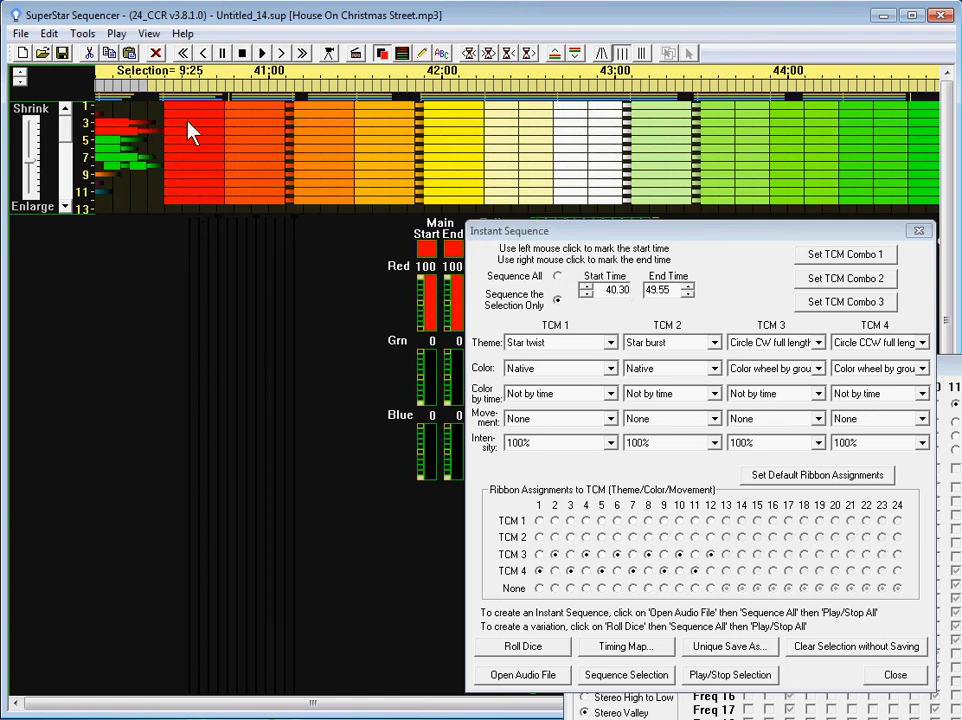
{"action": "mouse_move", "coordinate": [224, 112]}
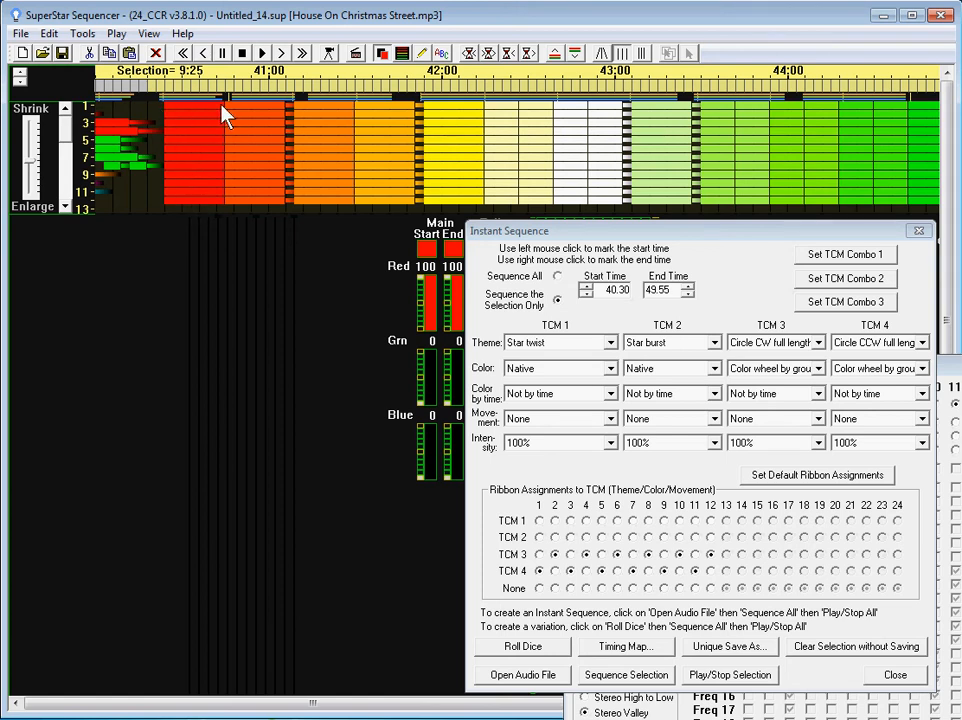
{"action": "mouse_move", "coordinate": [480, 164]}
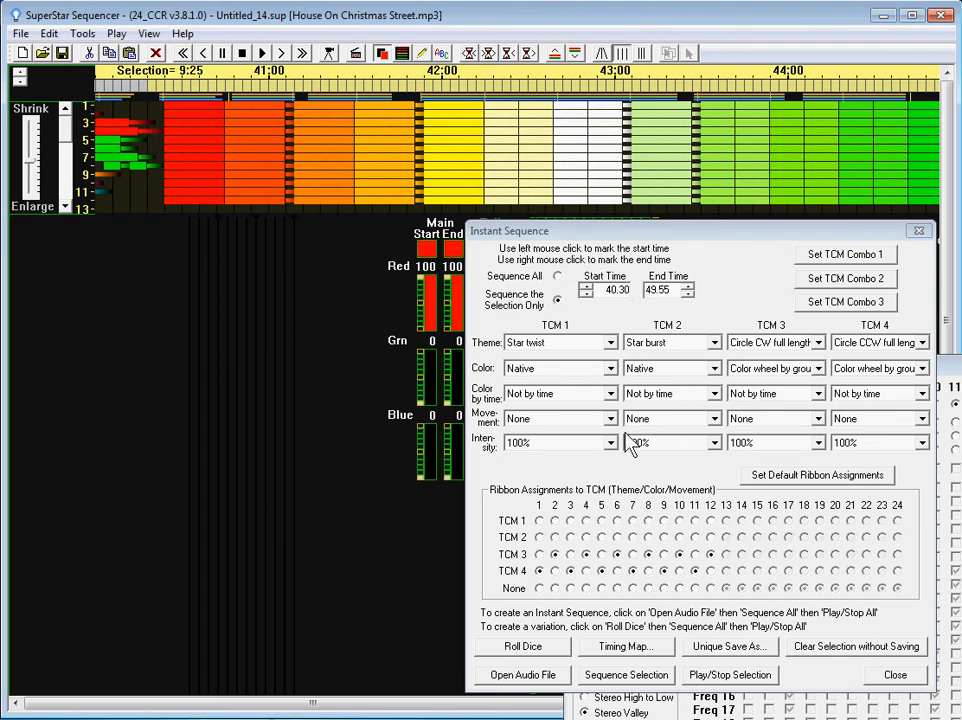
{"action": "mouse_move", "coordinate": [696, 656]}
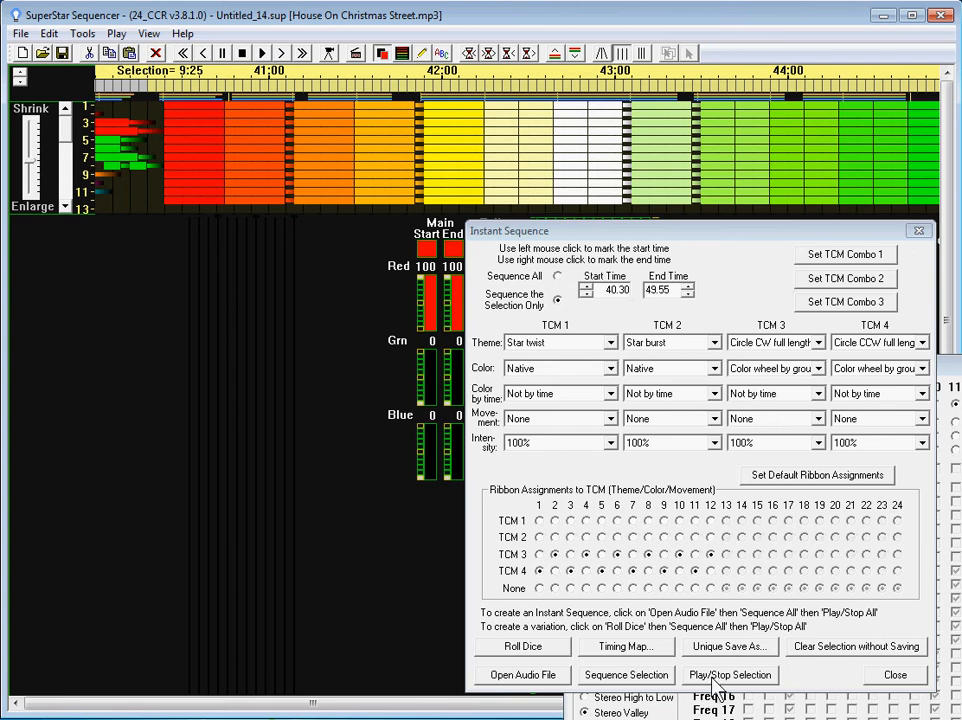
Start playback of the 40.30–49.95 section's red-to-green effects.
{"action": "left_click", "coordinate": [728, 674]}
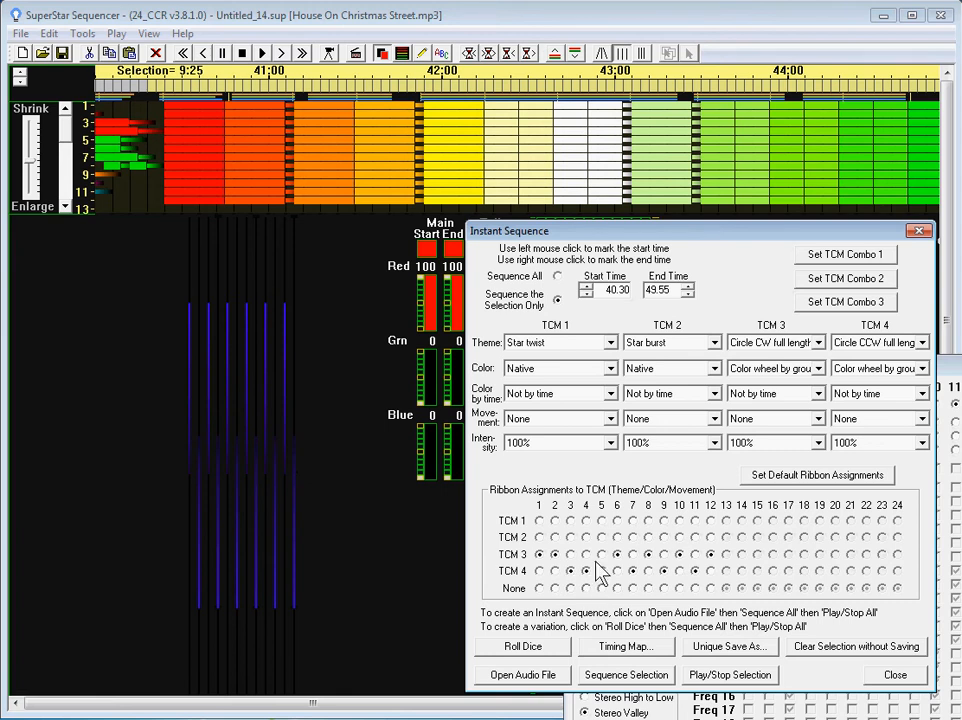
{"action": "mouse_move", "coordinate": [670, 572]}
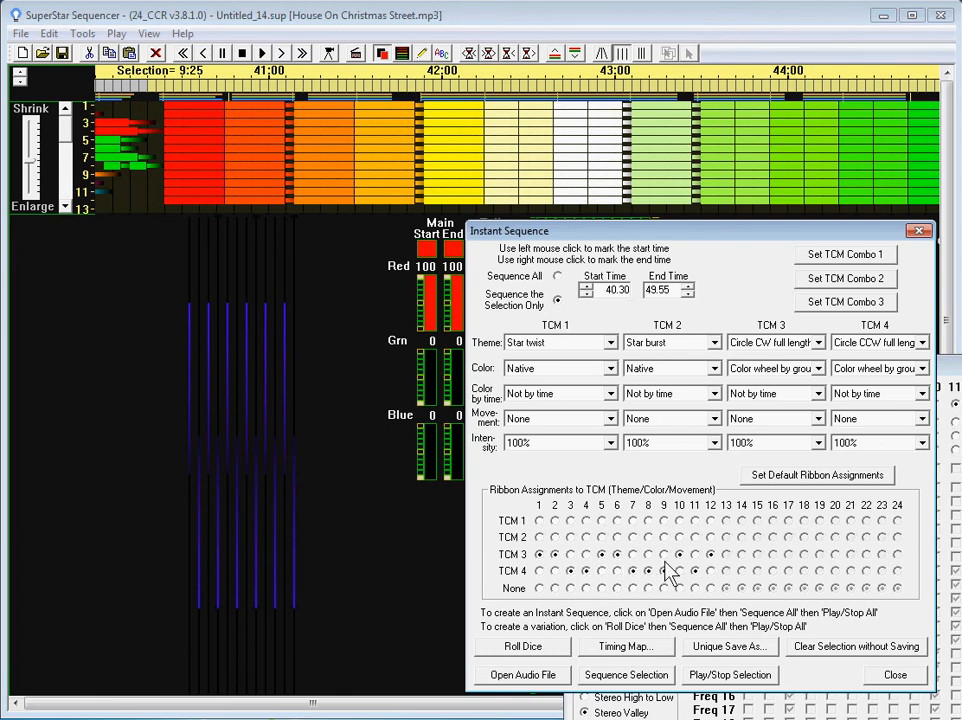
{"action": "mouse_move", "coordinate": [712, 584]}
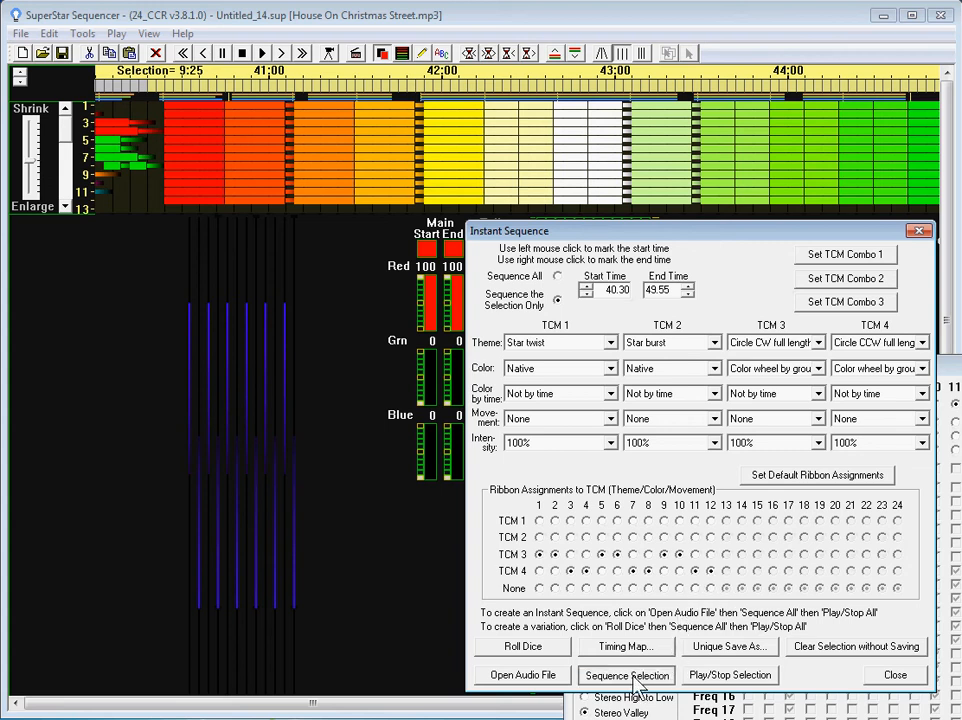
{"action": "left_click", "coordinate": [626, 674]}
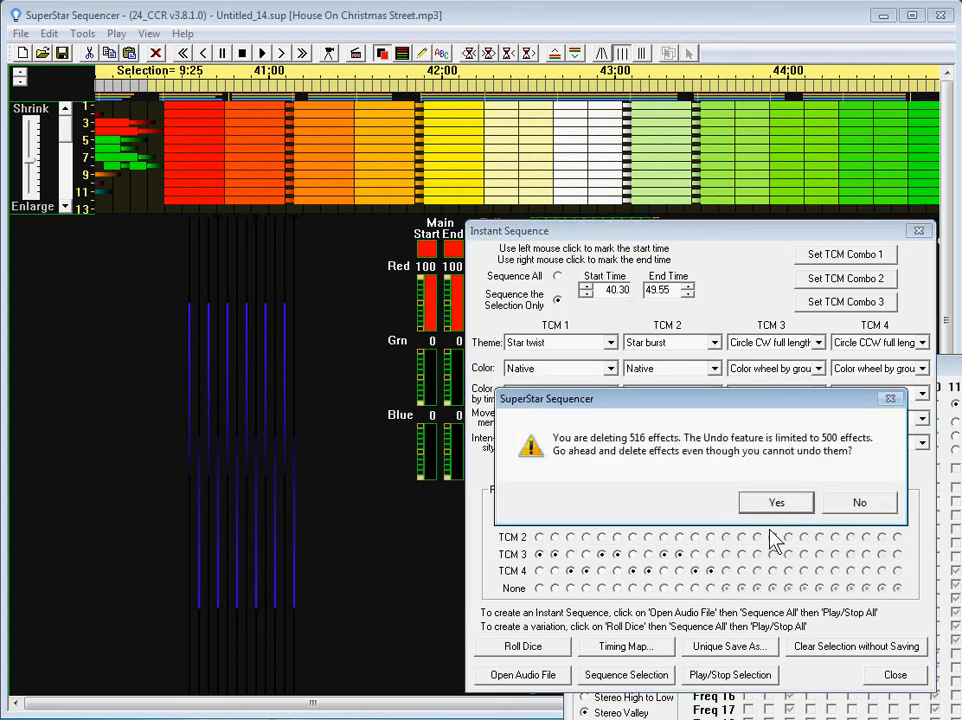
{"action": "left_click", "coordinate": [776, 502]}
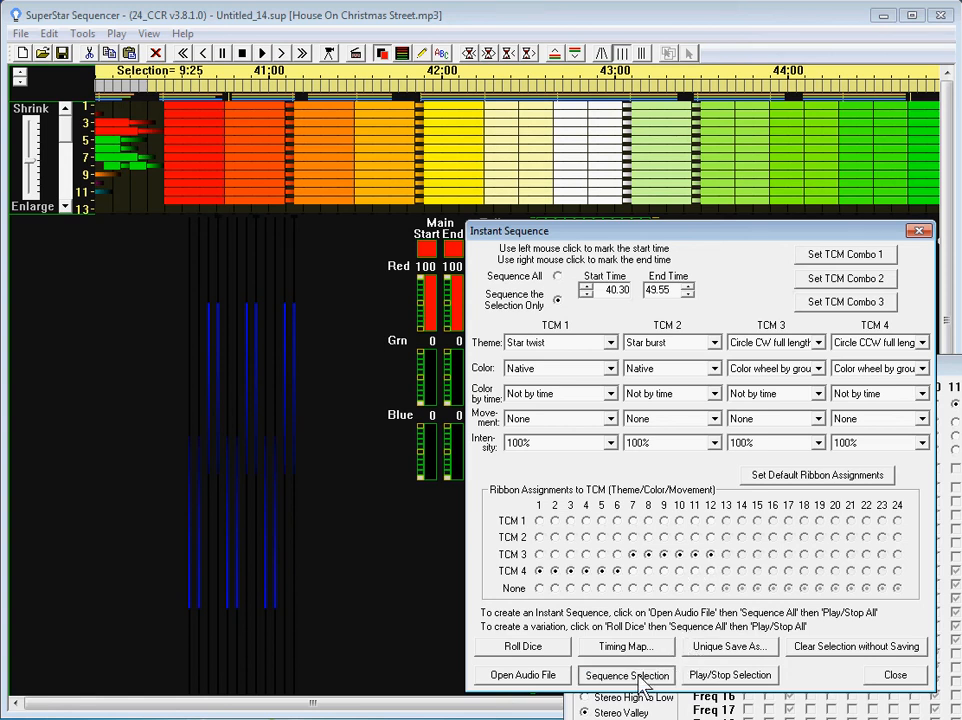
Regenerate the 40:30–49:55 section, confirming replacement of the 516 effects, and play it back.
{"action": "left_click", "coordinate": [626, 674]}
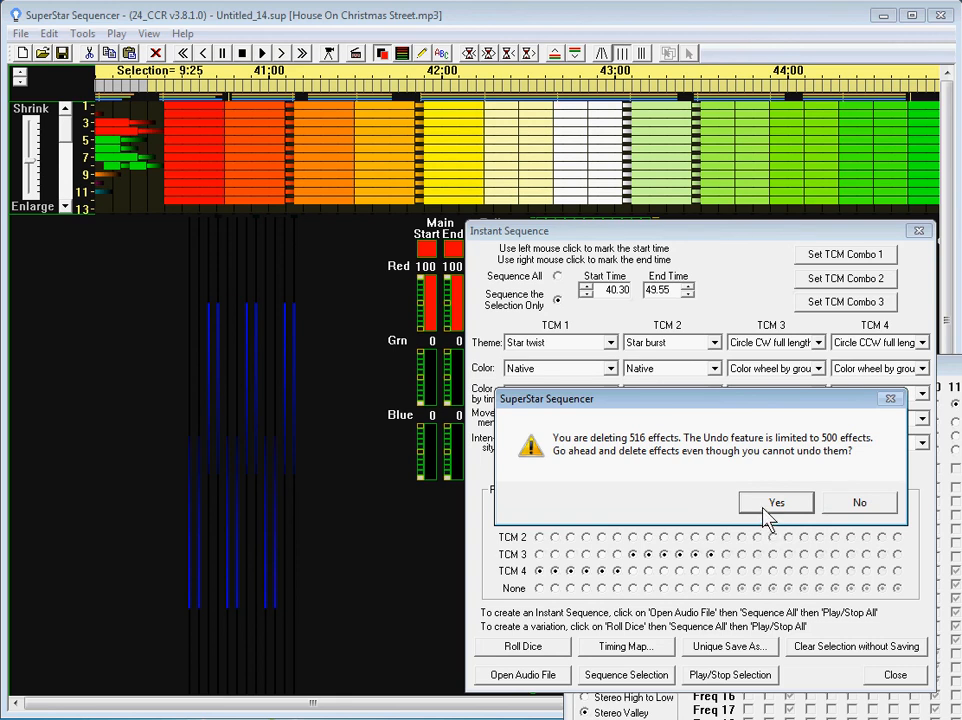
{"action": "left_click", "coordinate": [776, 502]}
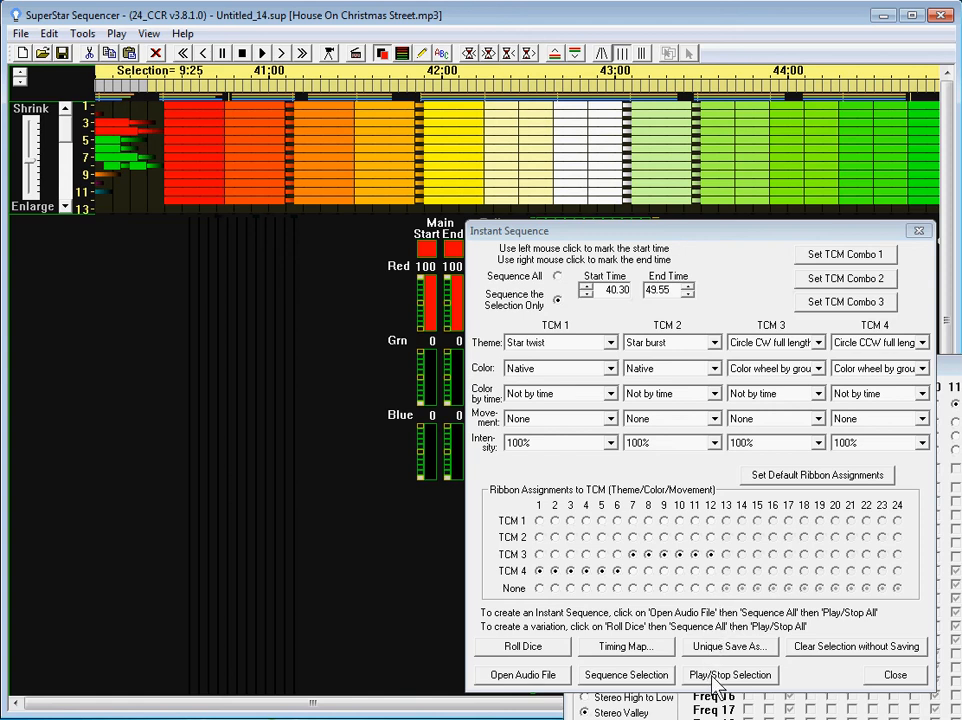
{"action": "left_click", "coordinate": [728, 674]}
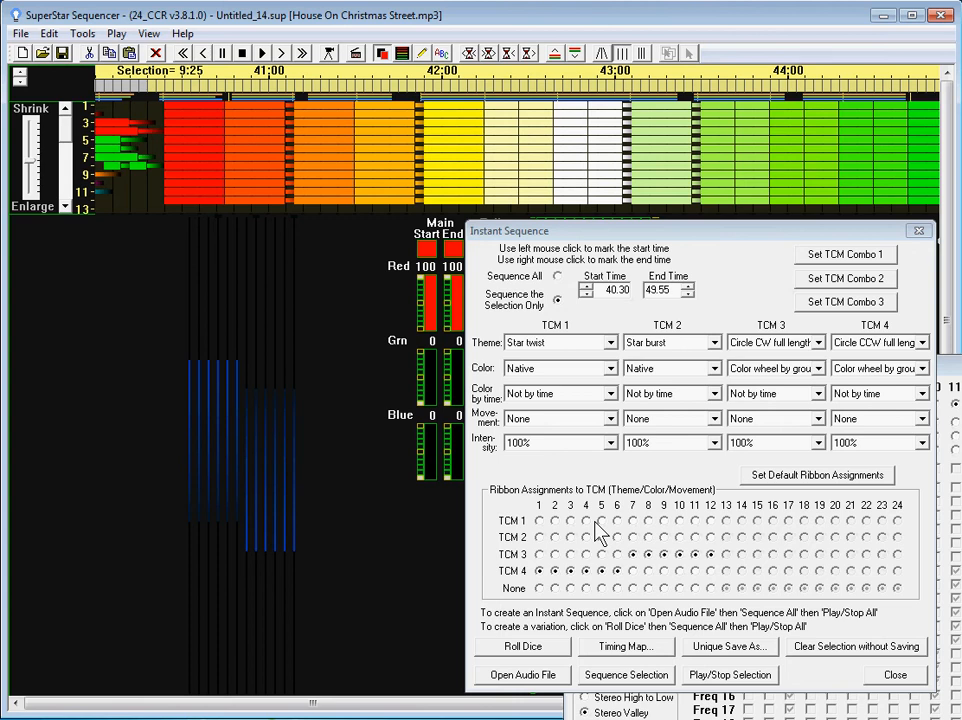
{"action": "mouse_move", "coordinate": [384, 190]}
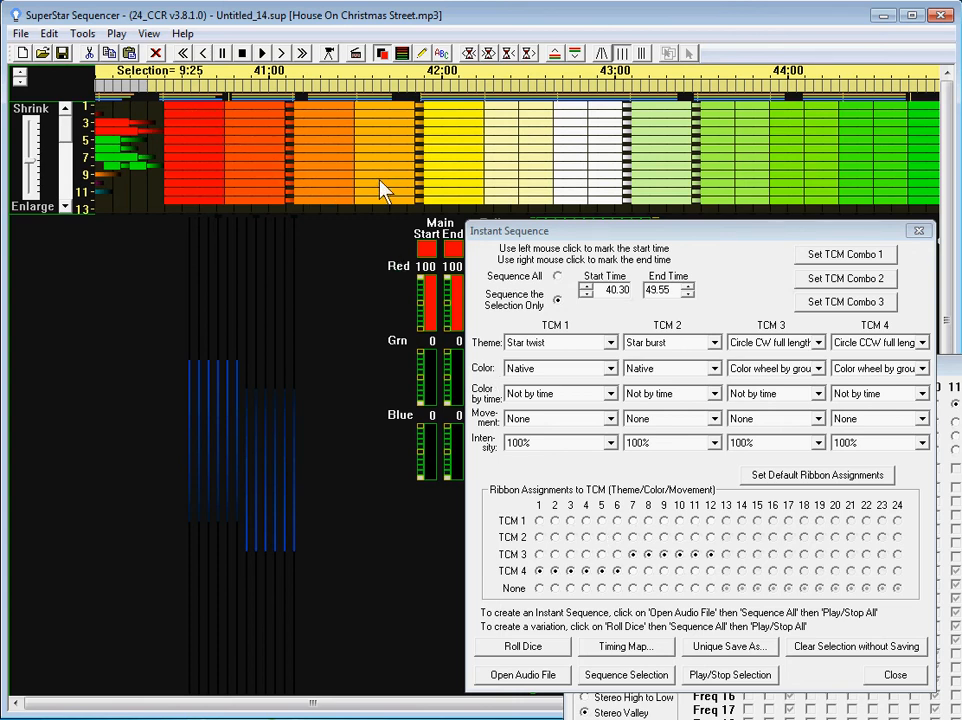
{"action": "mouse_move", "coordinate": [544, 324]}
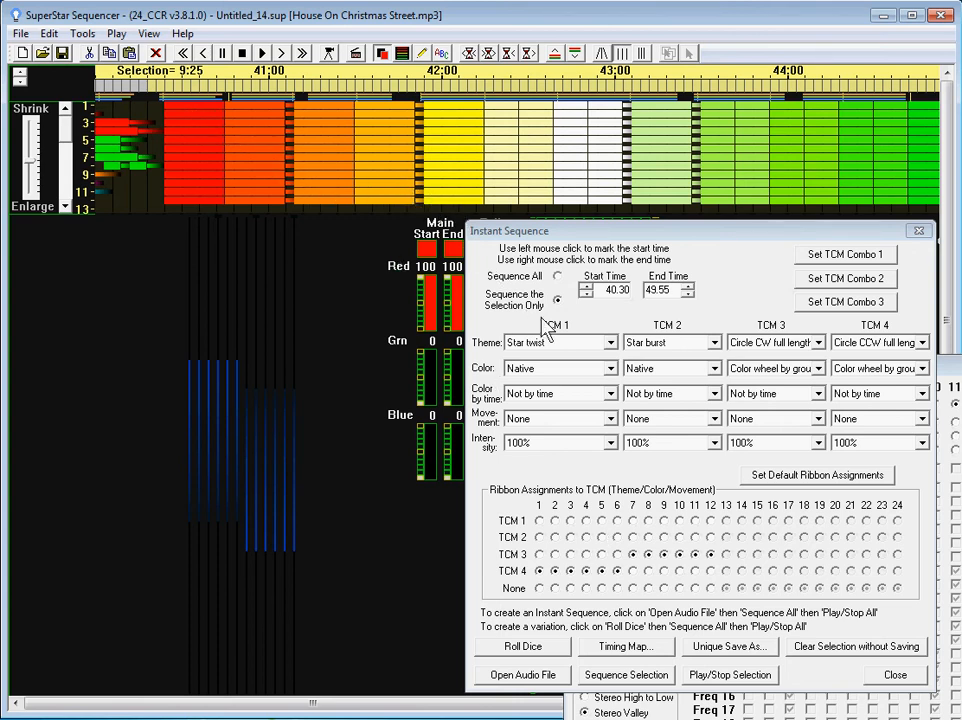
{"action": "mouse_move", "coordinate": [544, 350]}
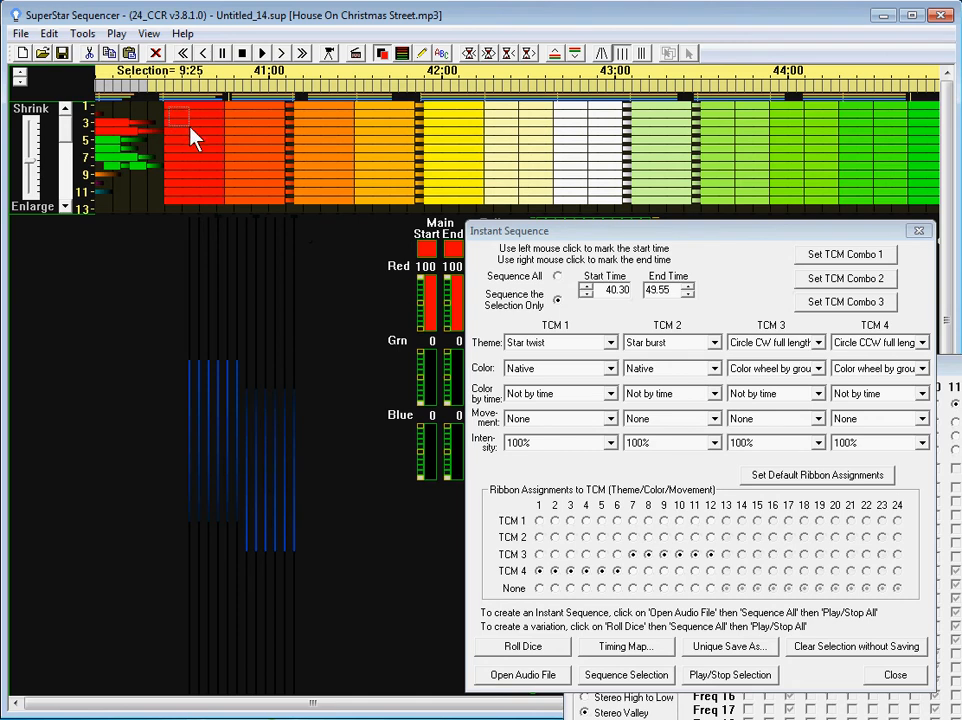
Delete the effects selected from about 40:40 onward and move further along the timeline.
{"action": "left_click_drag", "start_coordinate": [190, 124], "coordinate": [616, 136]}
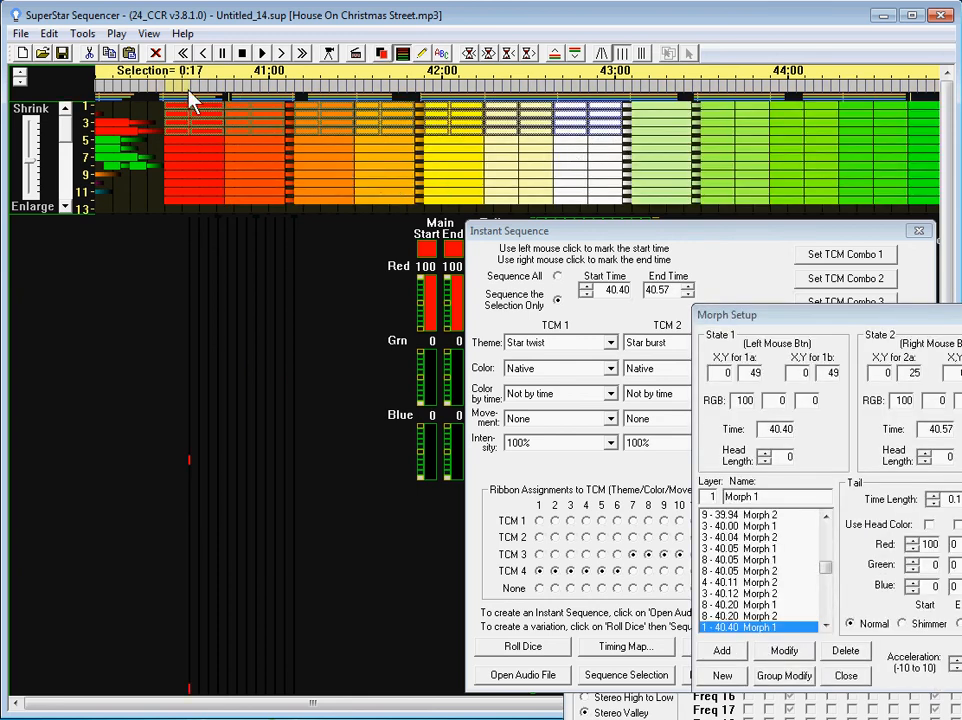
{"action": "mouse_move", "coordinate": [196, 152]}
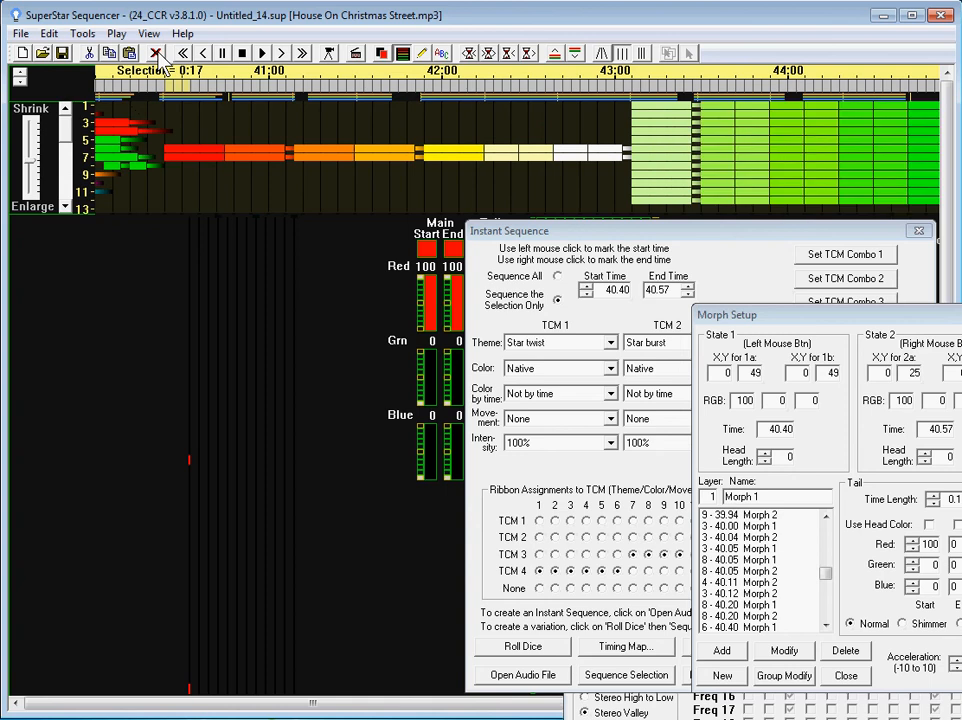
{"action": "left_click", "coordinate": [262, 52]}
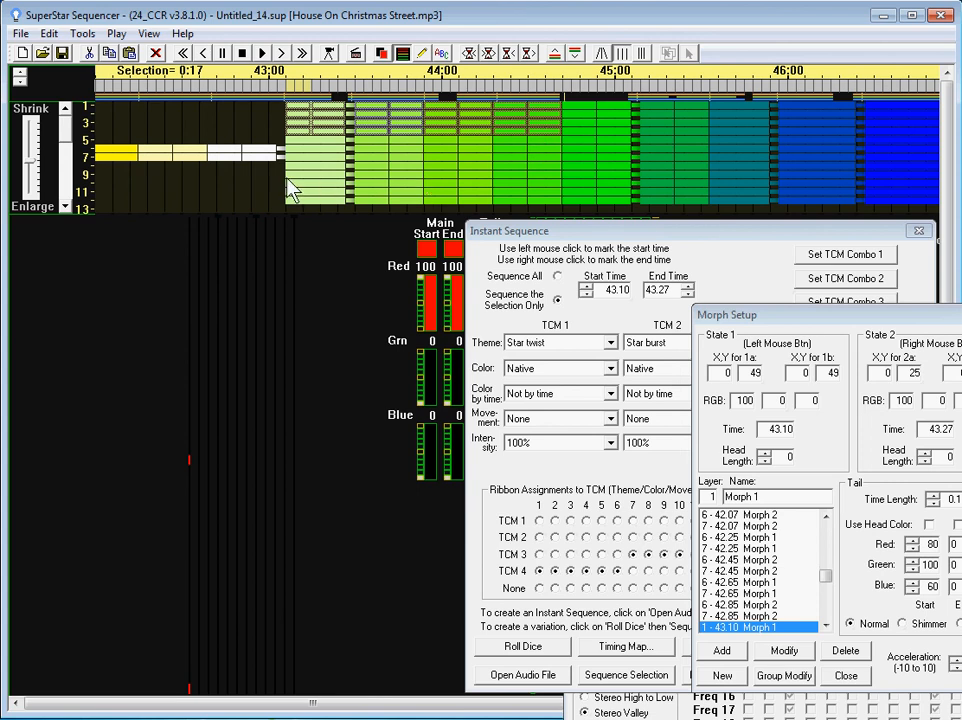
{"action": "mouse_move", "coordinate": [556, 208]}
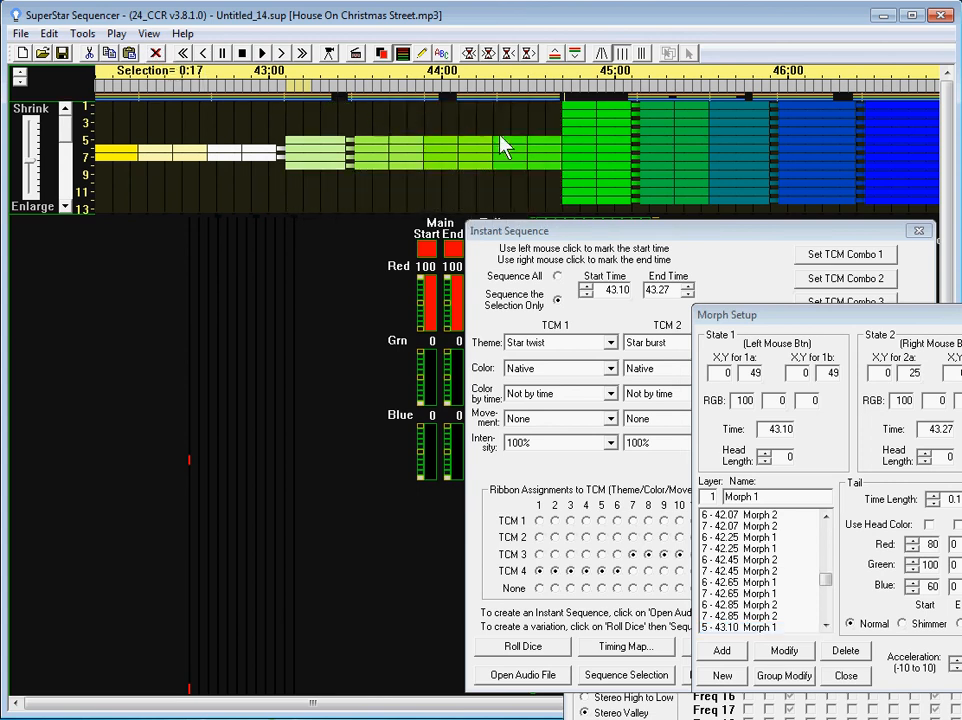
{"action": "scroll", "scroll_direction": "right", "scroll_amount": 3}
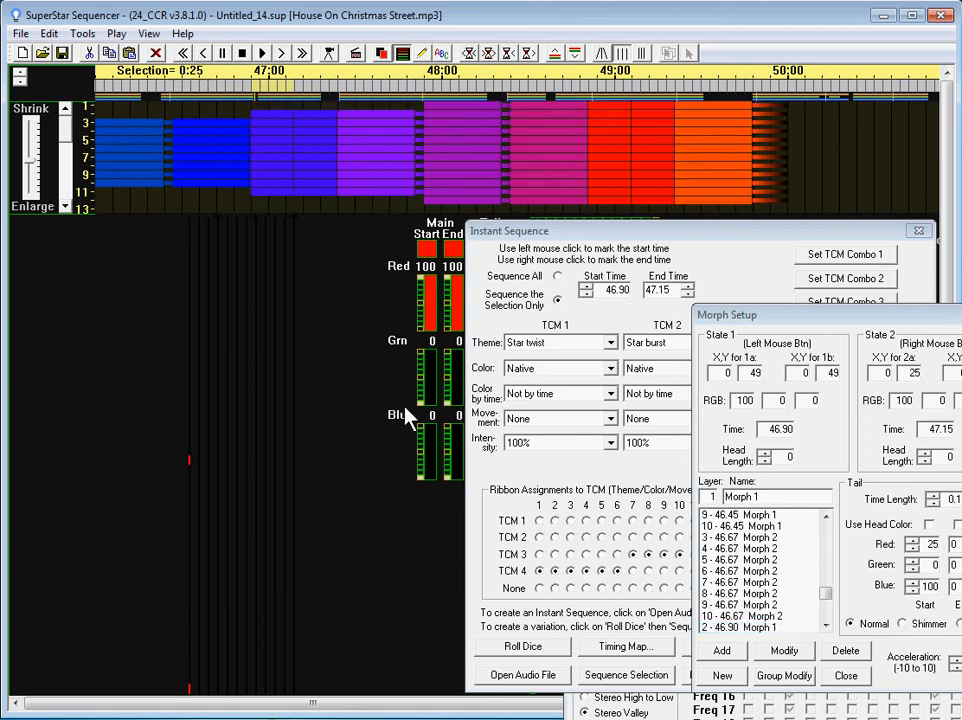
Remove the remaining top-ribbon effects around 44:00–47:00 and close Morph Setup.
{"action": "left_click", "coordinate": [844, 676]}
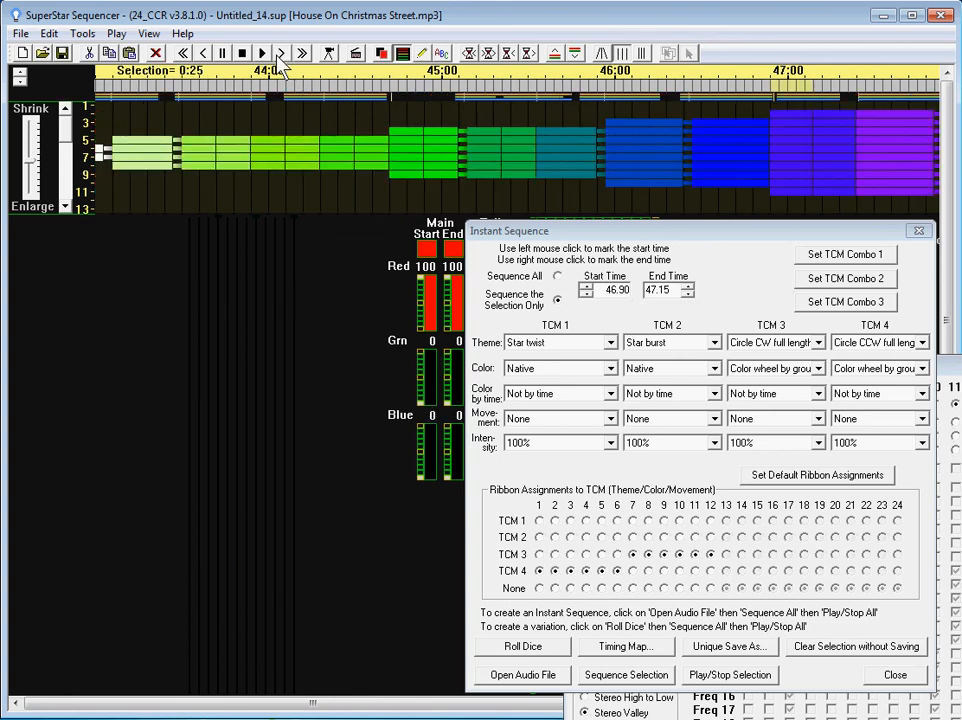
Play back from about 44:00 through the end of the generated effects near 50:00.
{"action": "left_click", "coordinate": [282, 52]}
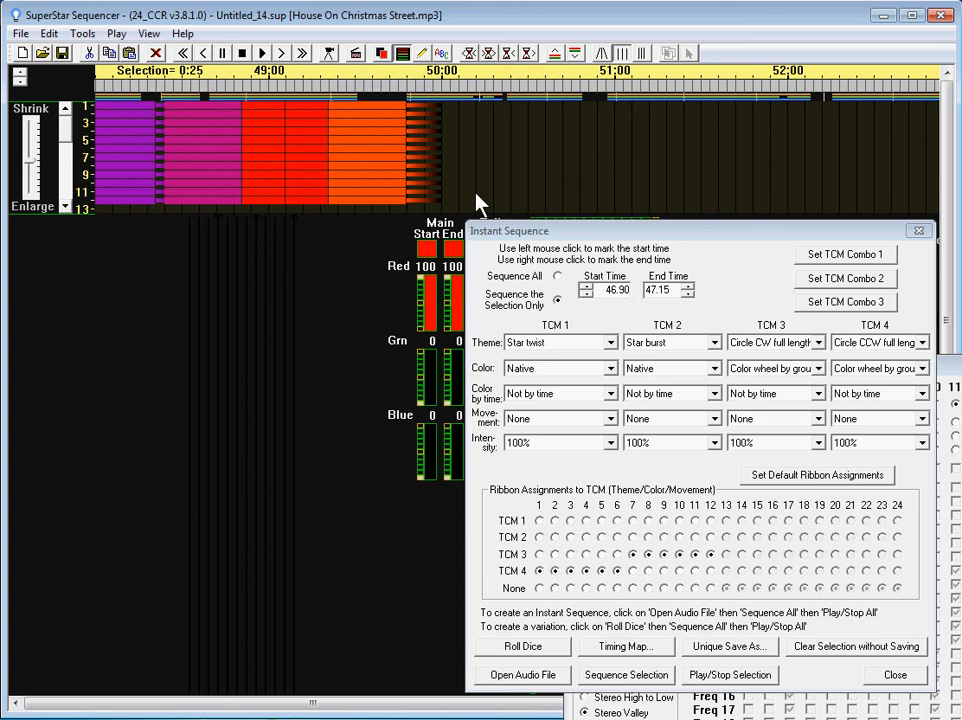
{"action": "mouse_move", "coordinate": [528, 244]}
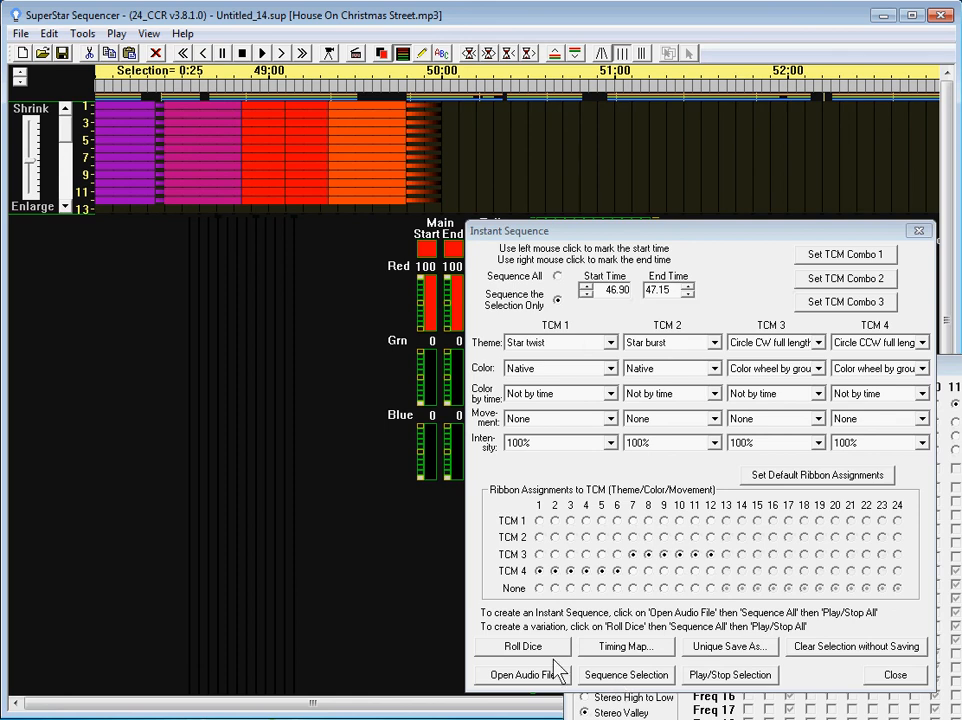
{"action": "mouse_move", "coordinate": [388, 512]}
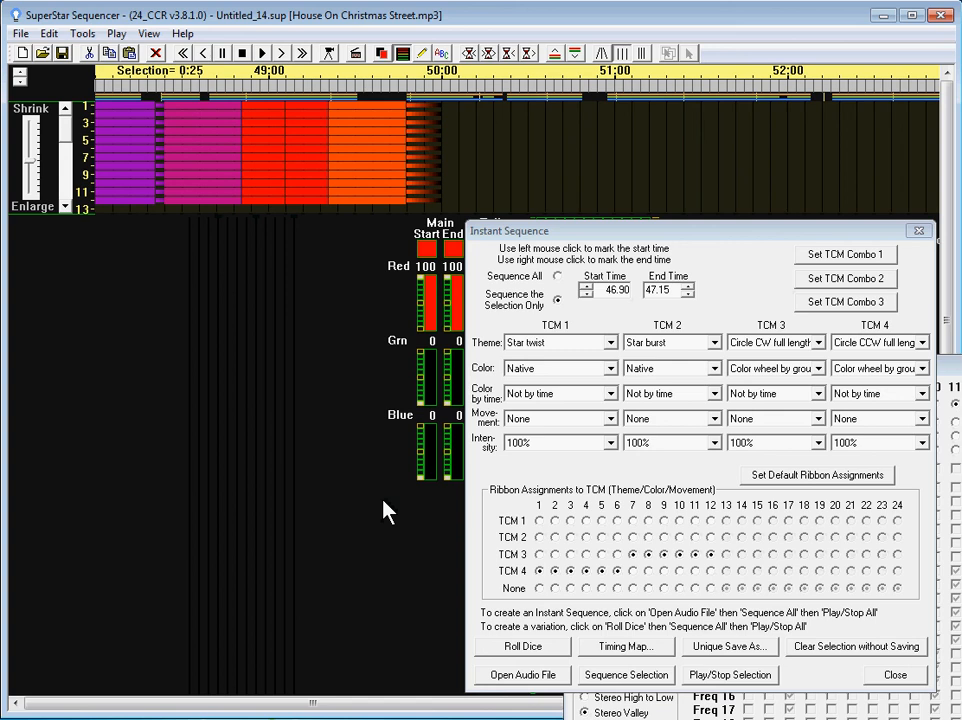
{"action": "mouse_move", "coordinate": [468, 322]}
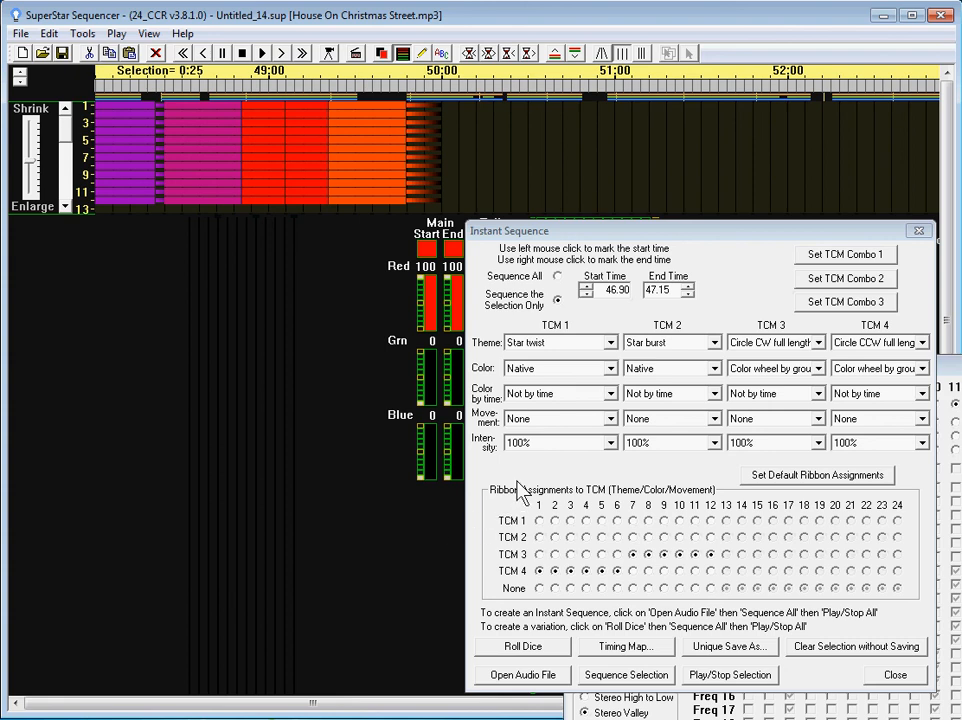
{"action": "mouse_move", "coordinate": [590, 690]}
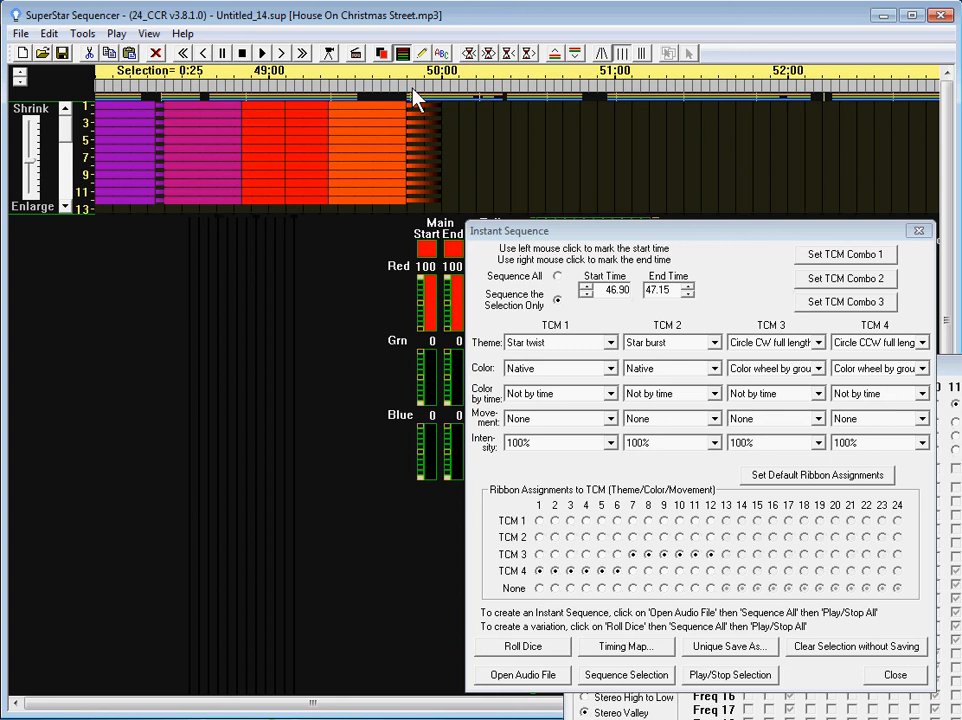
{"action": "mouse_move", "coordinate": [556, 480]}
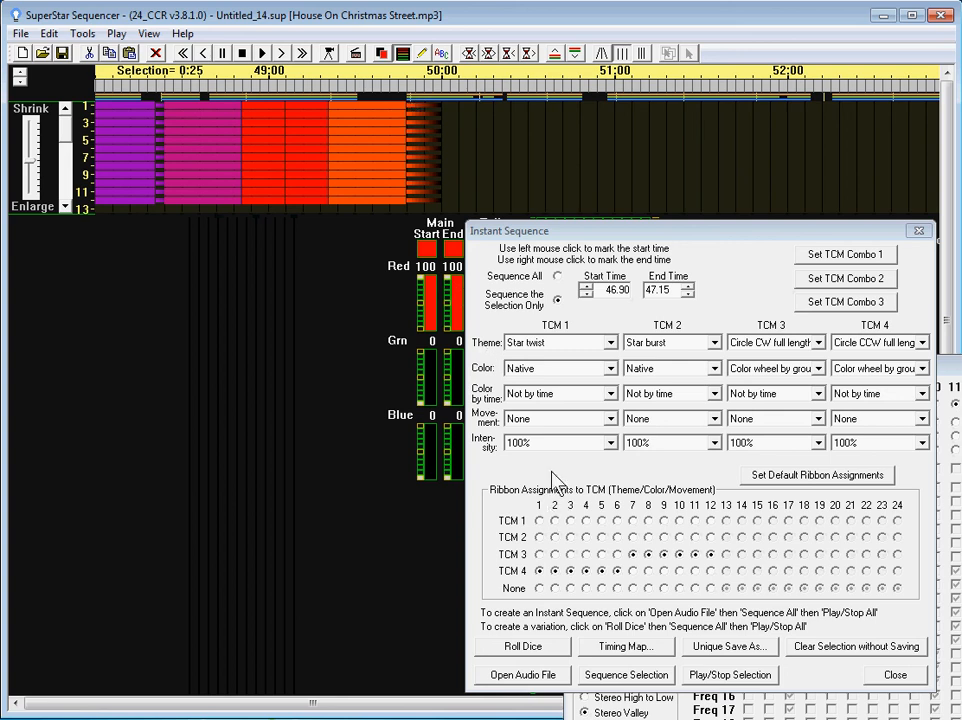